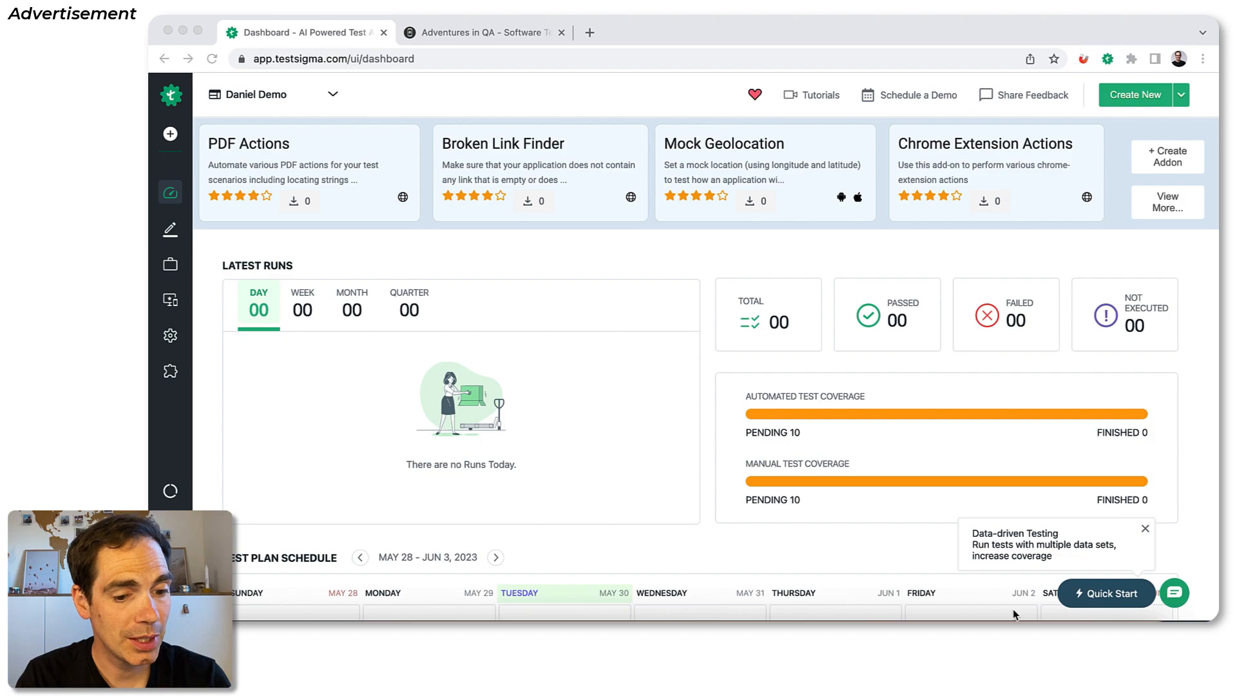
mouse_move(842, 430)
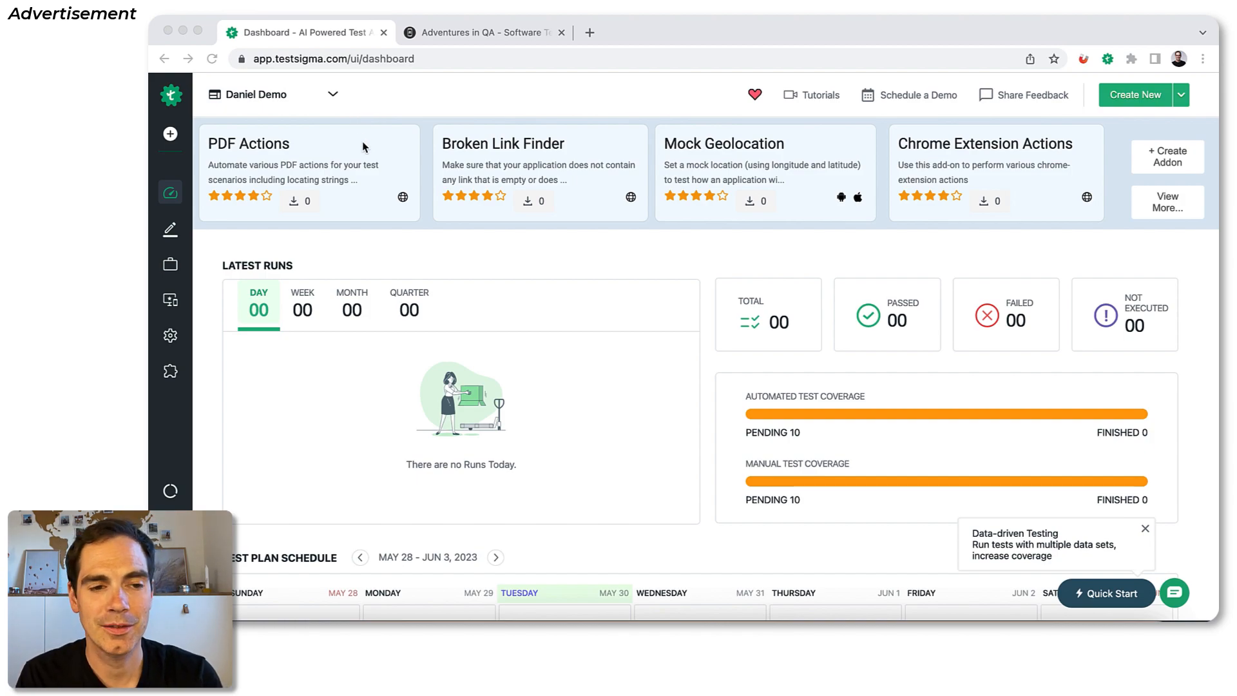
mouse_move(242, 203)
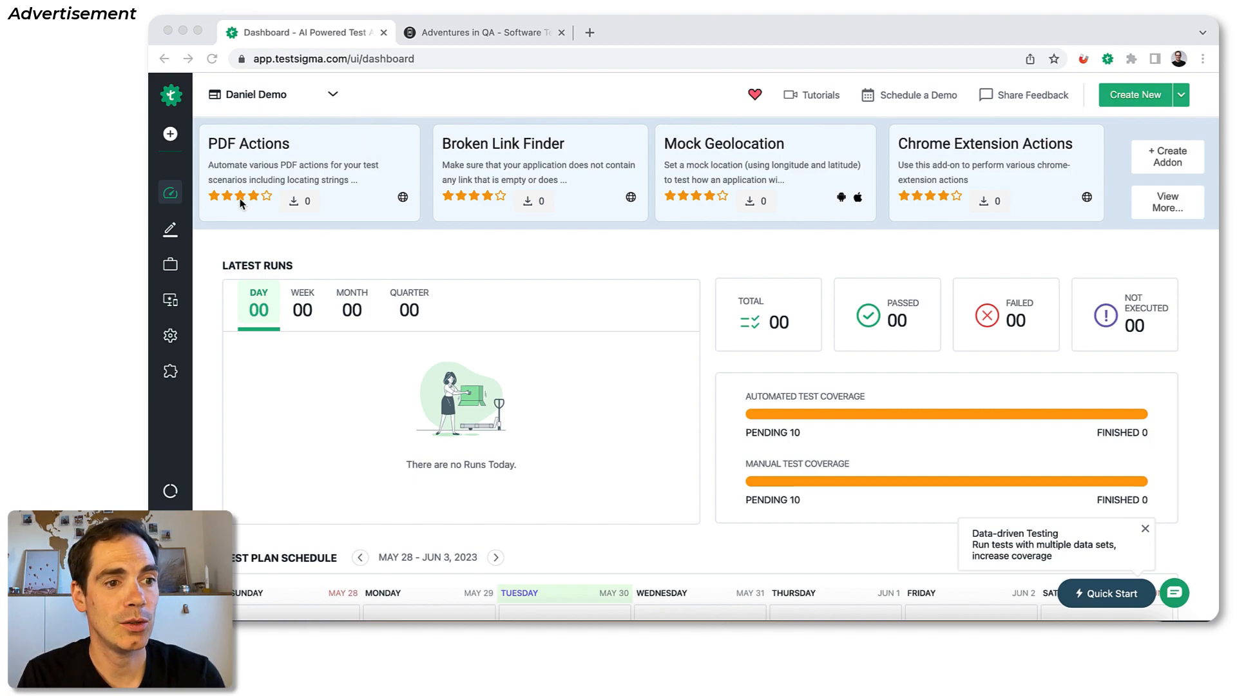
- Start a new test case from the Test Development area
left_click(171, 230)
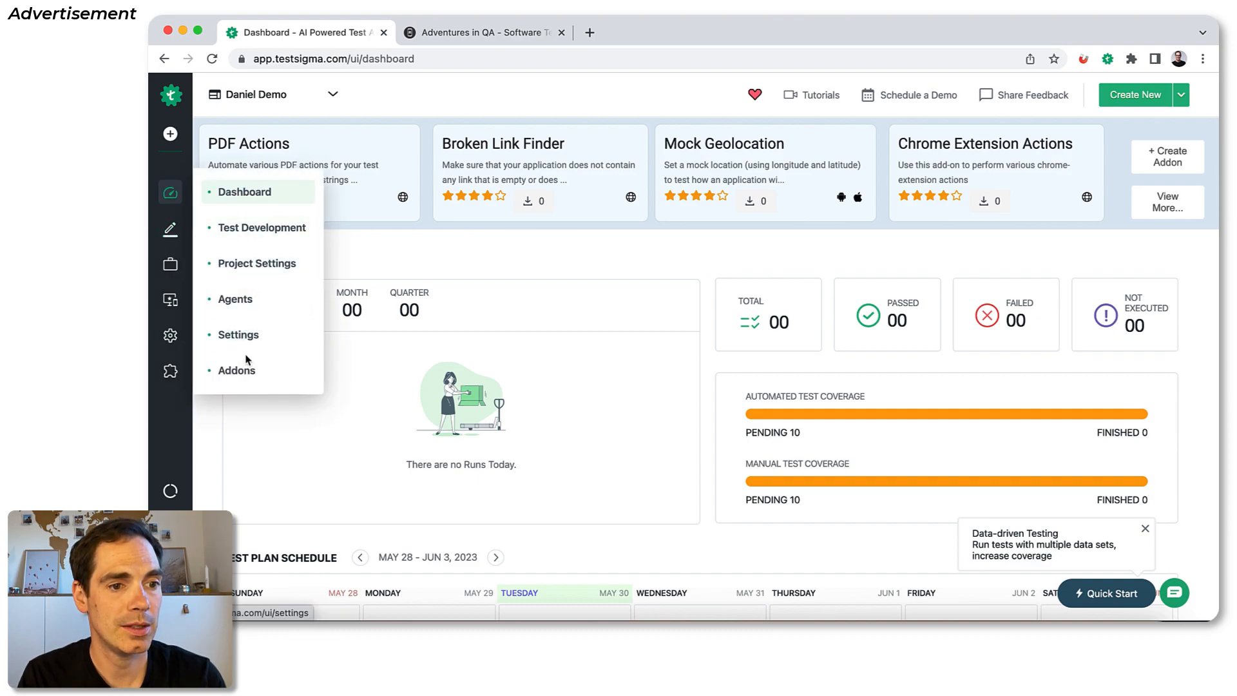
mouse_move(272, 227)
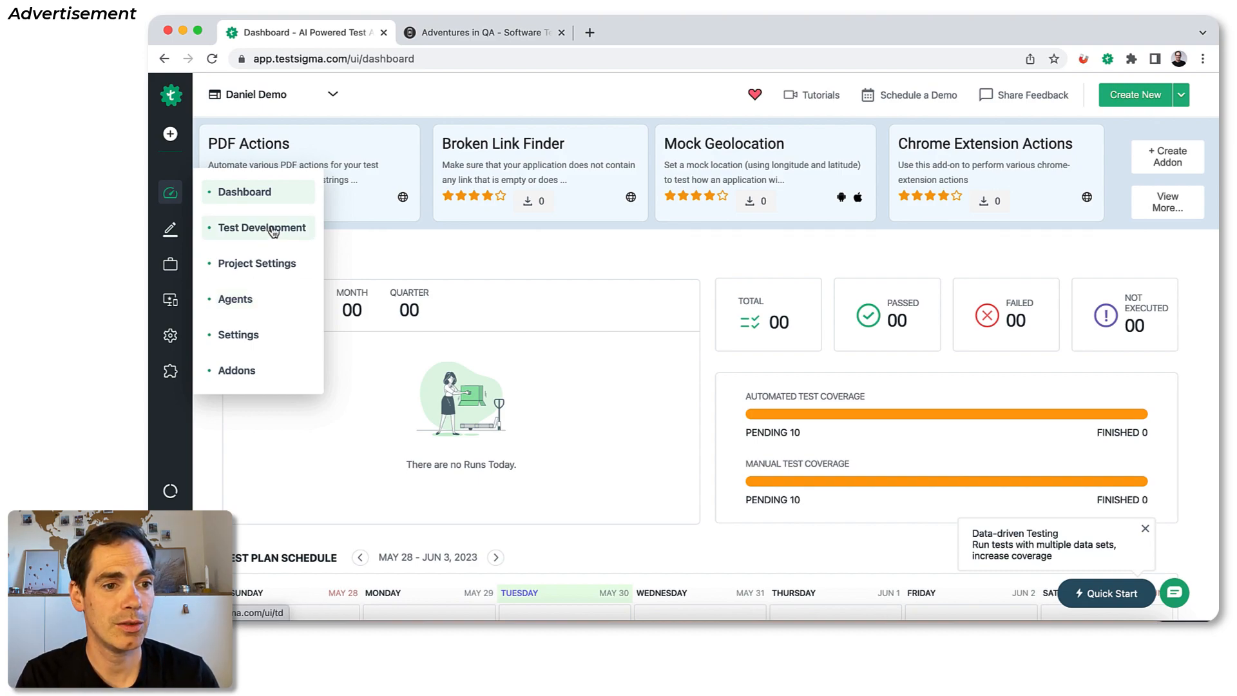
left_click(263, 227)
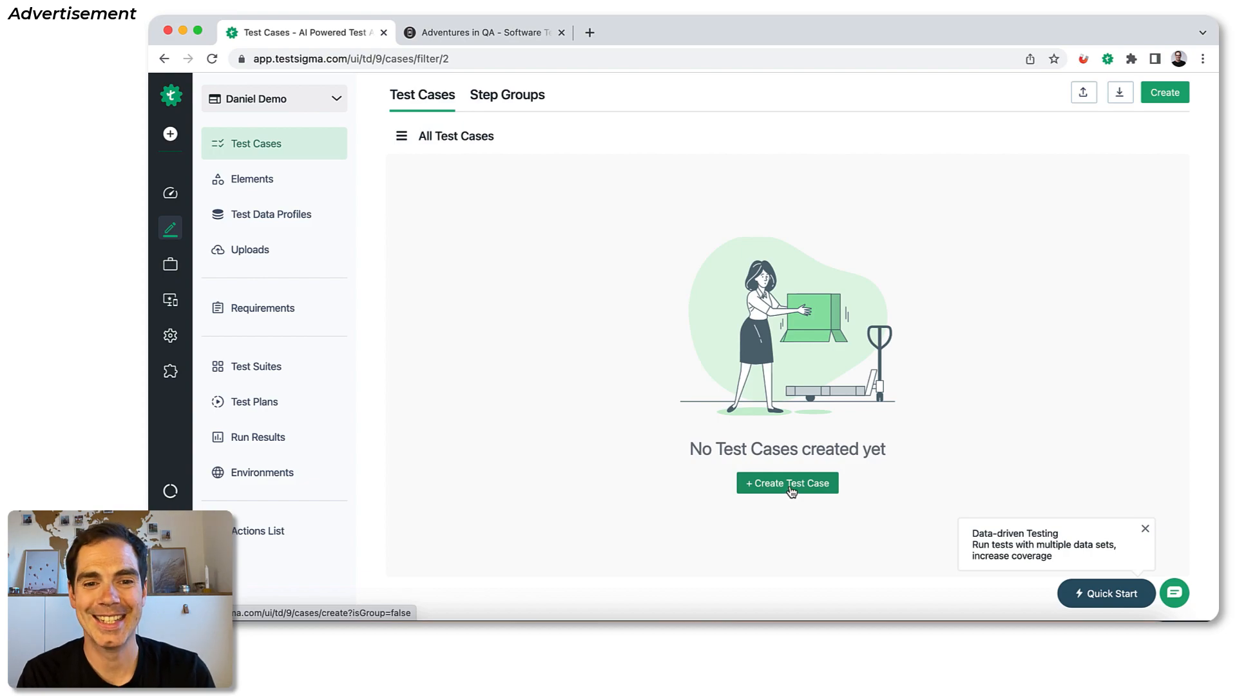
left_click(786, 482)
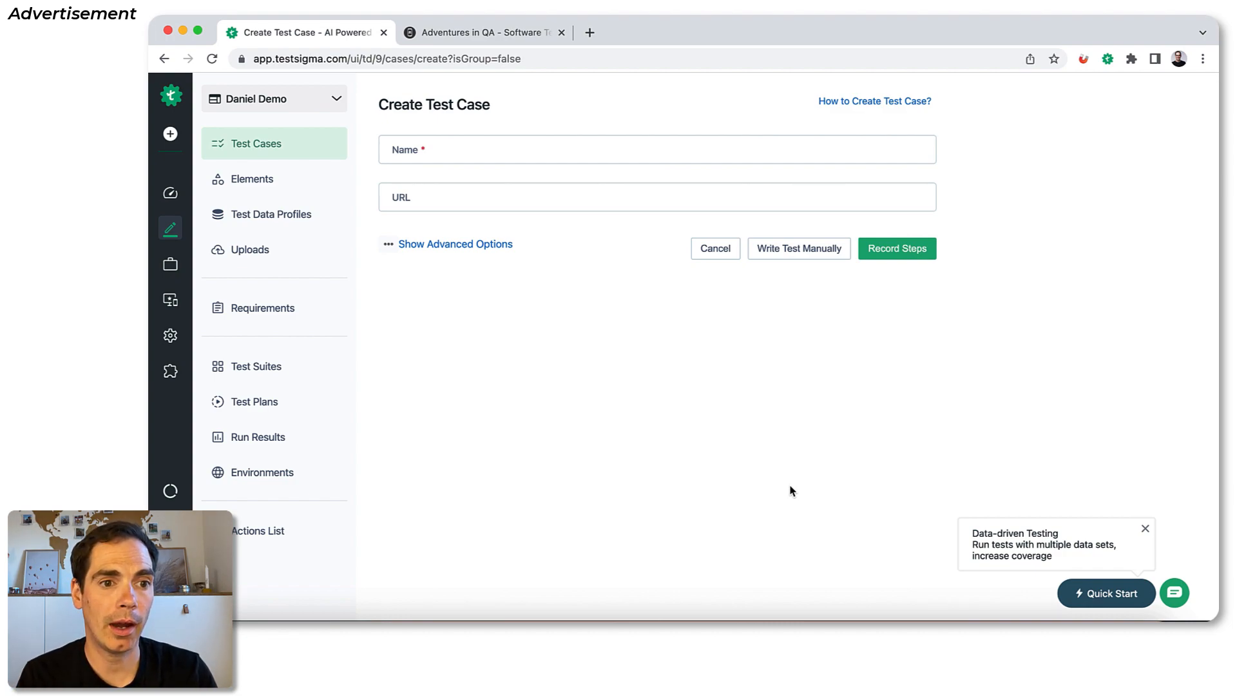
left_click(656, 150)
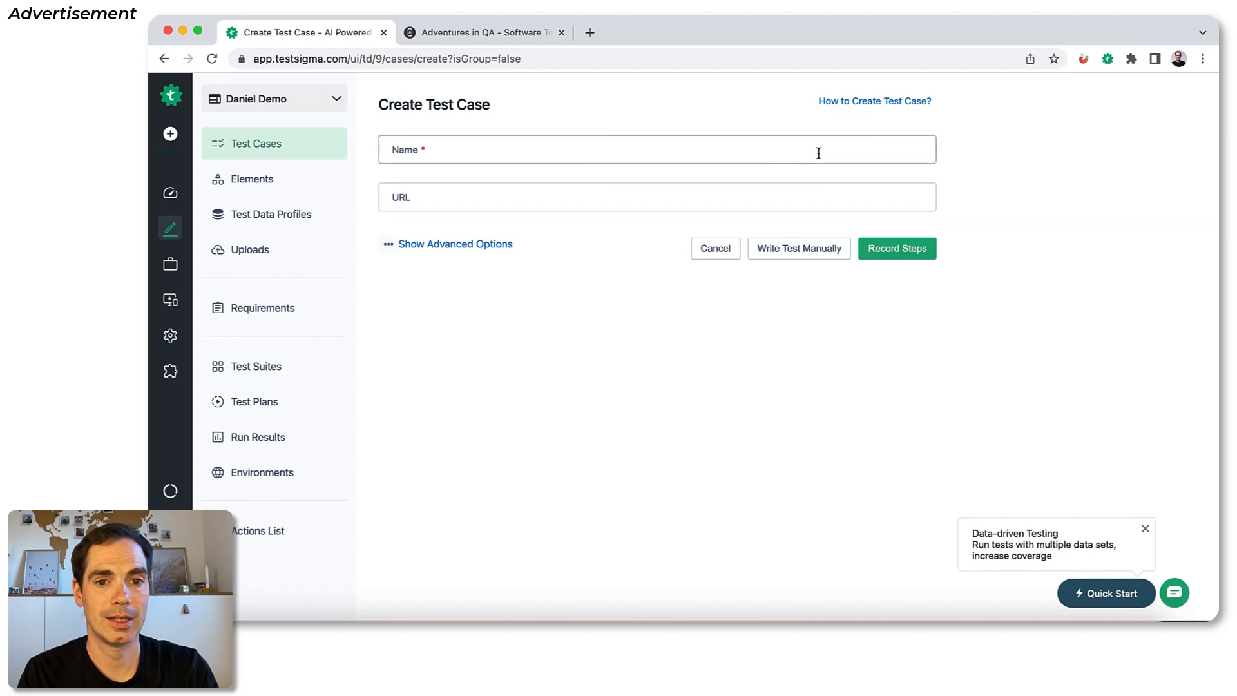
type("search test")
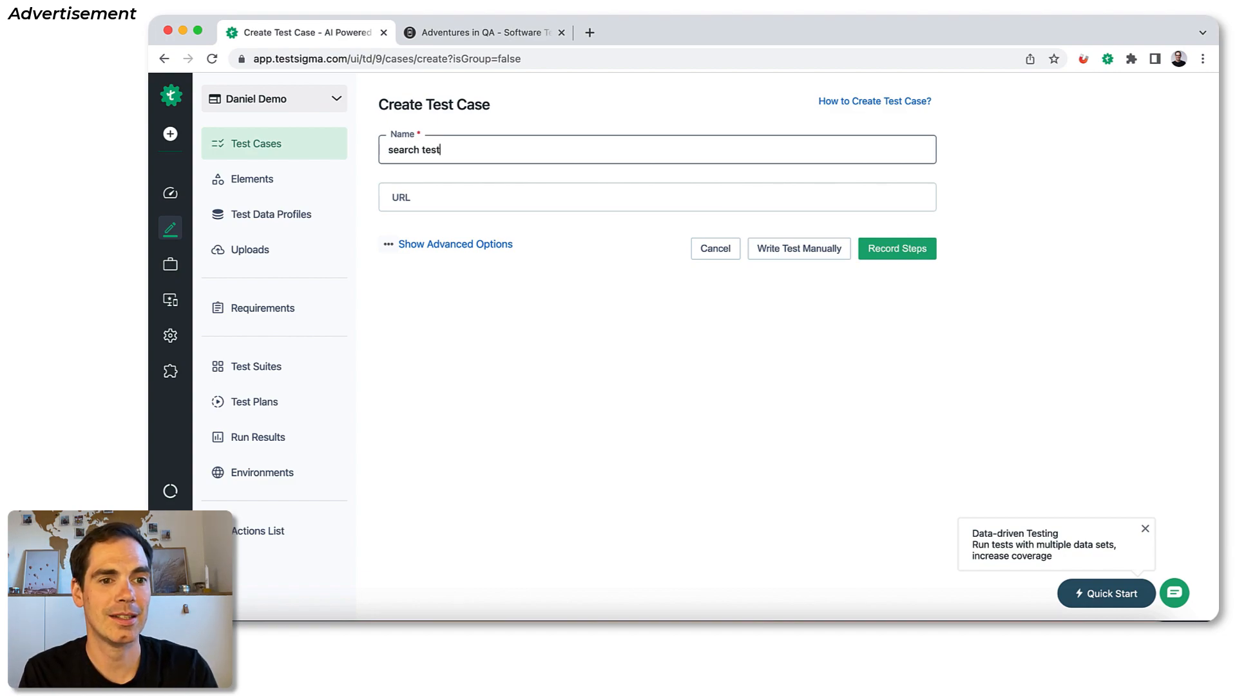
type("How Much Coding Is Required As Software Tester?")
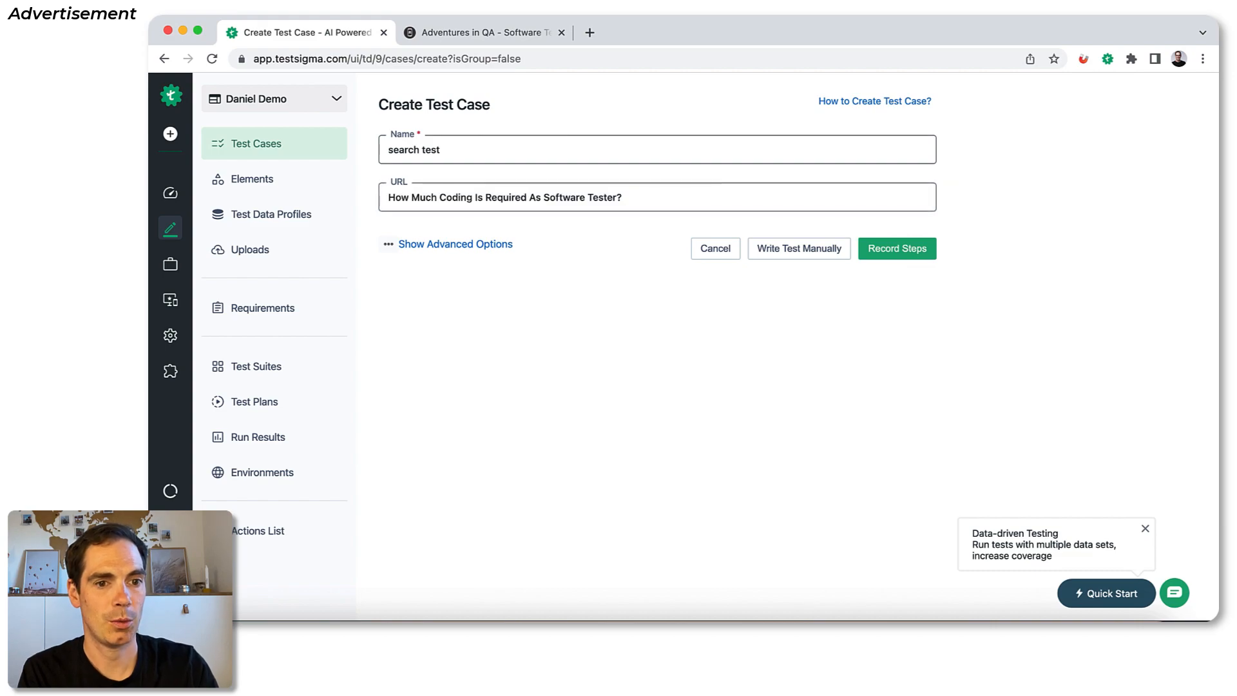
type("htt")
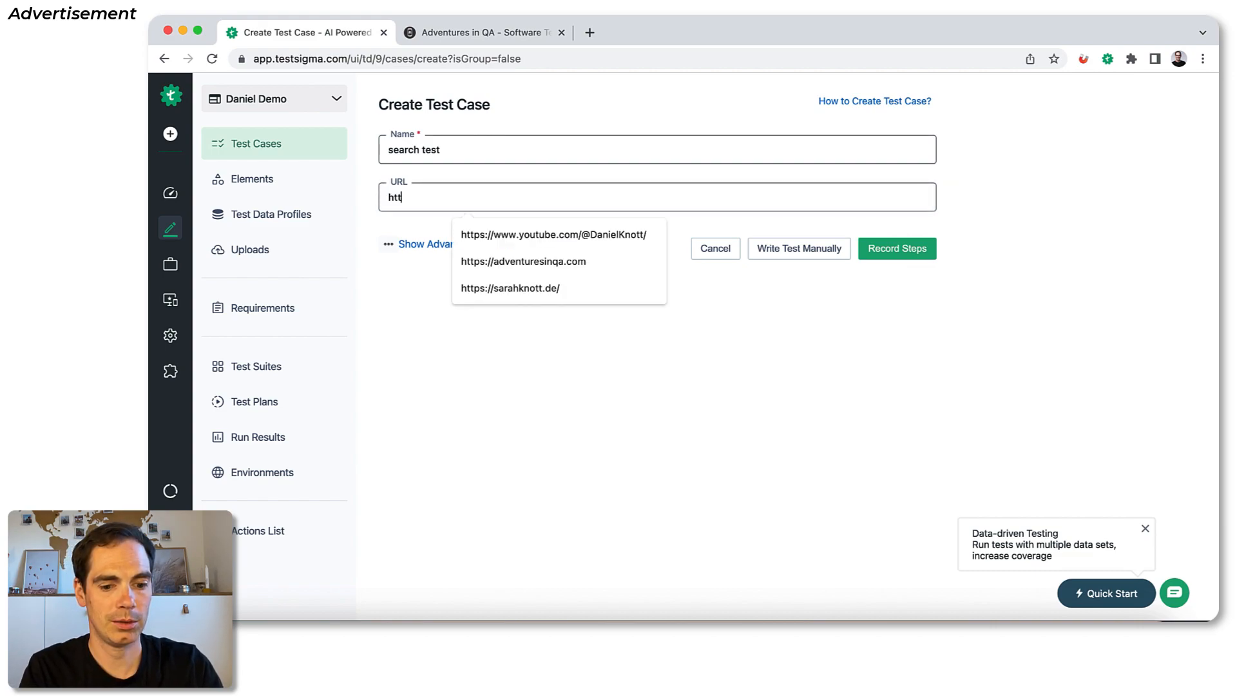
left_click(522, 262)
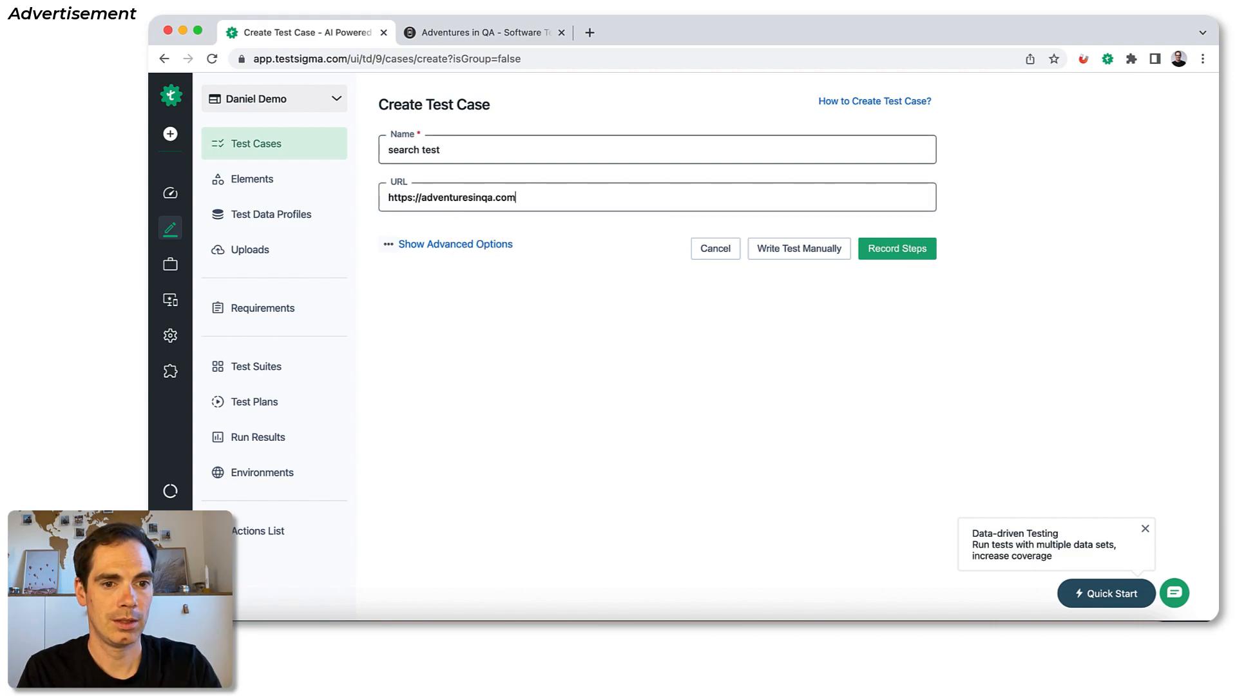
left_click(897, 248)
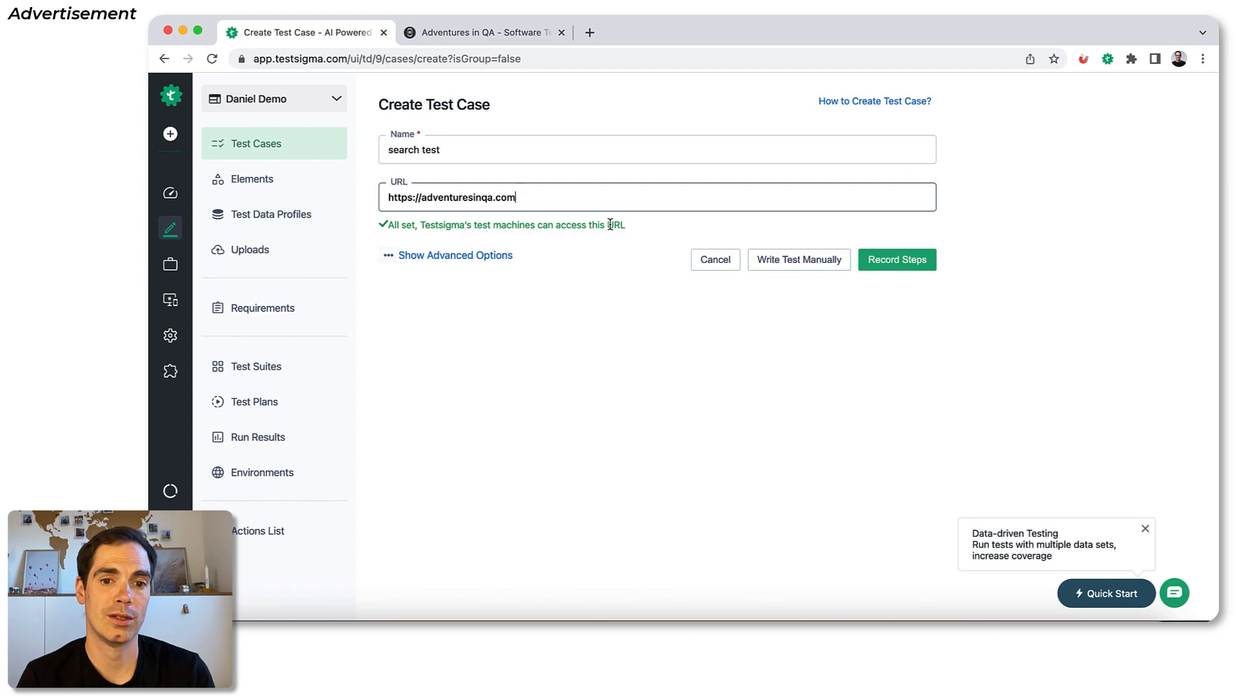
mouse_move(627, 259)
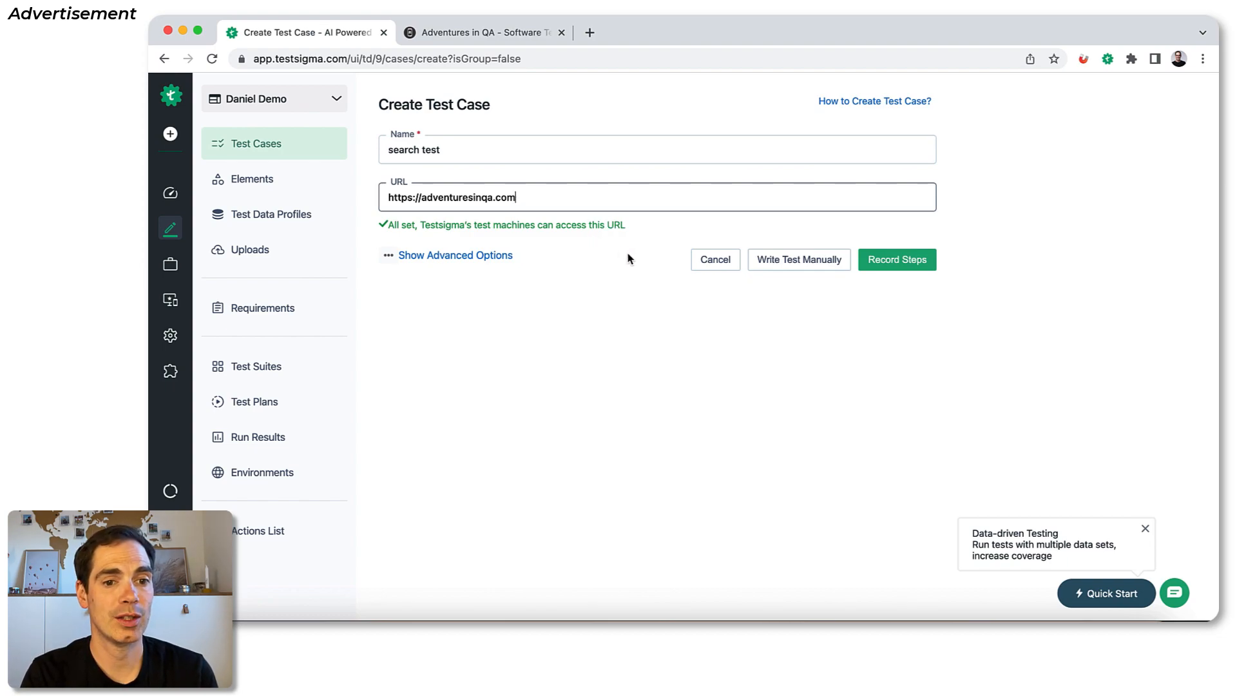
mouse_move(785, 273)
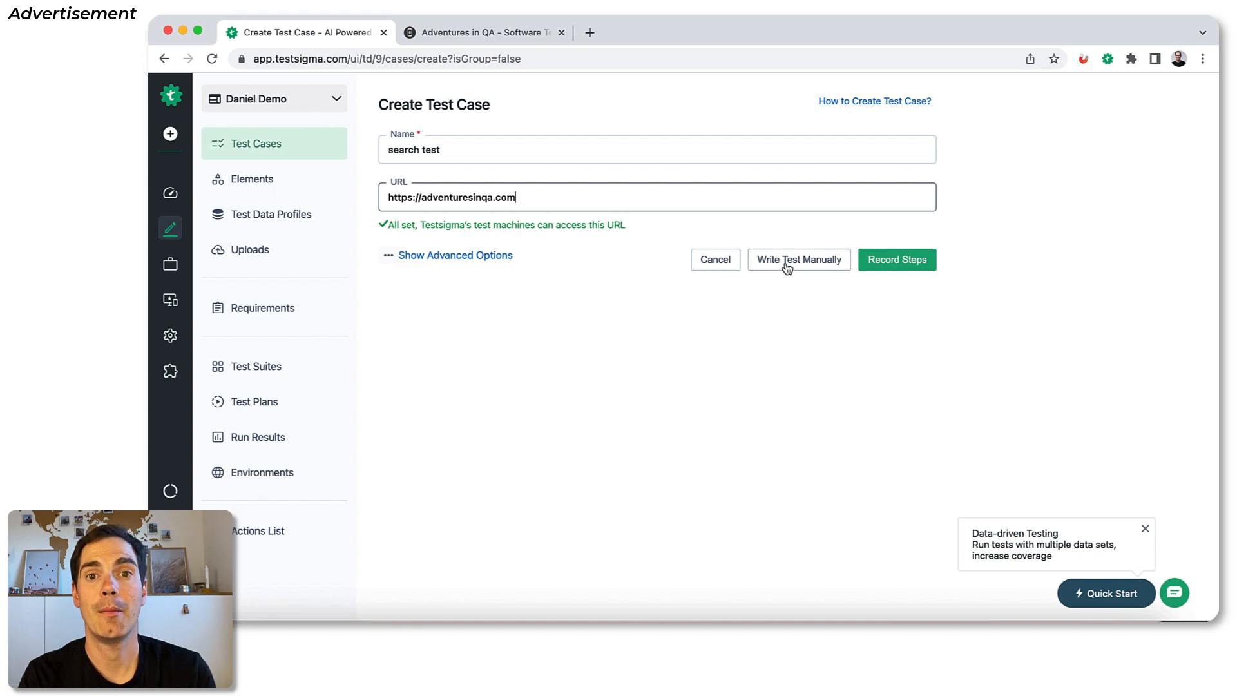
- Create the case for manual step writing and draft step 2 as 'Verify that the current page displays text'
left_click(799, 259)
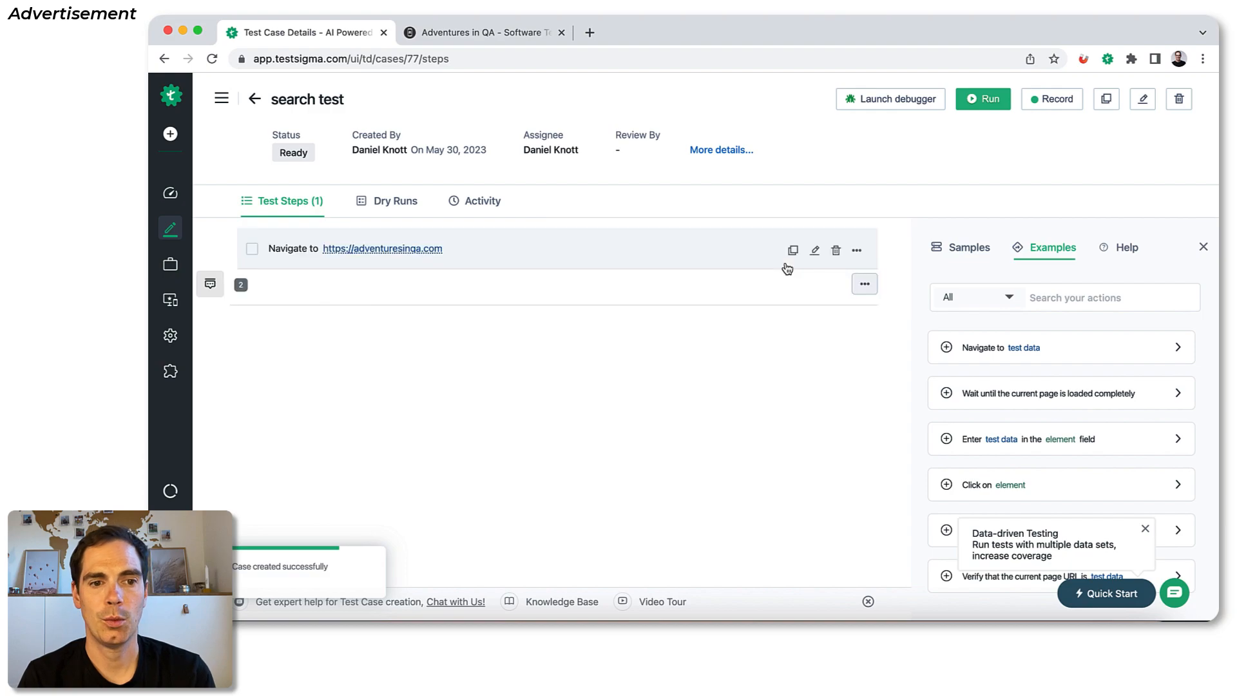
mouse_move(792, 250)
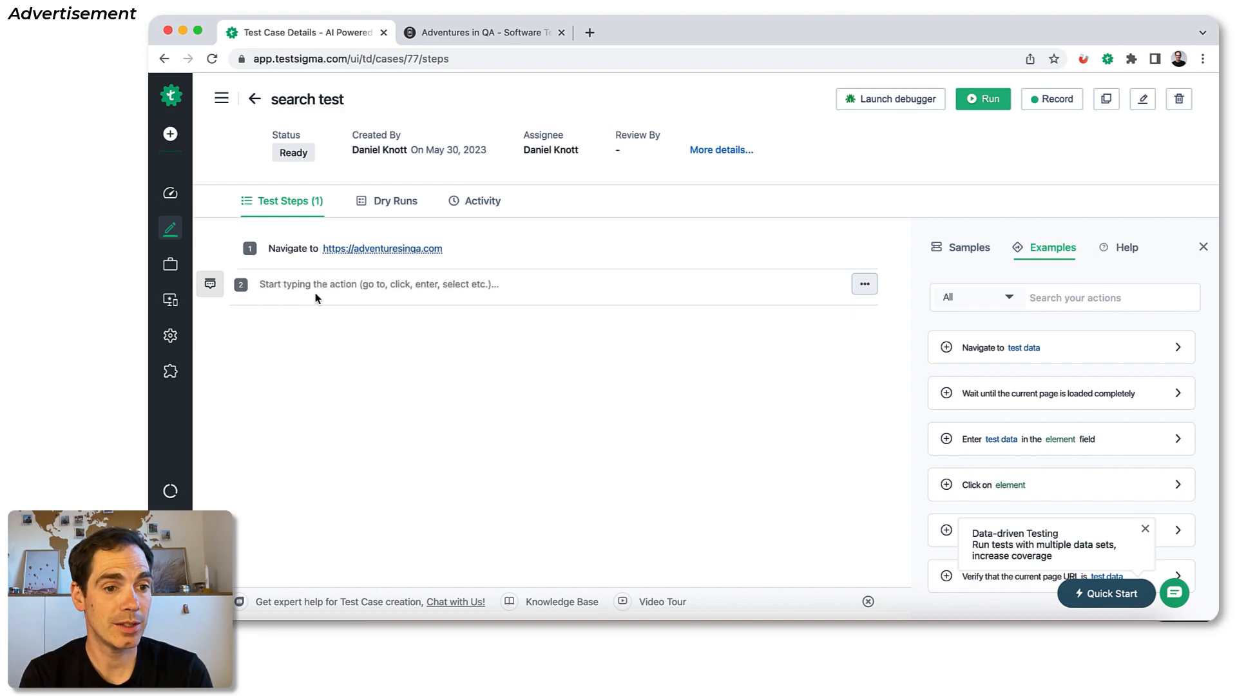
type("Navigate to https://www.google.com/")
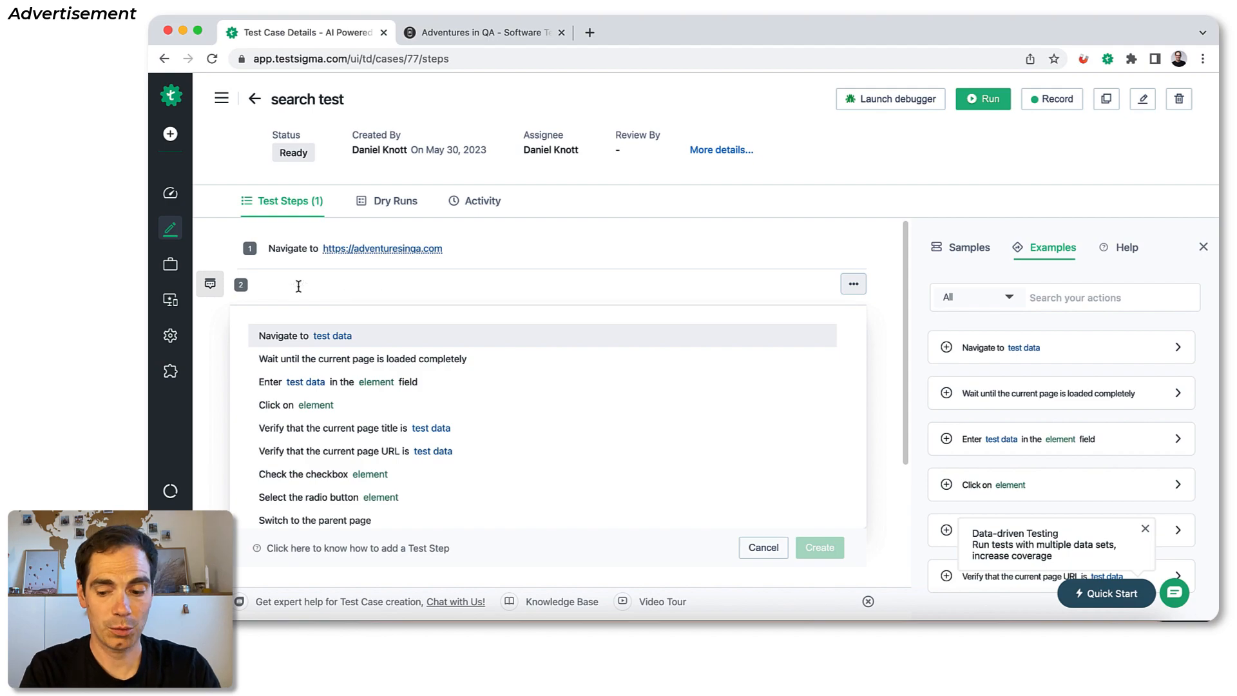
type("Verify that the")
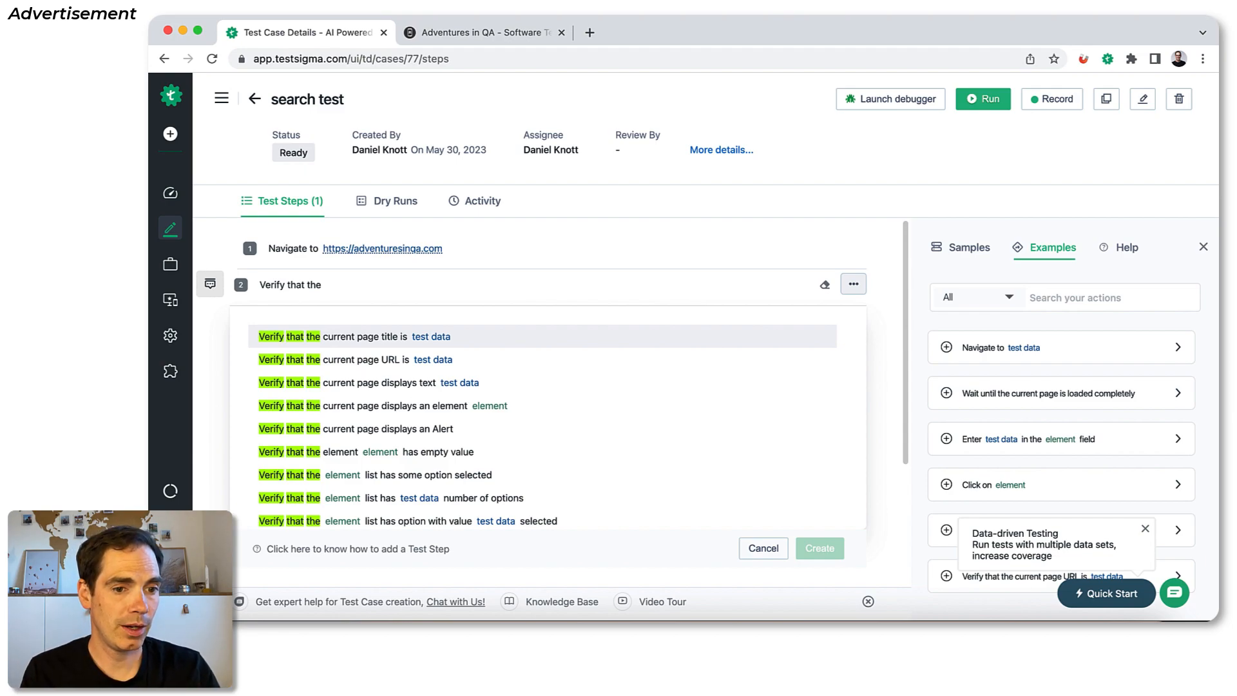
type("current page")
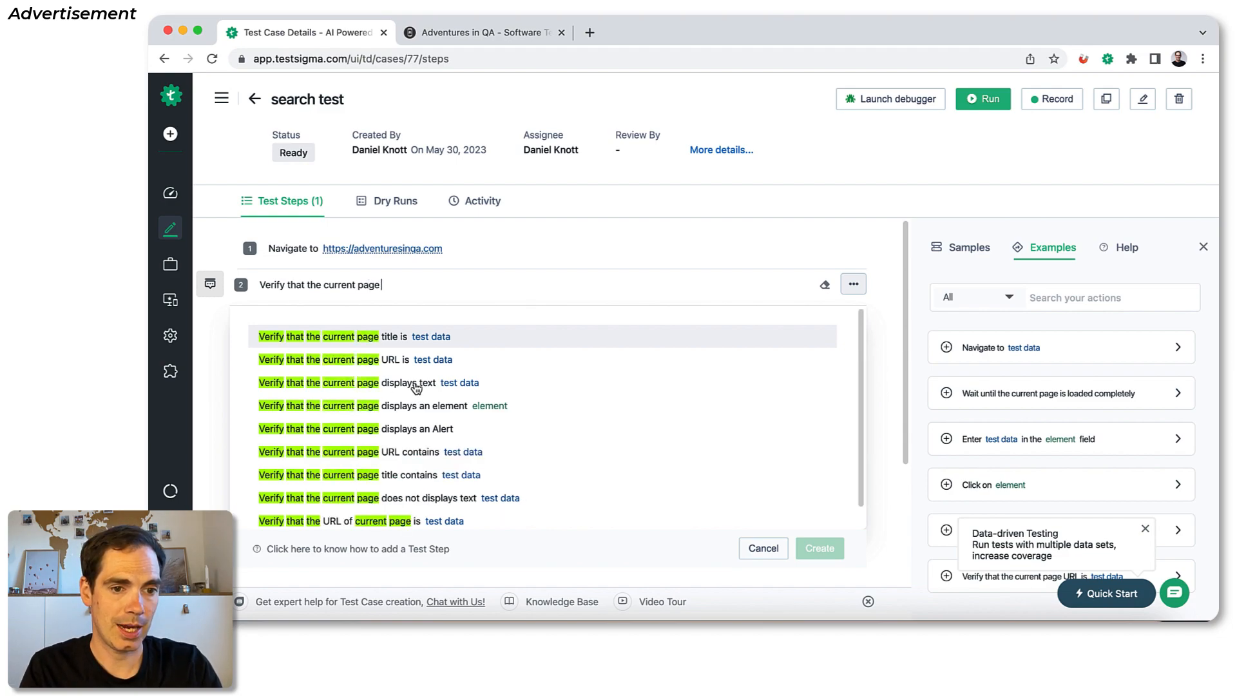
left_click(373, 382)
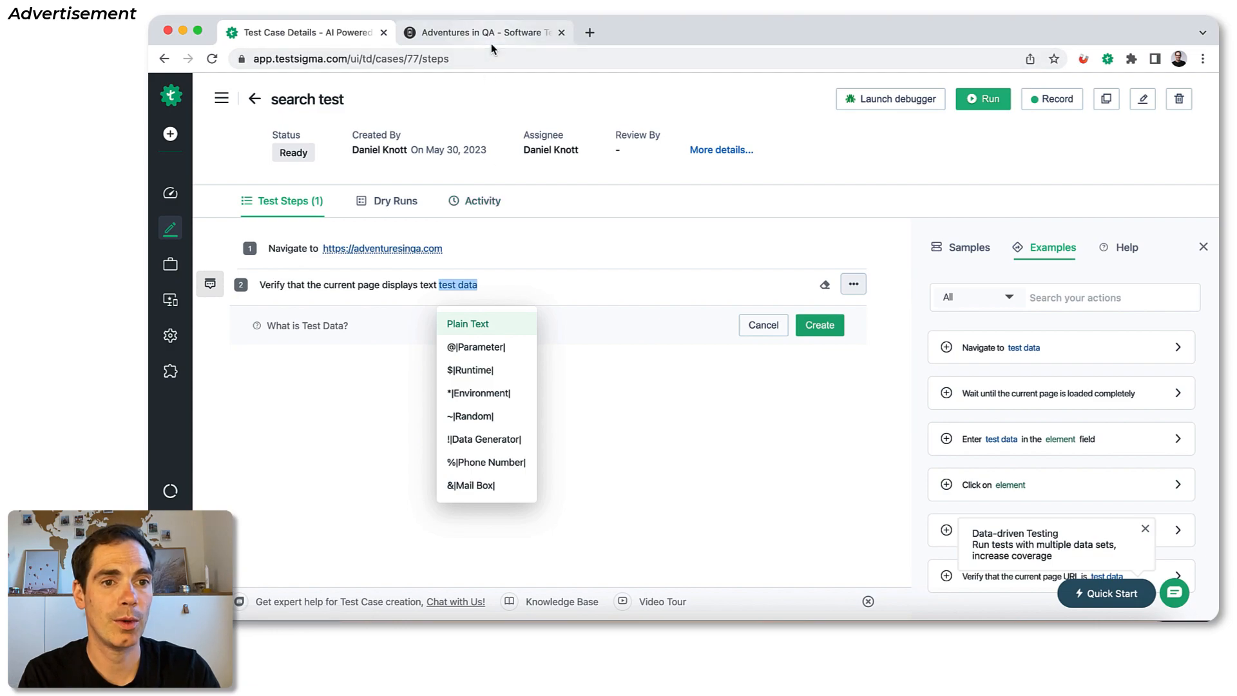
left_click(484, 32)
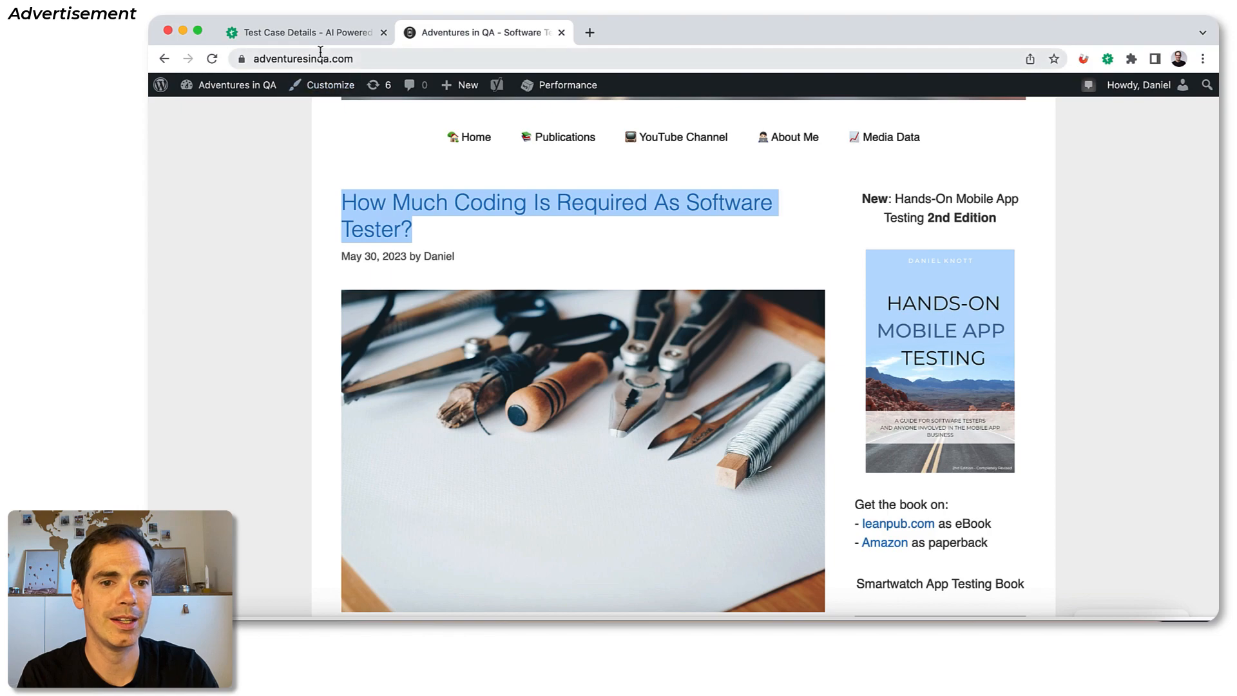
left_click(304, 32)
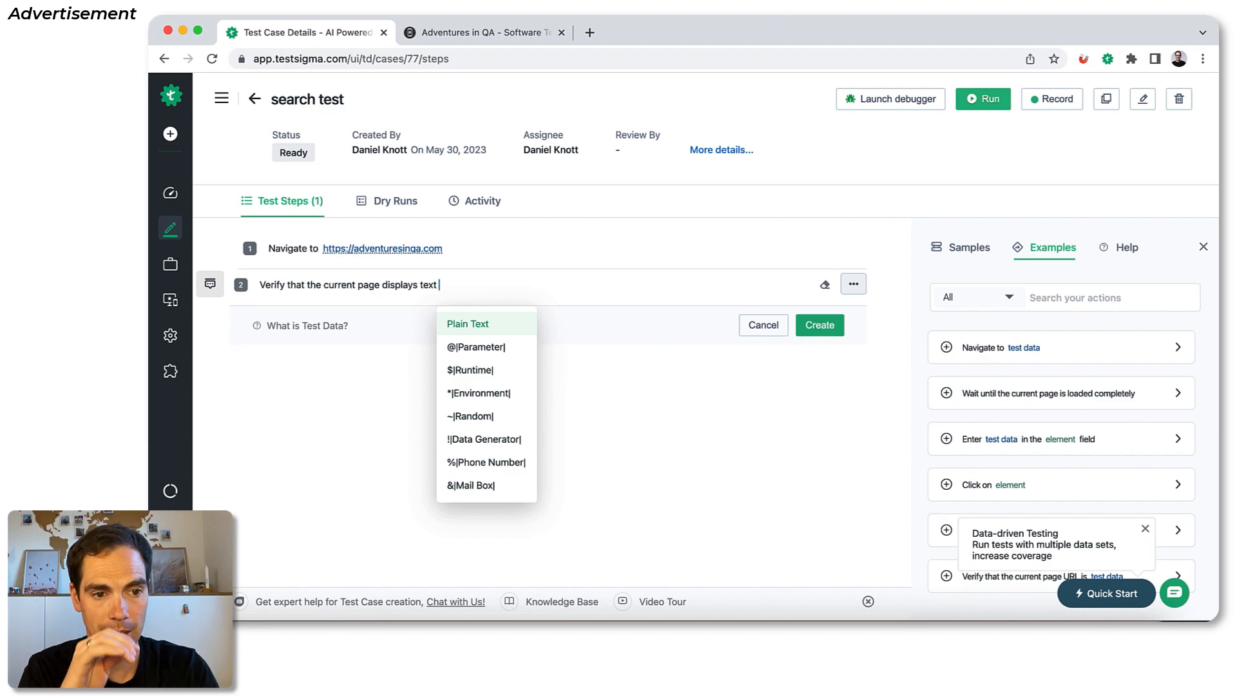
- Set step 2's expected text to 'How Much Coding Is Required As Software Tester?' and create it
left_click(466, 323)
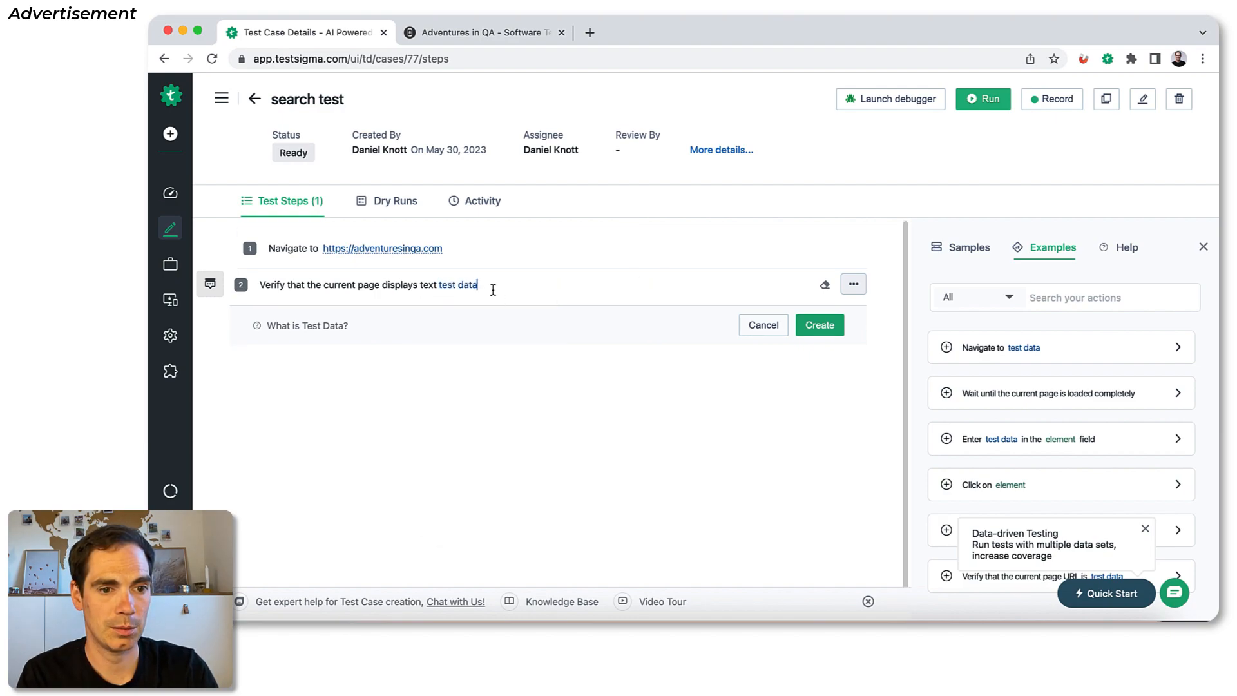
type("How Much Coding Is Required As Software Tester?")
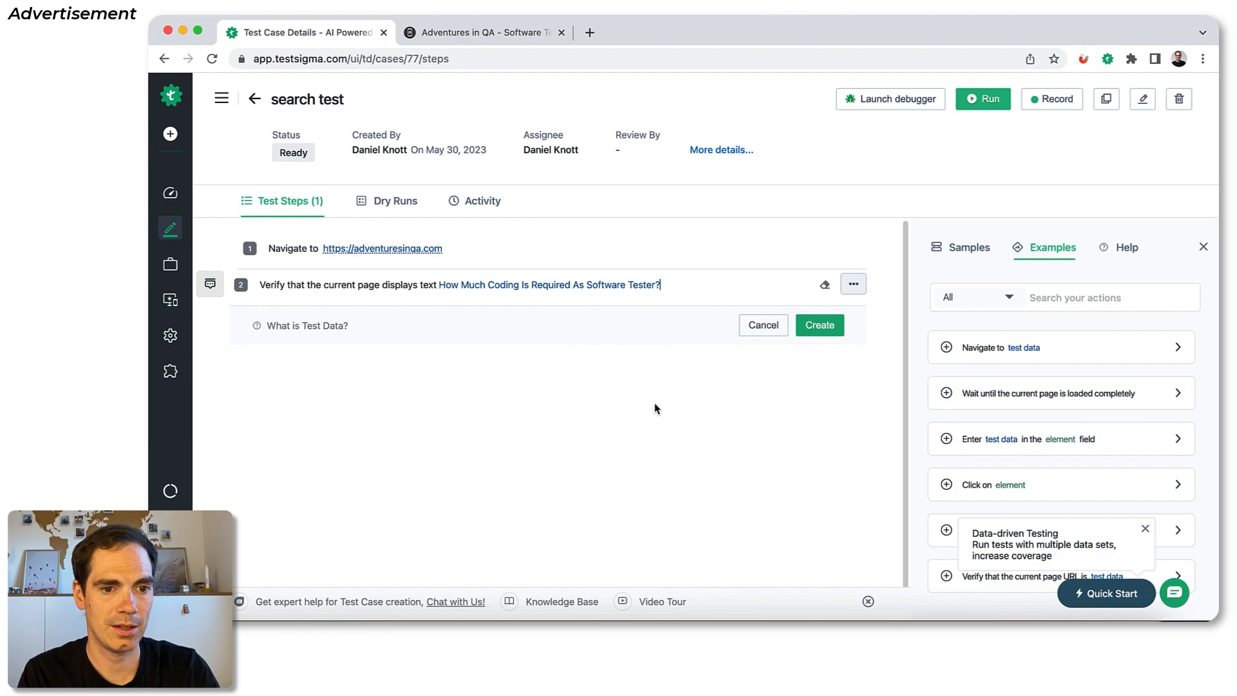
left_click(818, 325)
type("Enter")
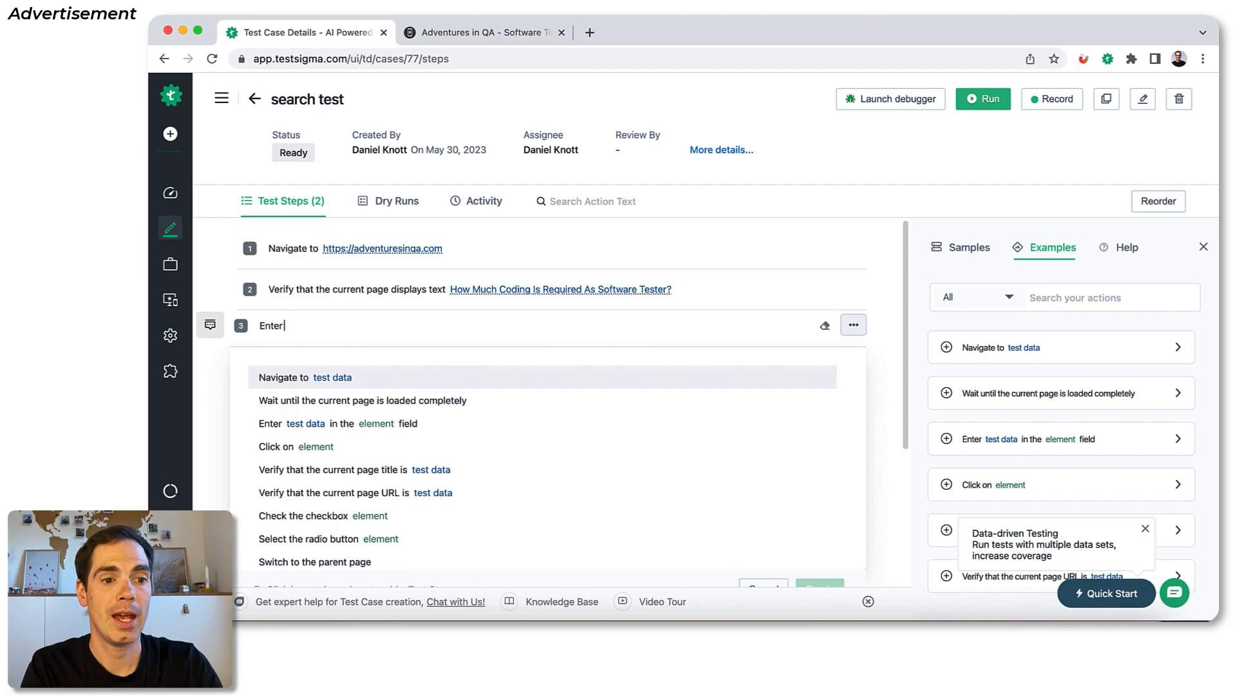
- Rewrite step 3 as 'Enter Mobile Testing in the element field', erasing the earlier draft
type("Mobile T")
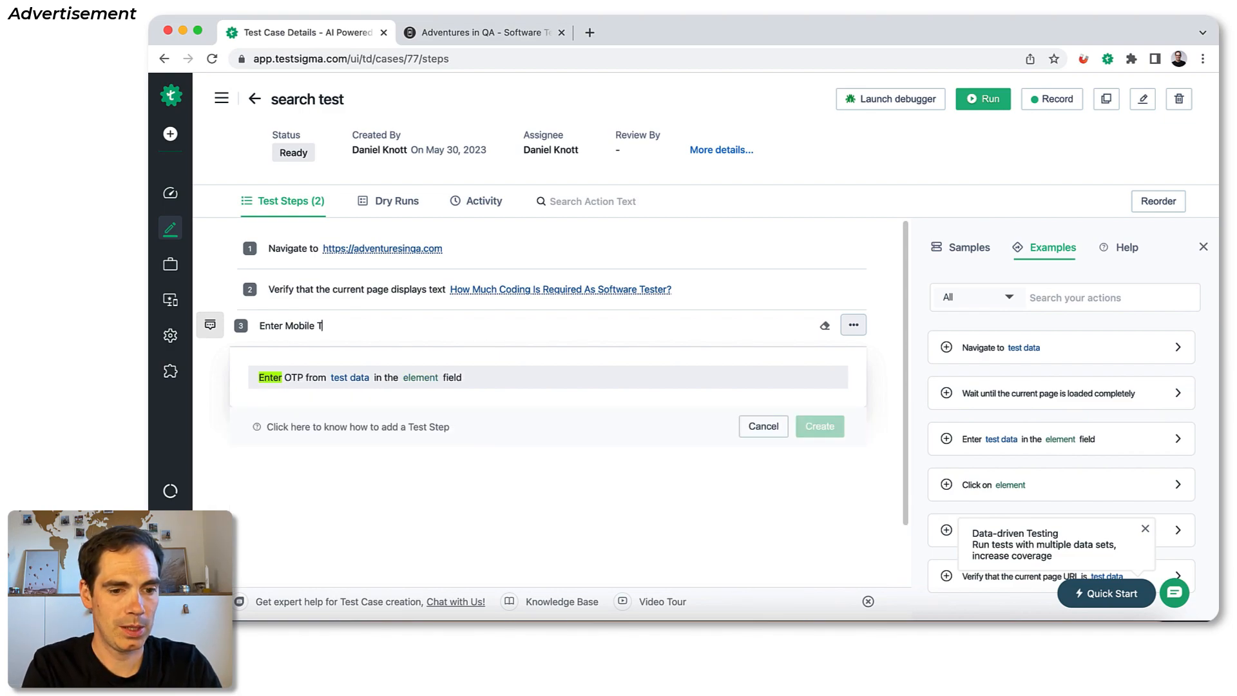
type("esting in")
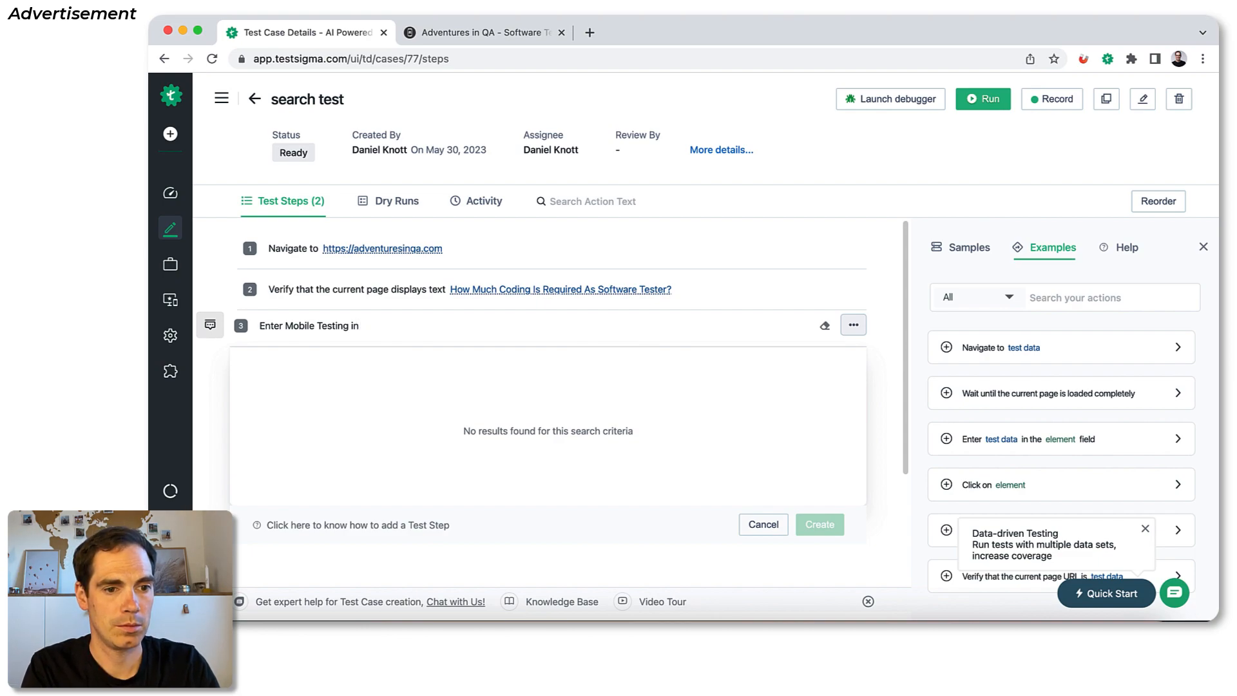
key("Backspace")
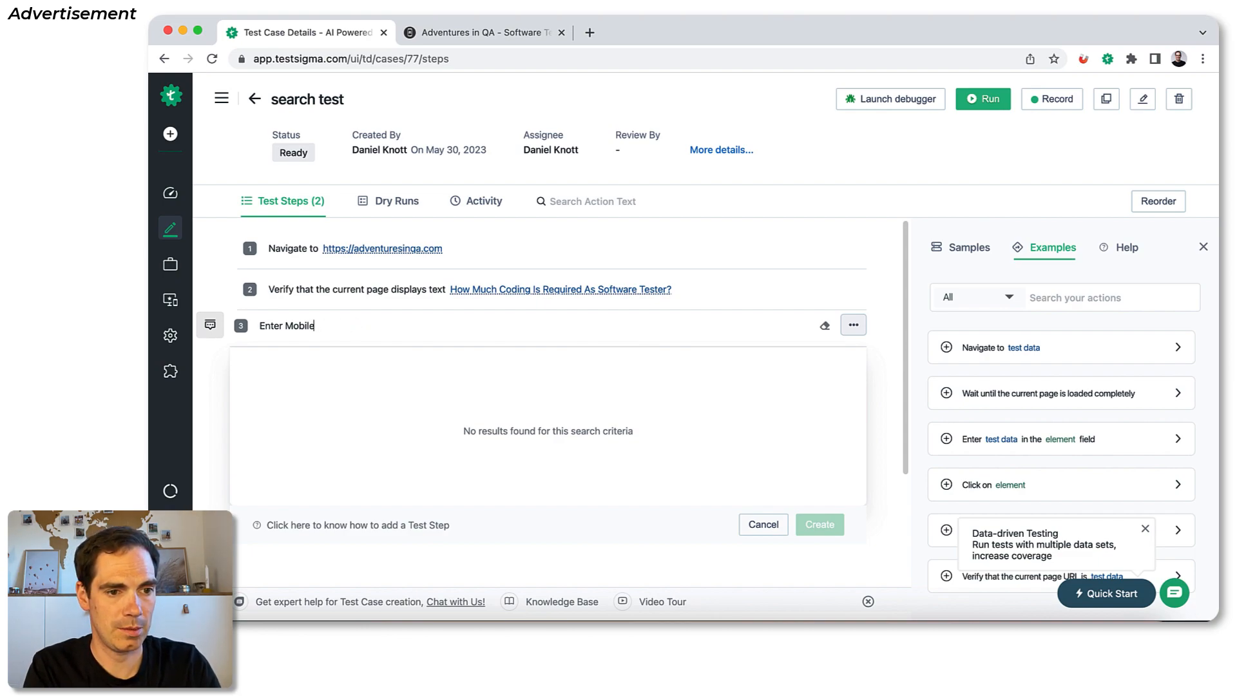
key("Backspace")
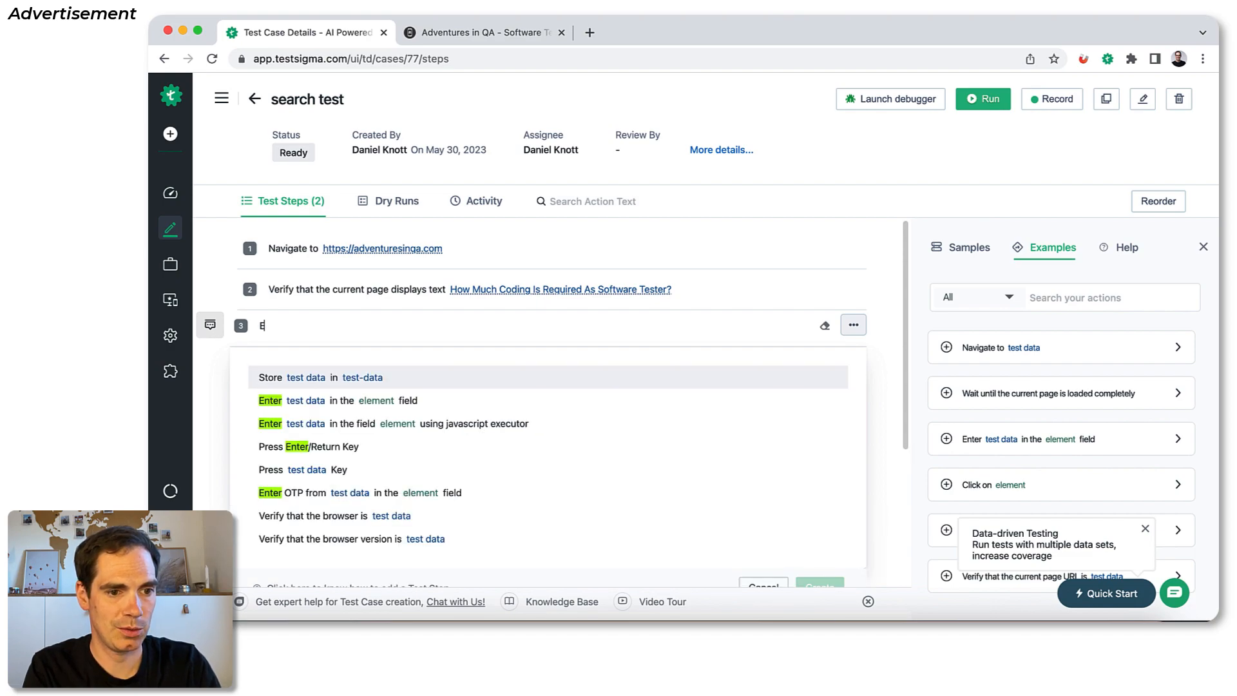
type("ner")
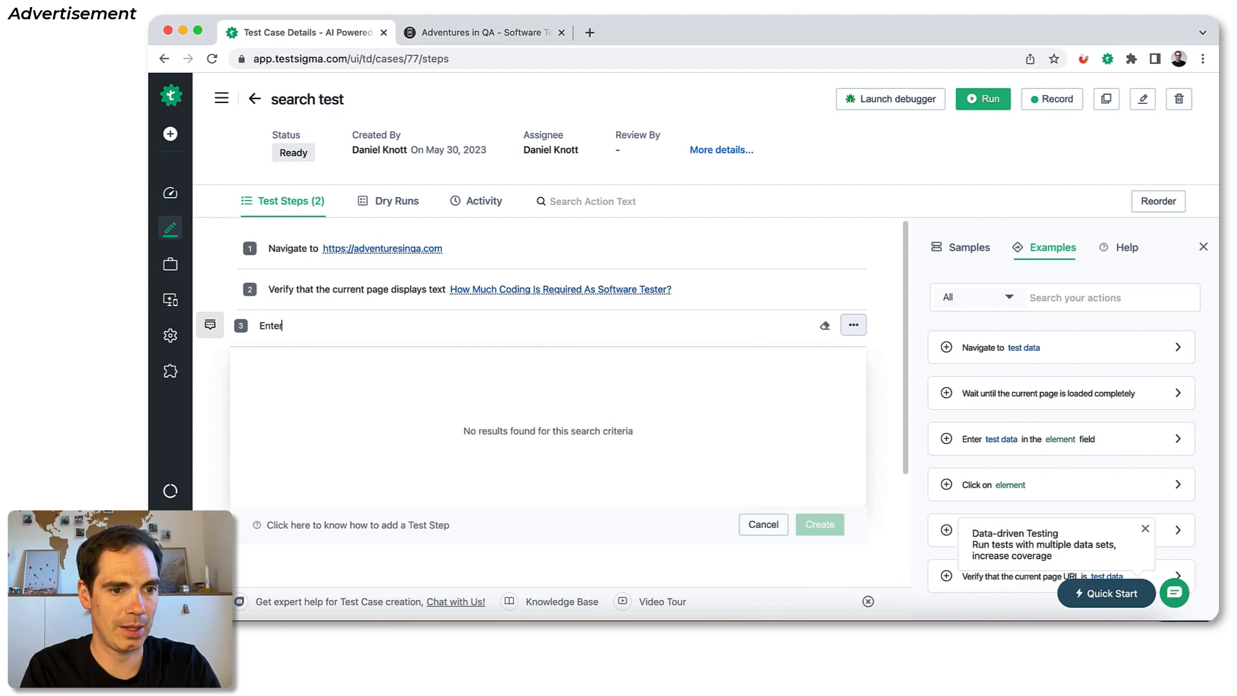
type("Enter")
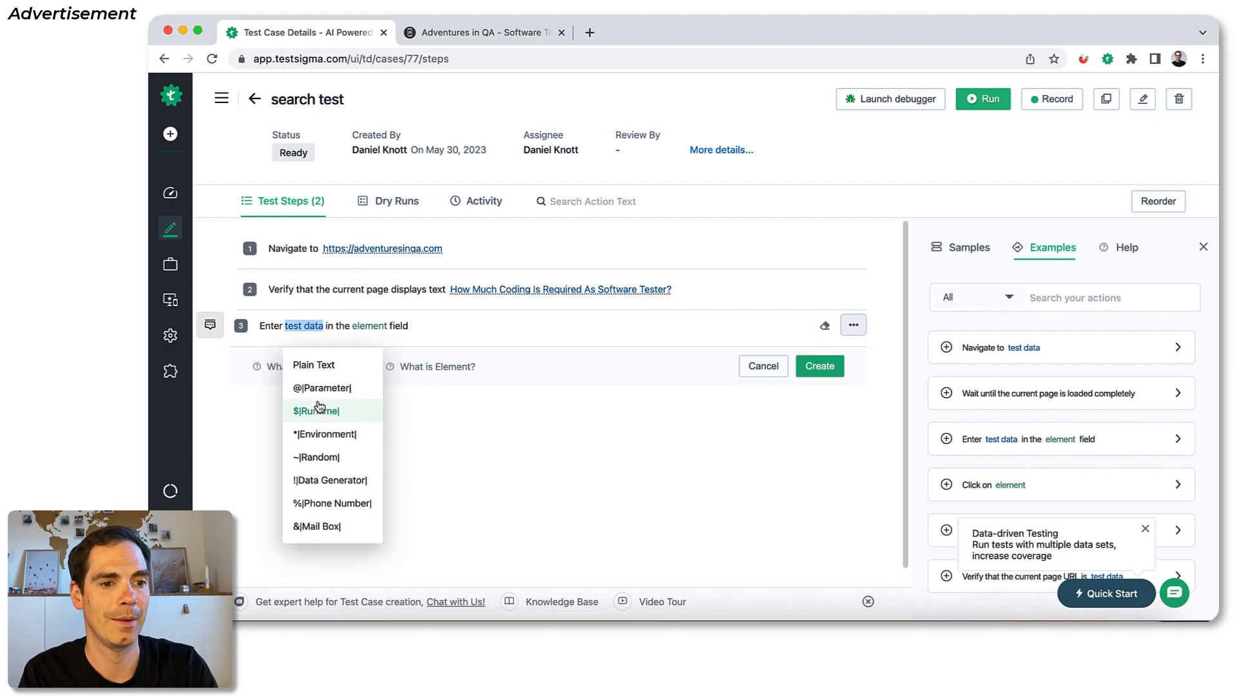
mouse_move(313, 365)
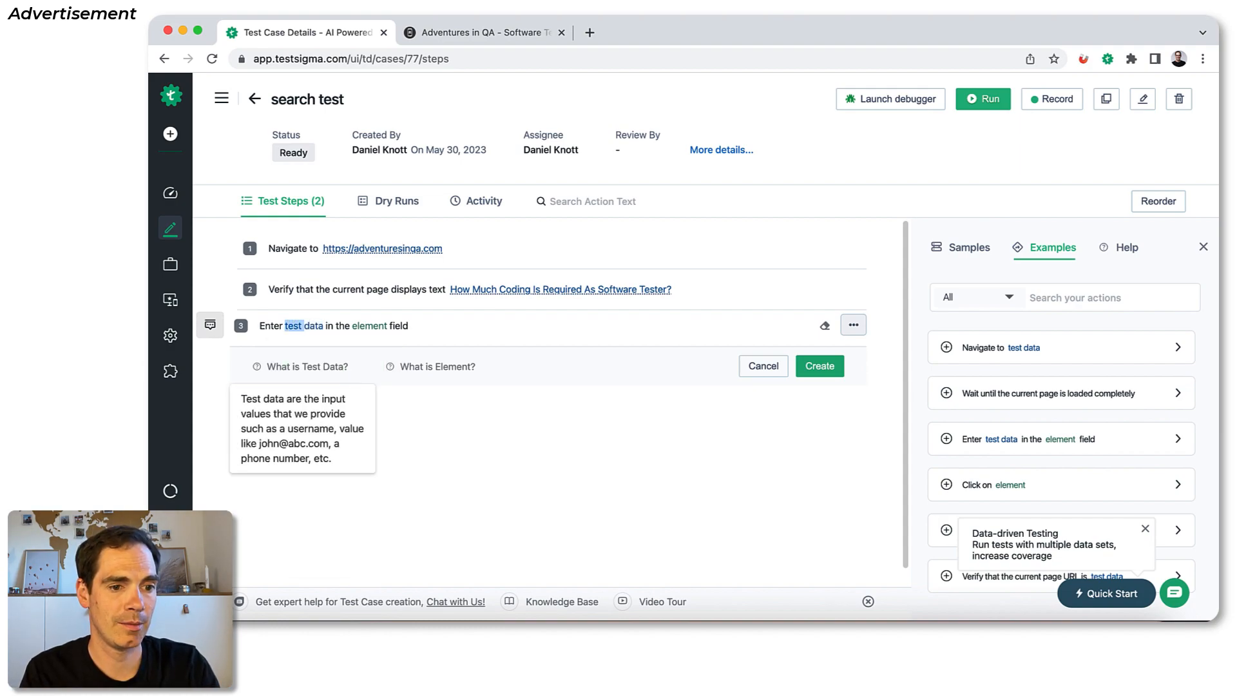
type("Moi")
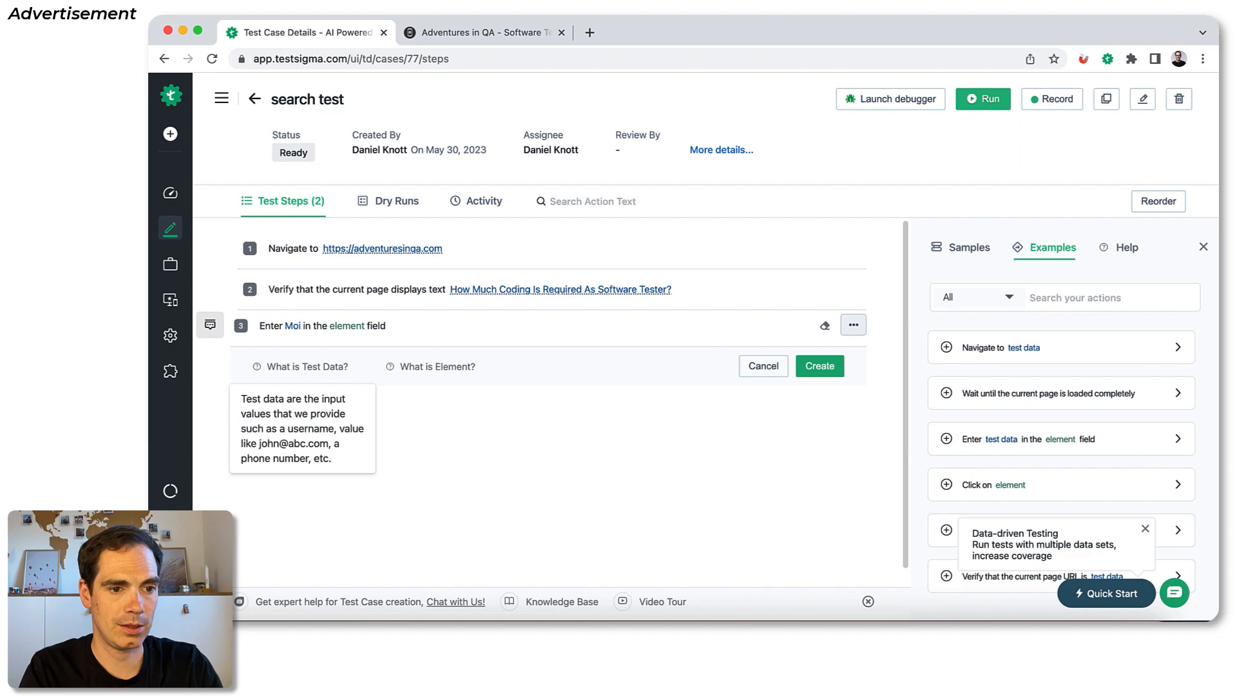
type("Mobile Testing")
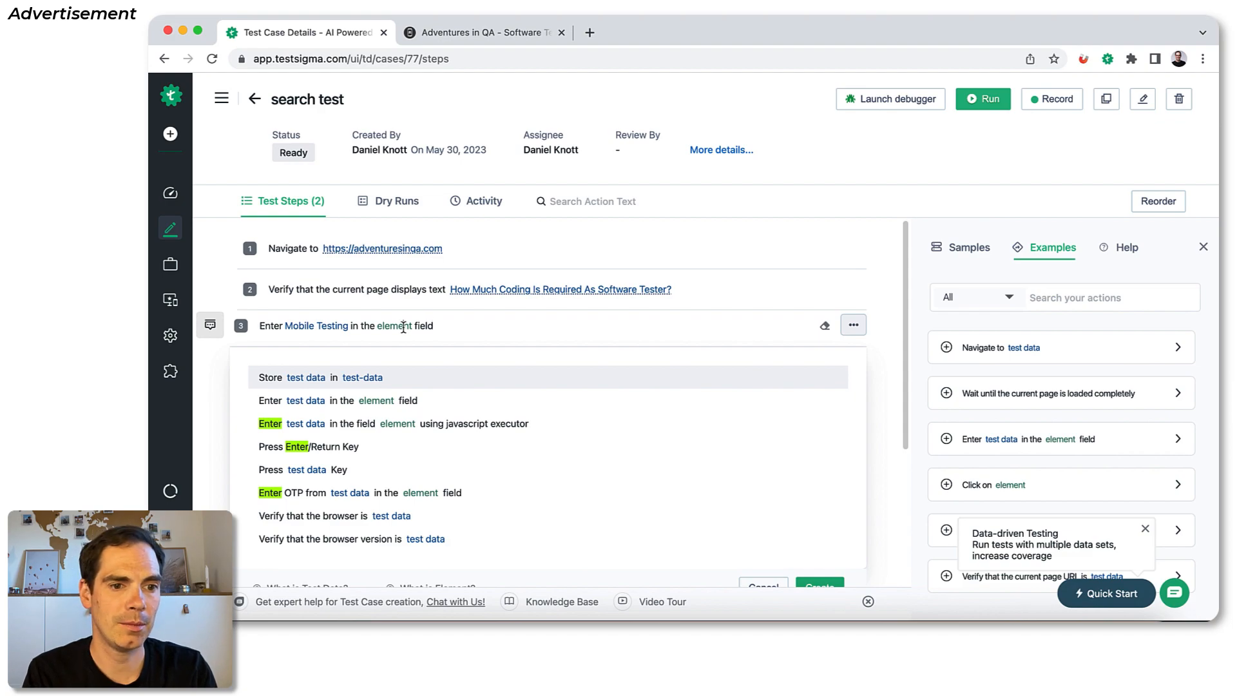
- From step 3's element placeholder, switch to the Create Element form
left_click(399, 325)
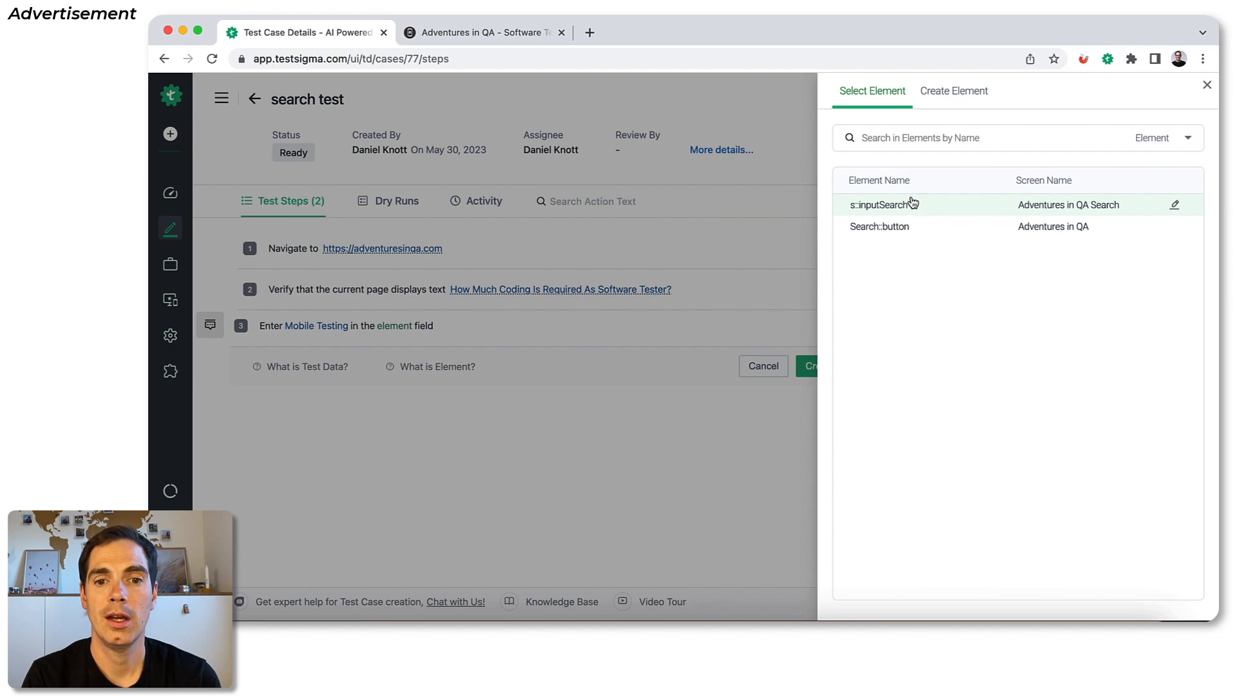
mouse_move(891, 231)
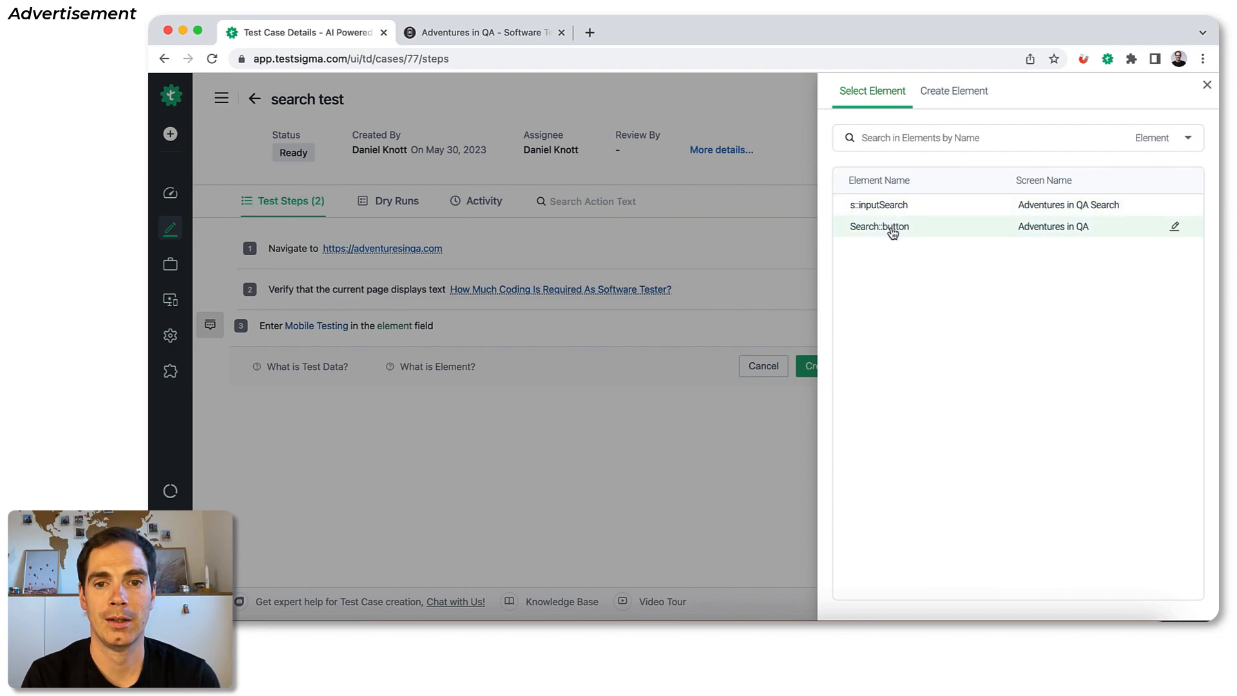
mouse_move(887, 205)
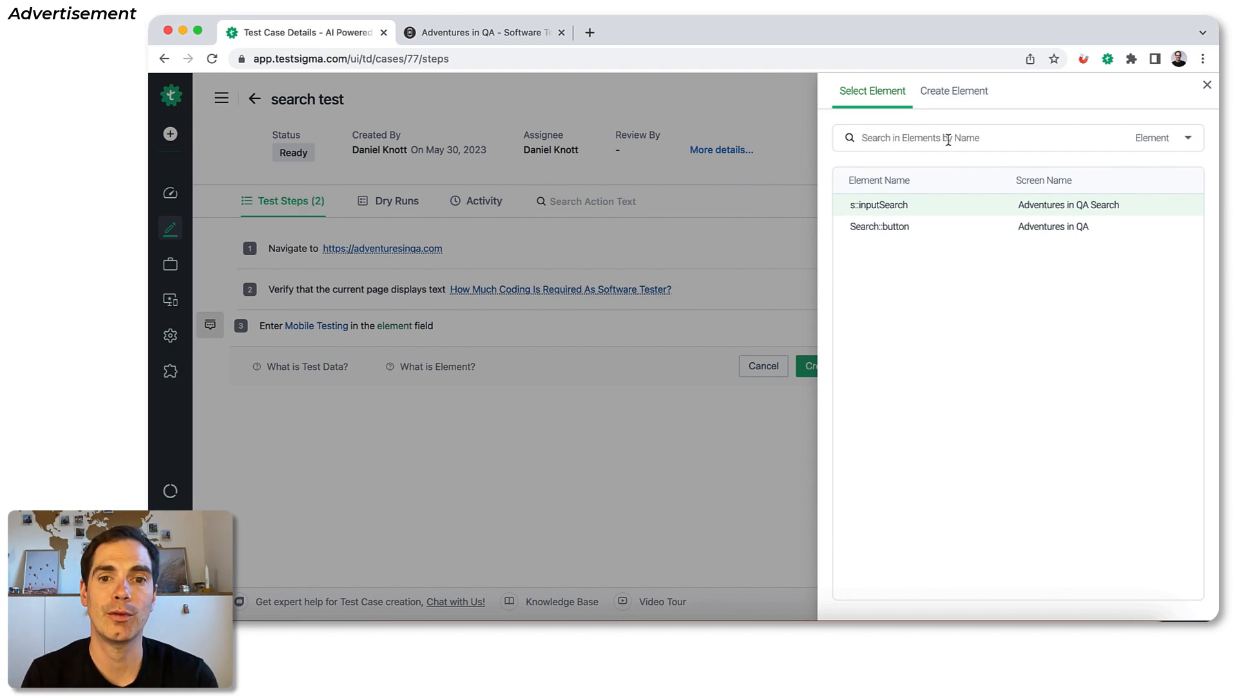
left_click(953, 91)
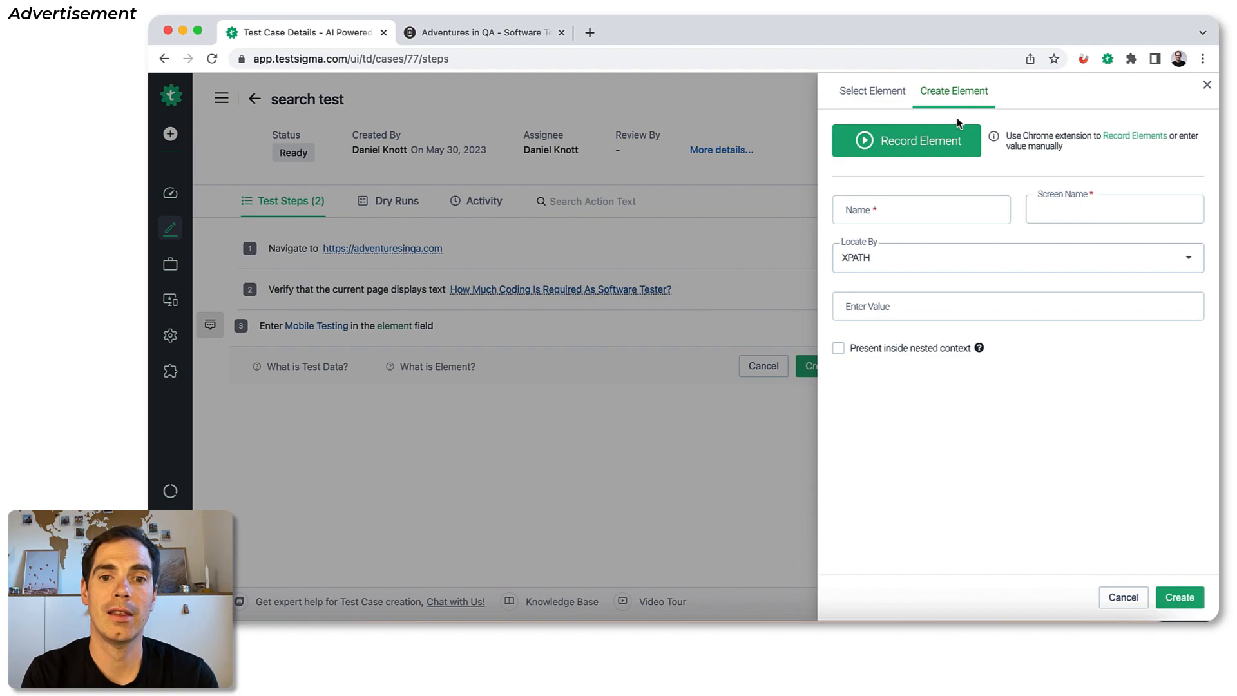
mouse_move(901, 262)
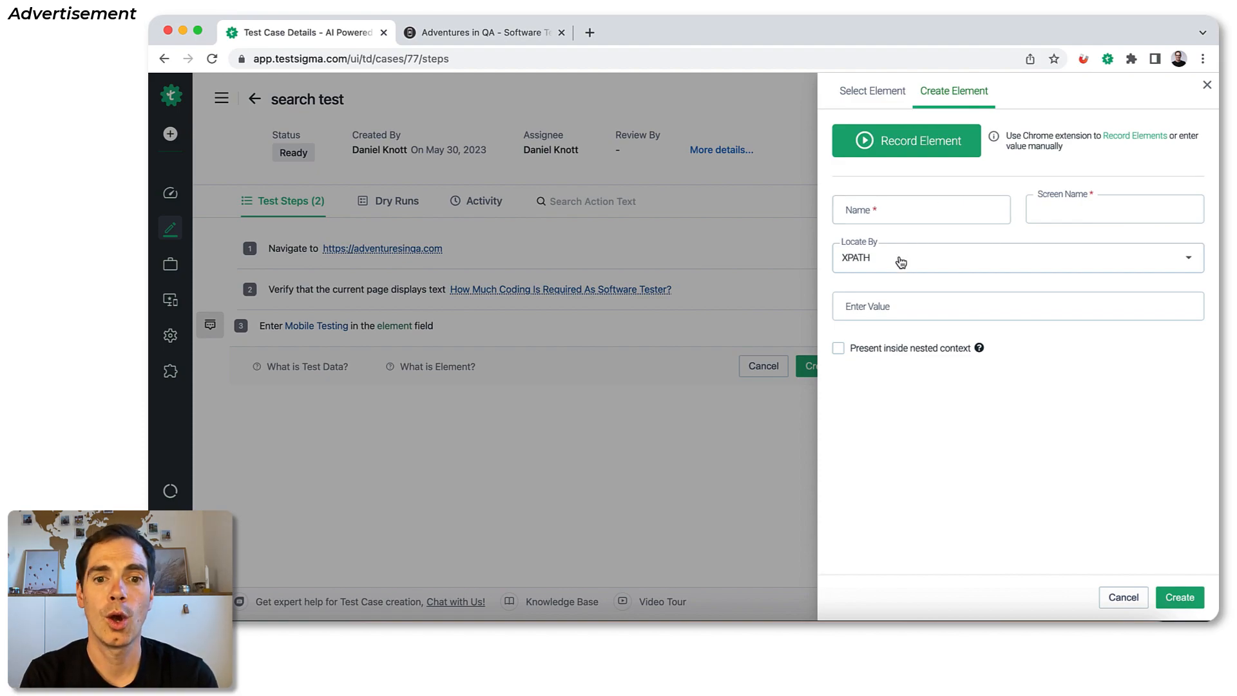
- Keep XPATH as the locator type and start Record Element from the live site
left_click(920, 209)
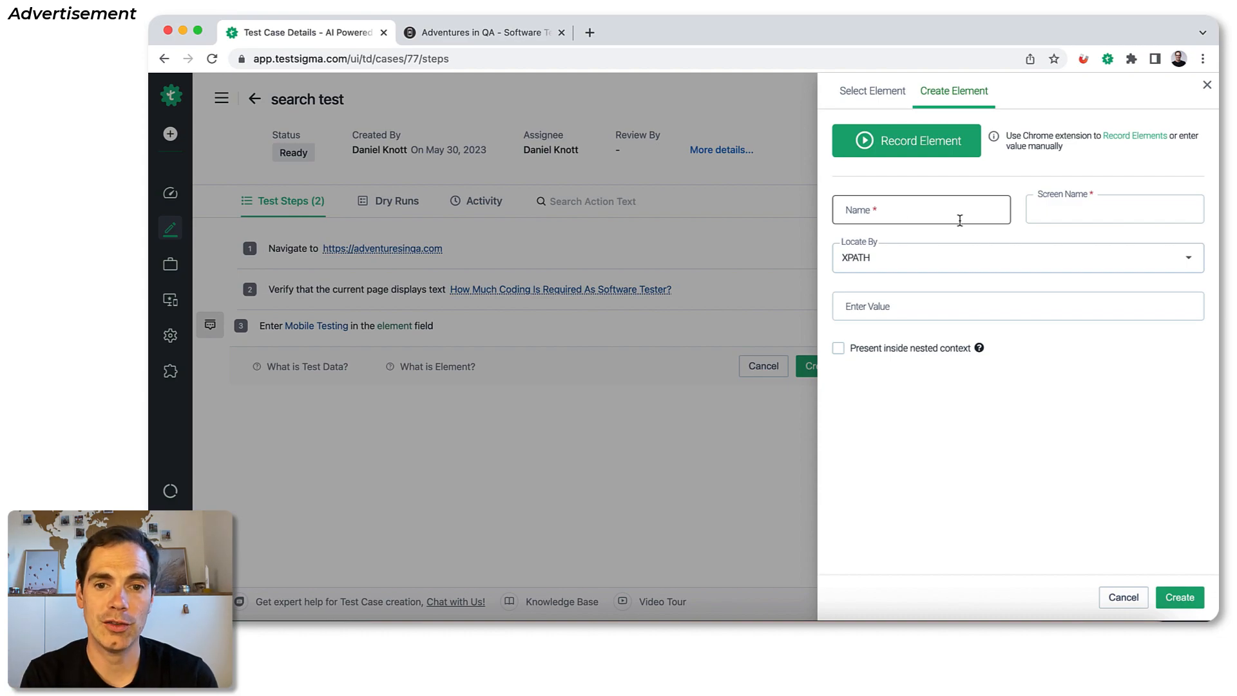
left_click(1016, 258)
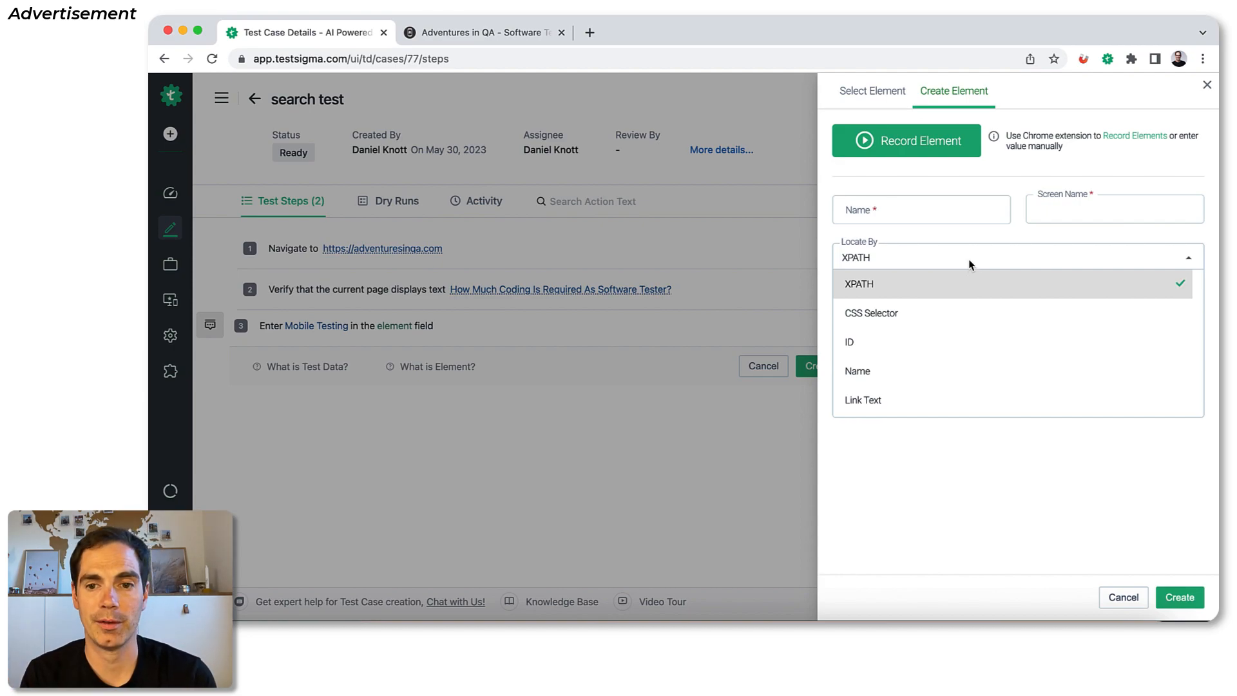
left_click(858, 283)
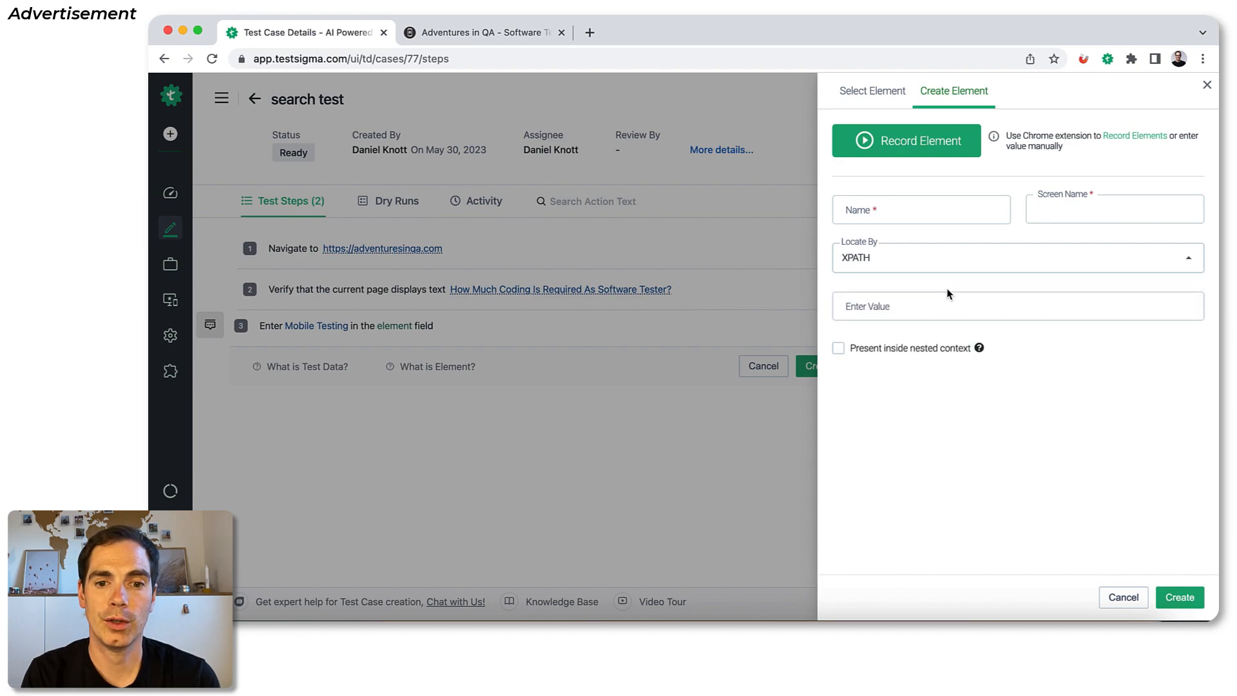
left_click(906, 141)
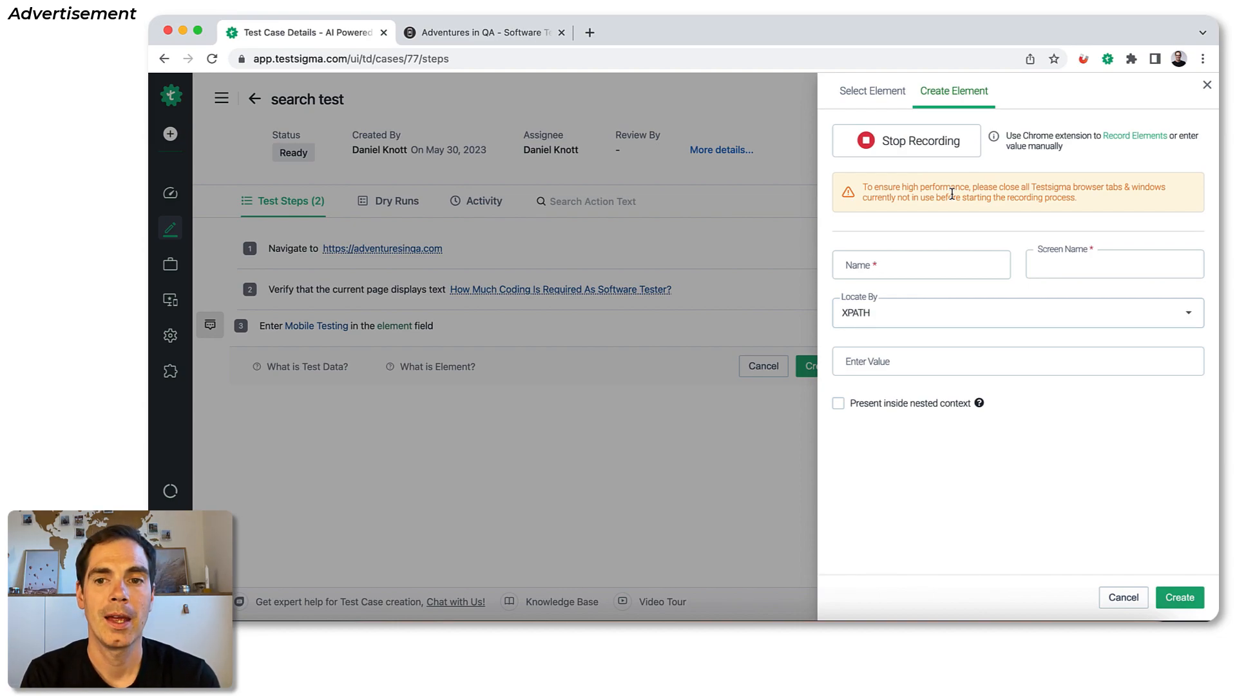
mouse_move(483, 32)
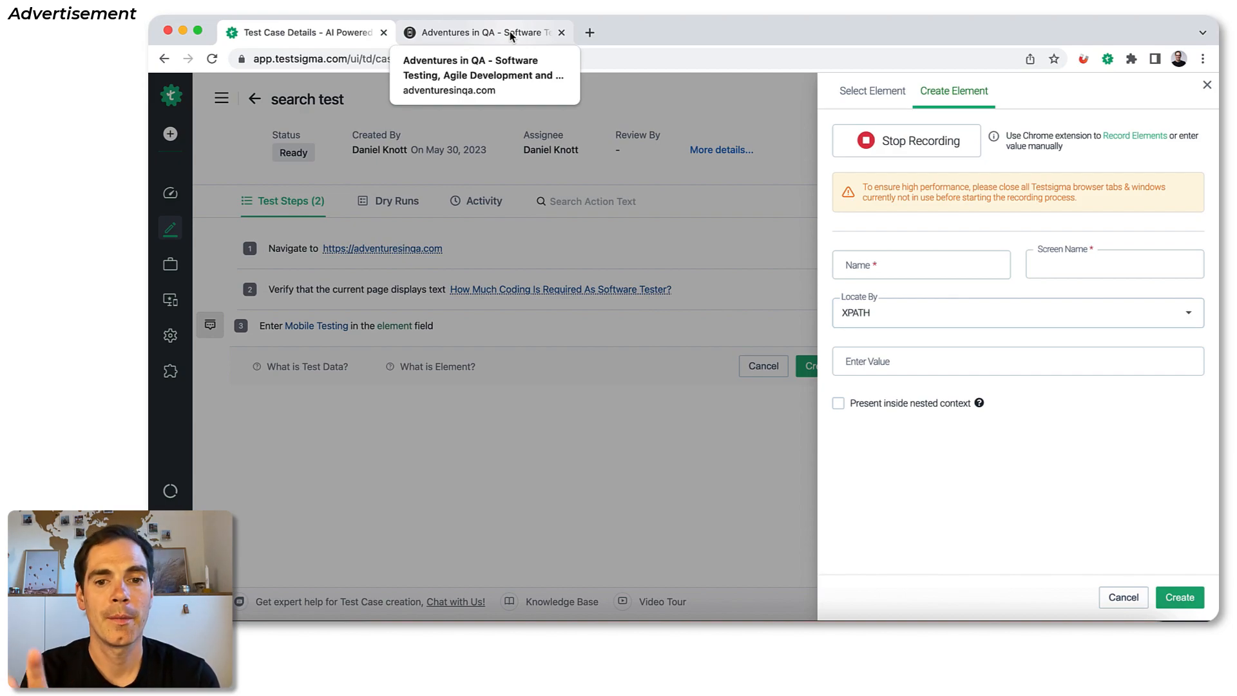
- On adventuresinqa.com, select the blog's search box and capture it as s::inputSearch
left_click(486, 32)
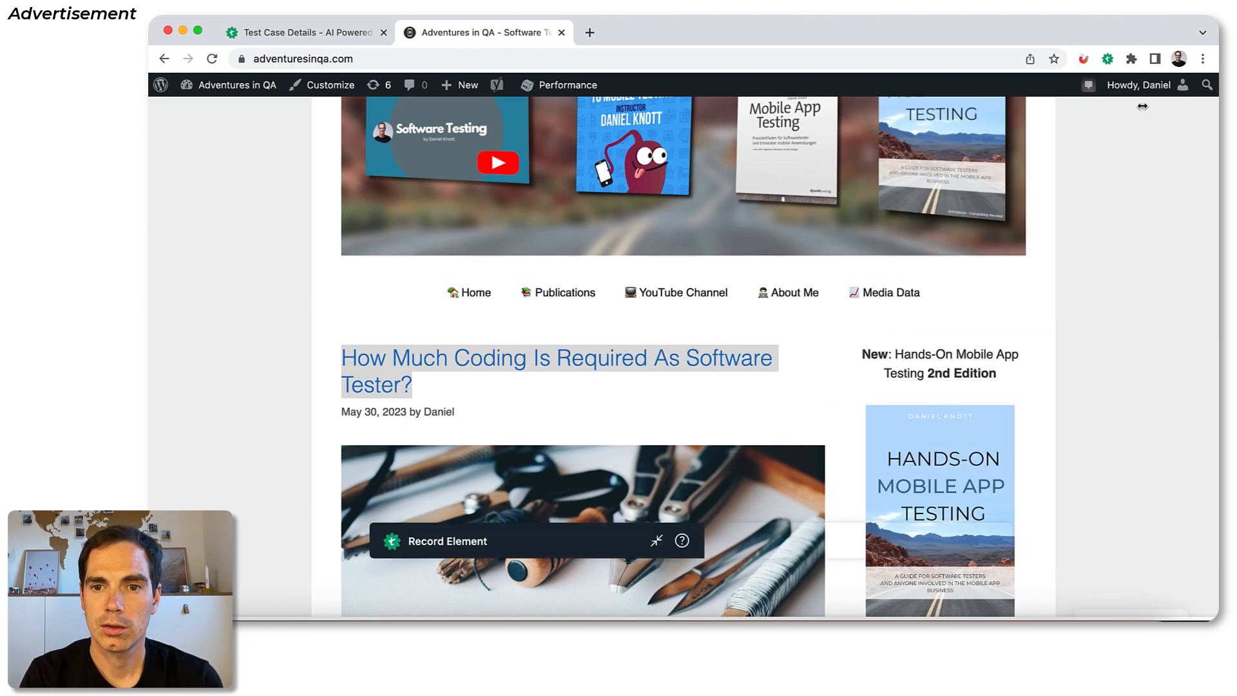
scroll("down", 3)
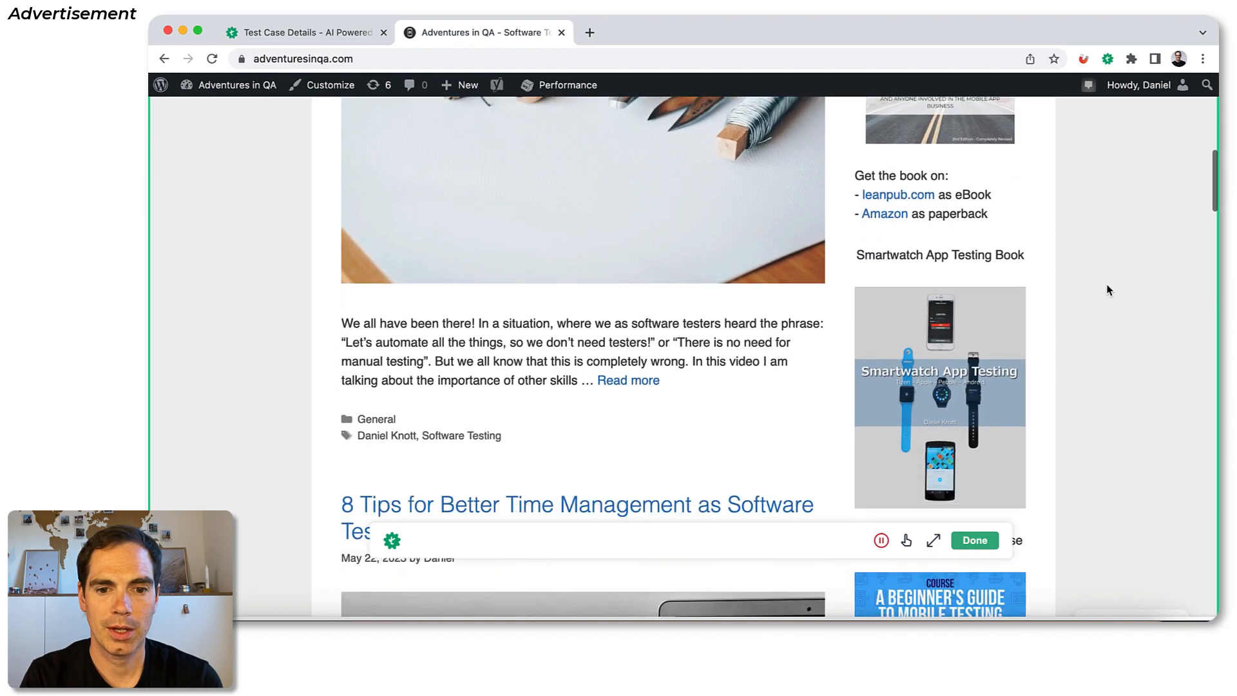
scroll("down", 3)
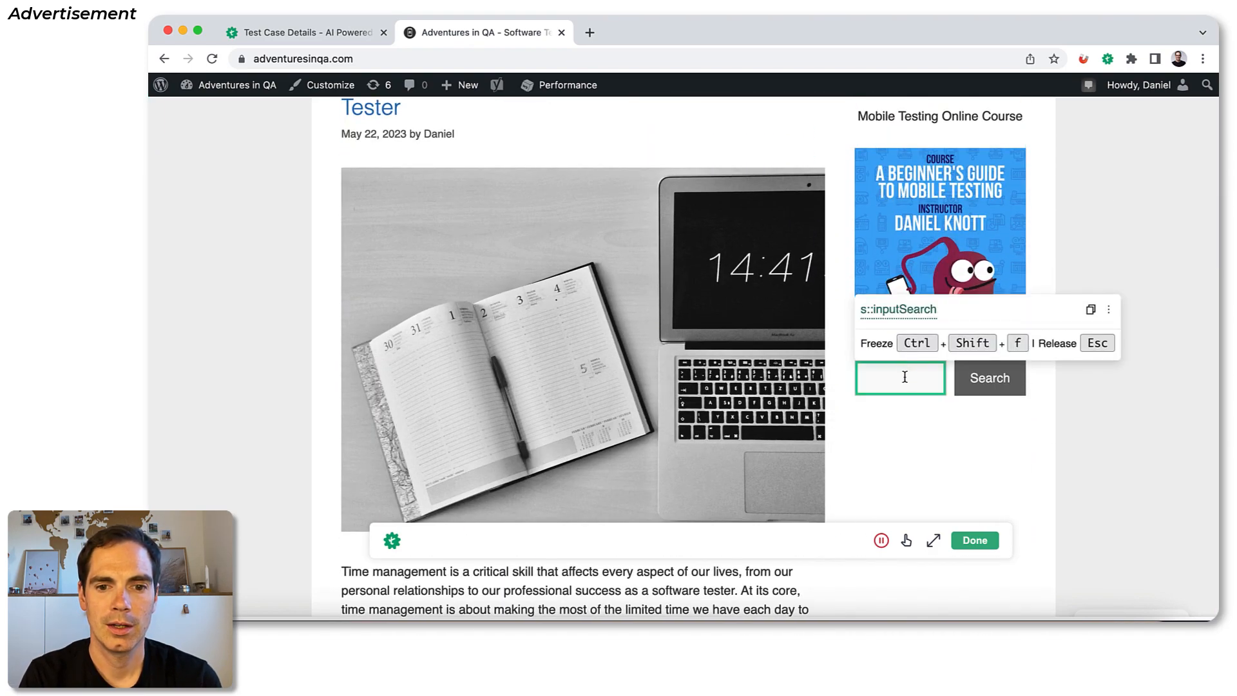
left_click(989, 378)
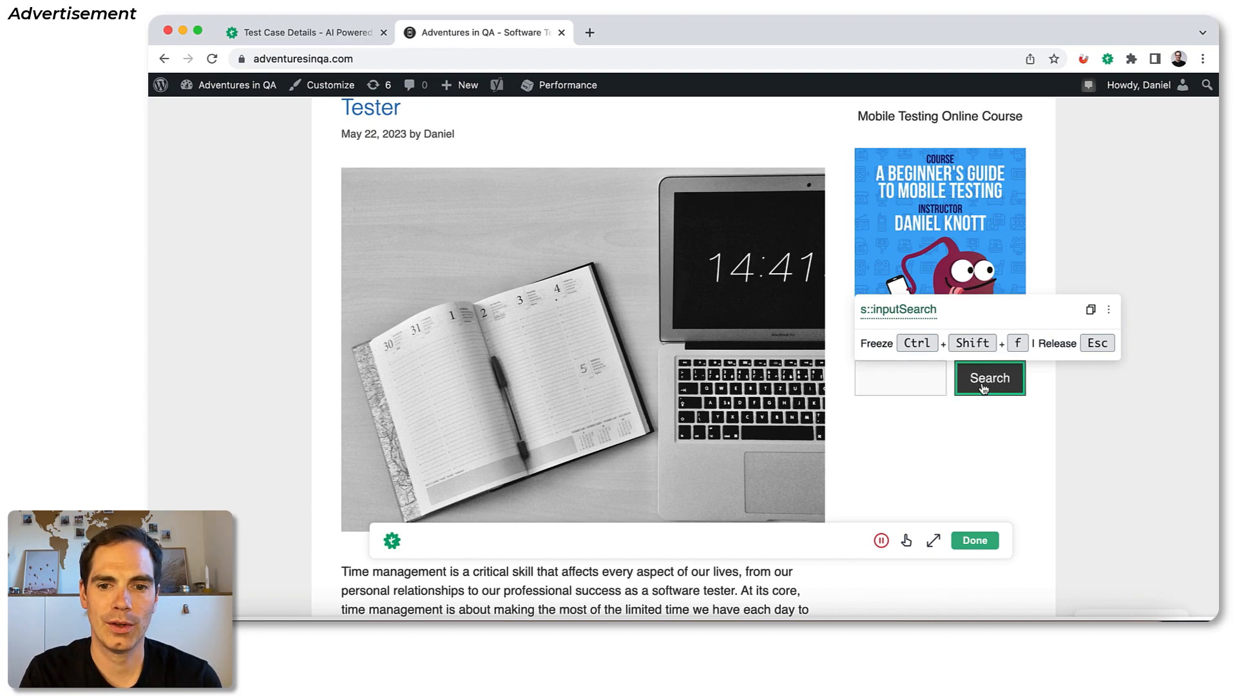
mouse_move(987, 398)
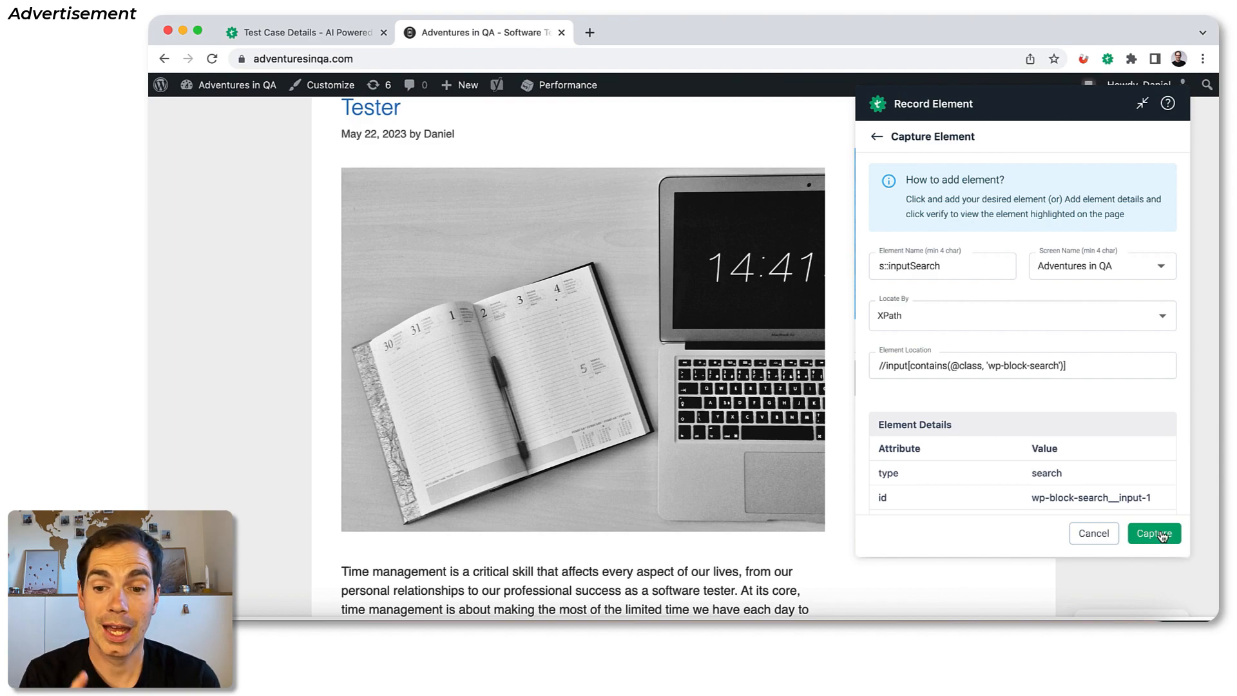
left_click(304, 32)
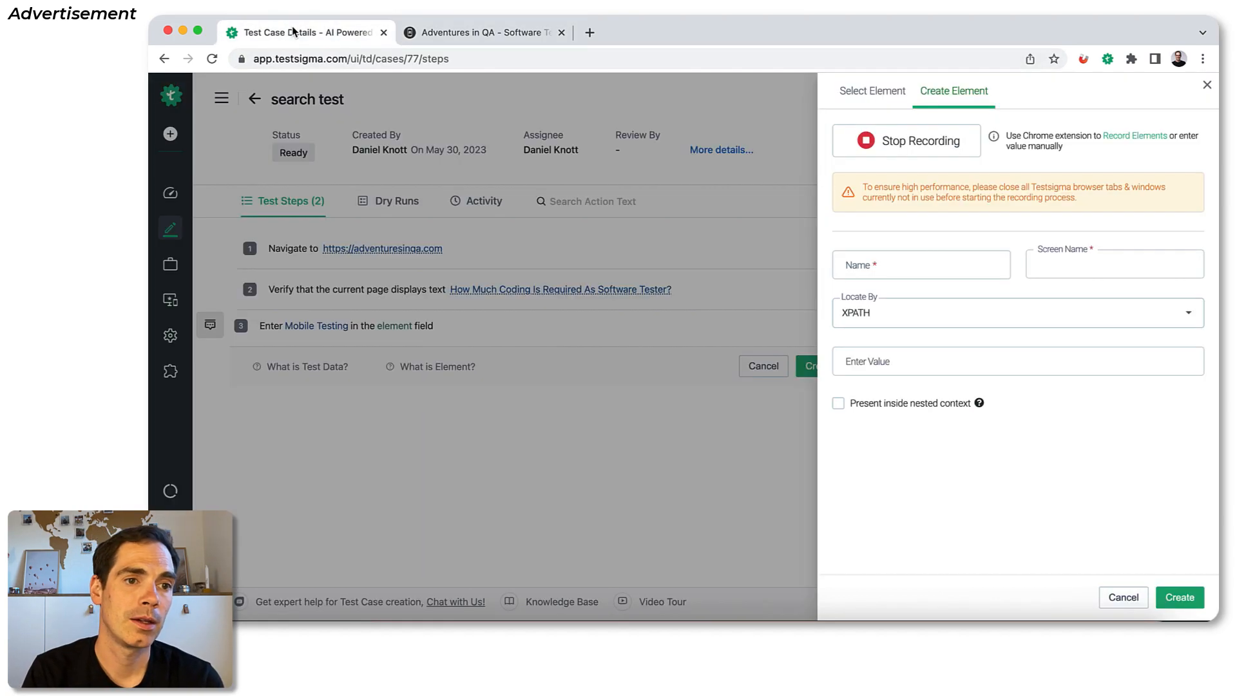
- Assign s::inputSearch to step 3 and create the step
left_click(872, 90)
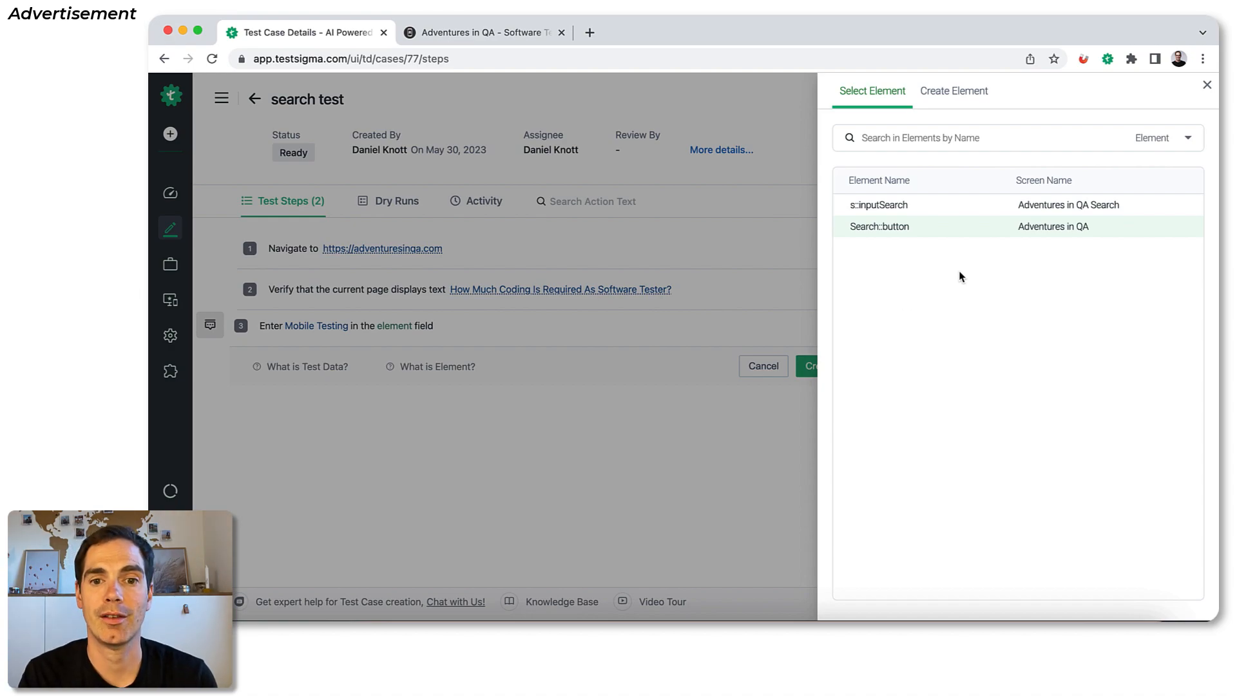
mouse_move(961, 270)
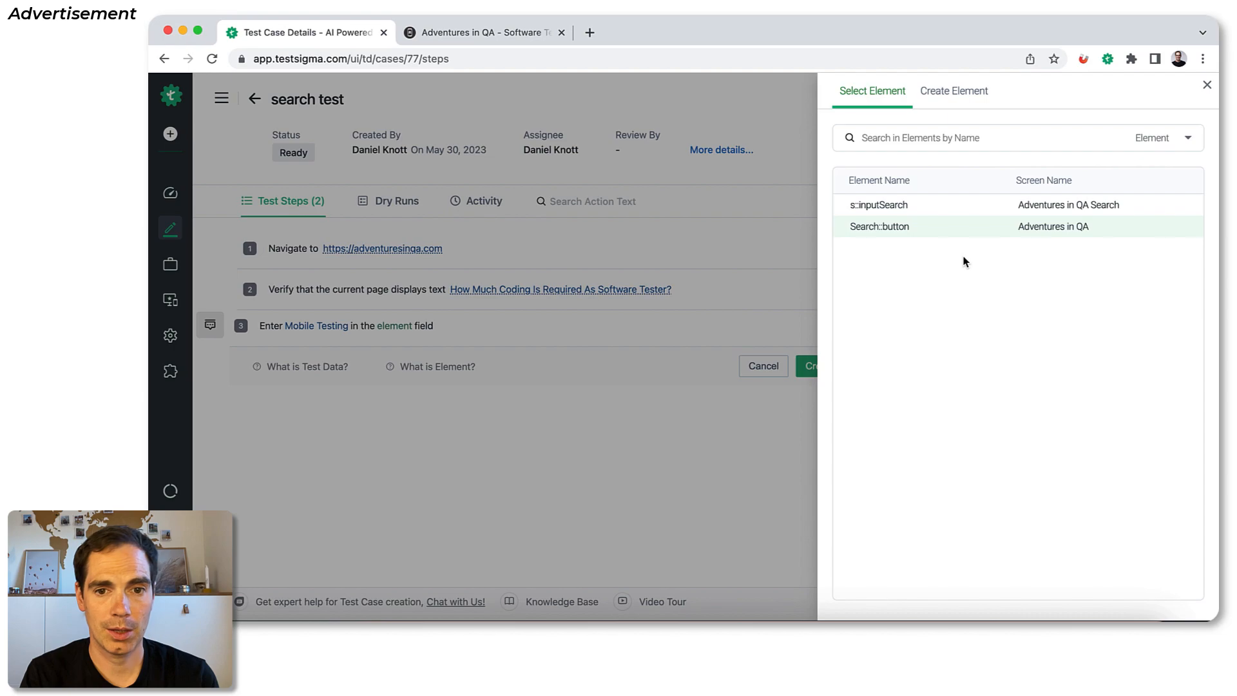
mouse_move(911, 224)
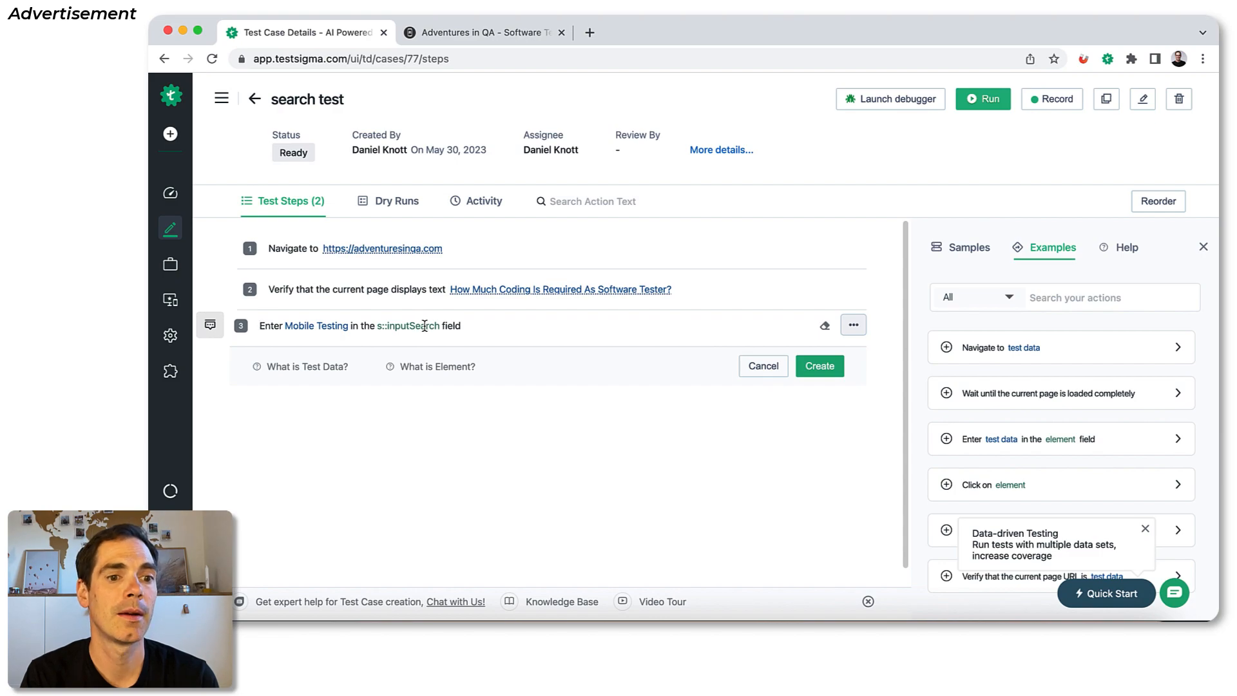
mouse_move(662, 340)
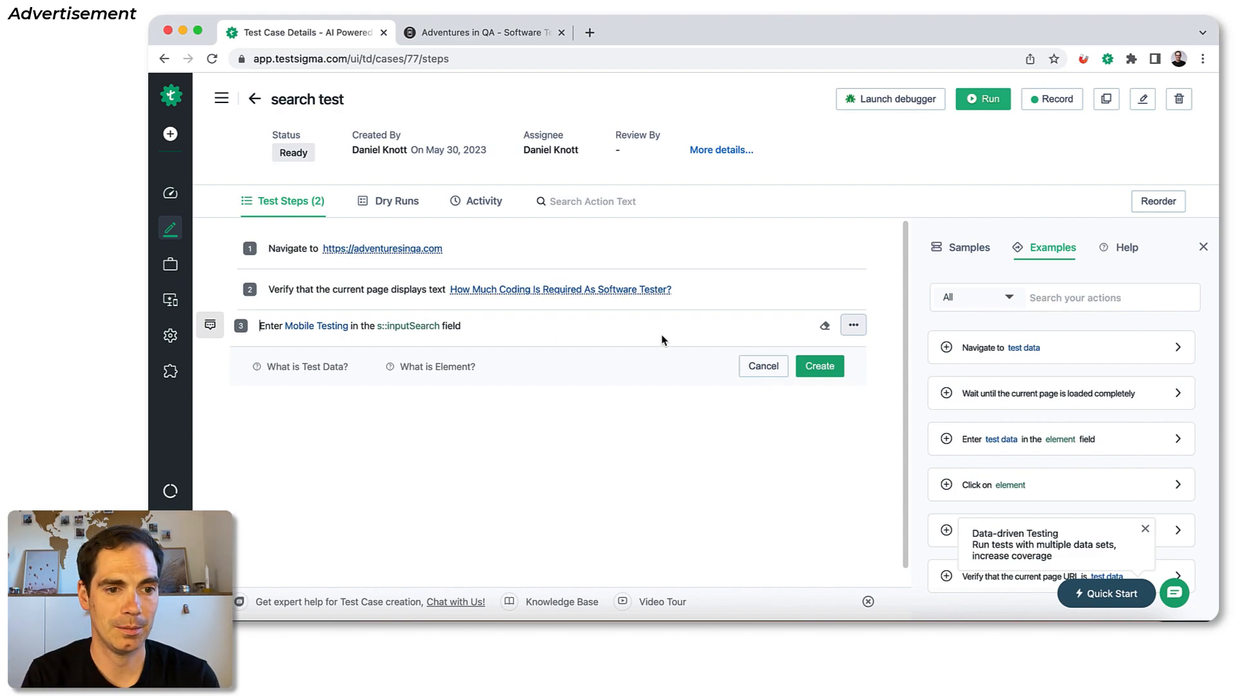
left_click(819, 365)
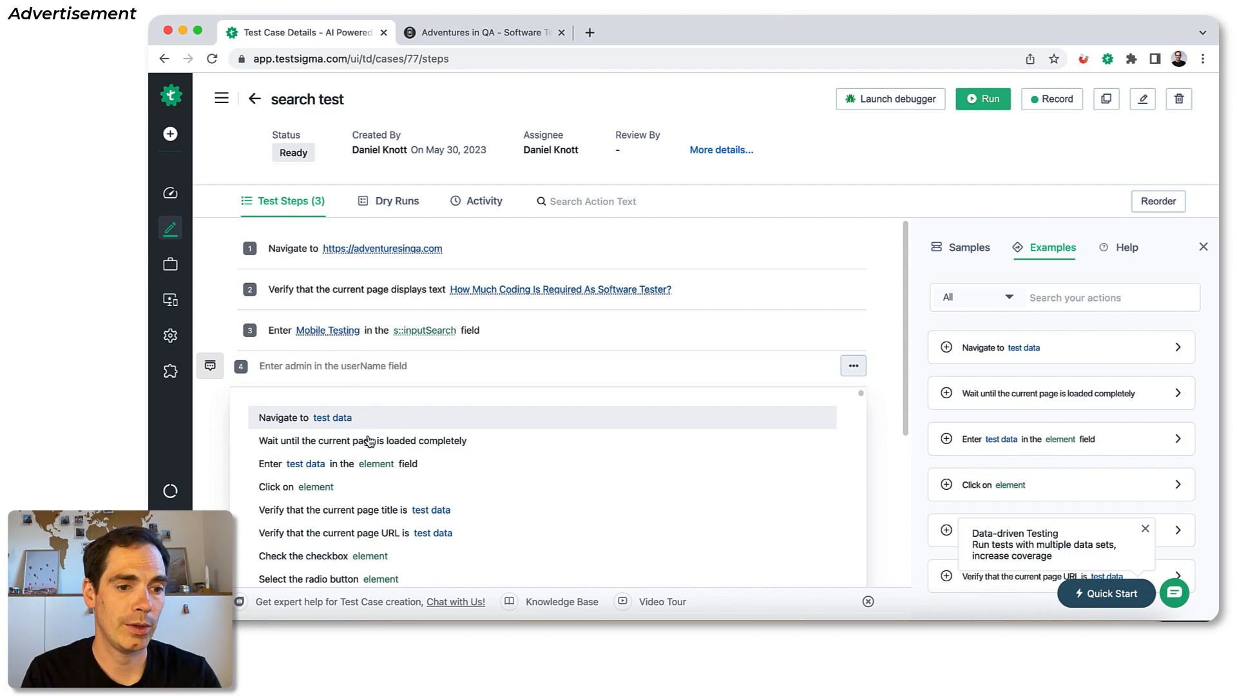
mouse_move(325, 487)
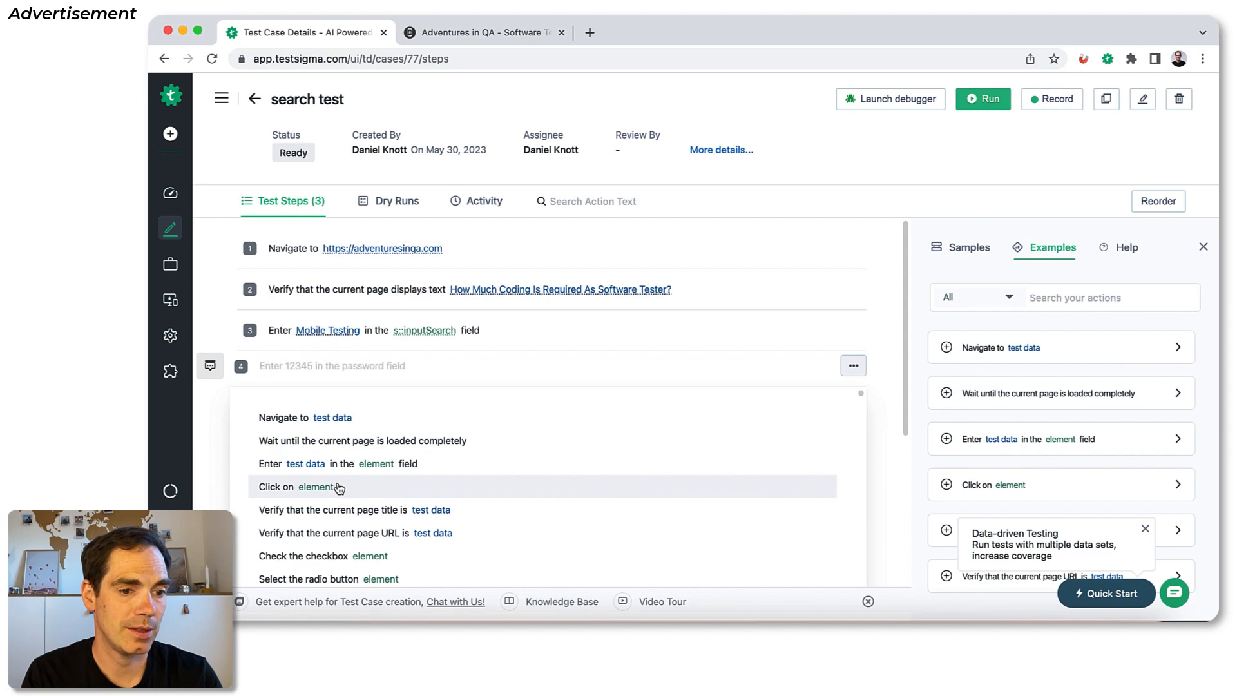
- Create step 4 as 'Click on Search::button'
left_click(297, 487)
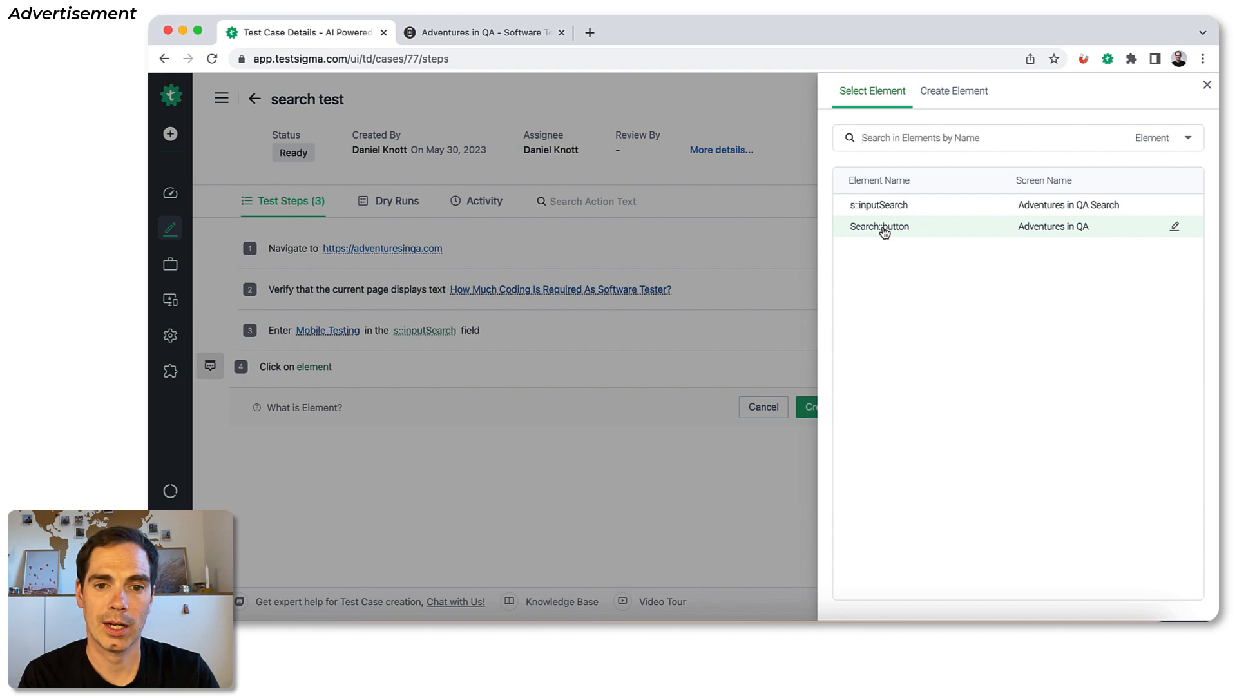
left_click(877, 226)
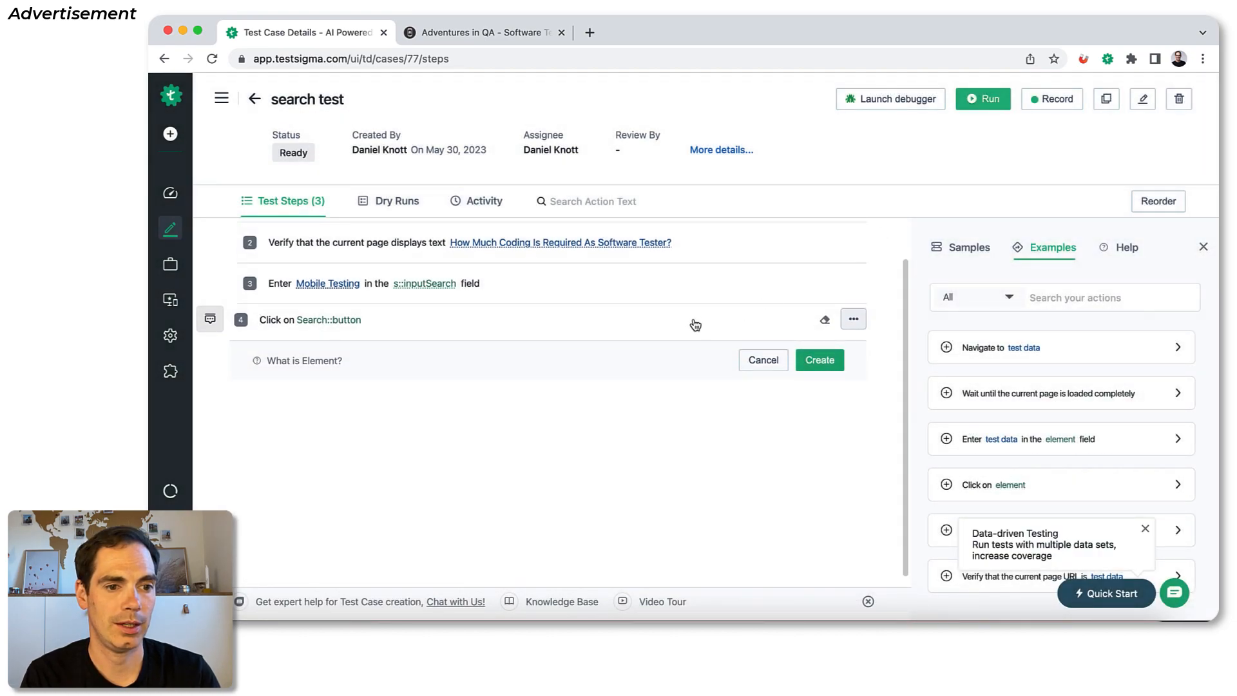
left_click(820, 359)
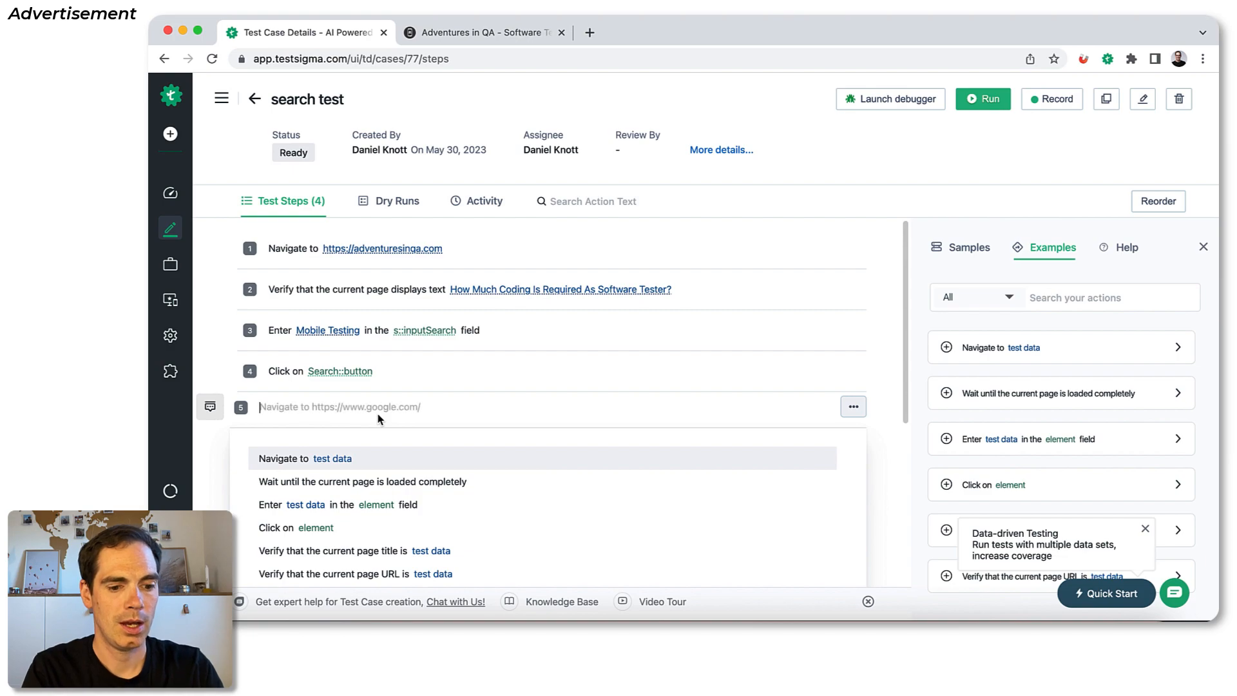
- Create step 5 verifying the current page displays text 'Mobile Testing'
type("Verify that the current p")
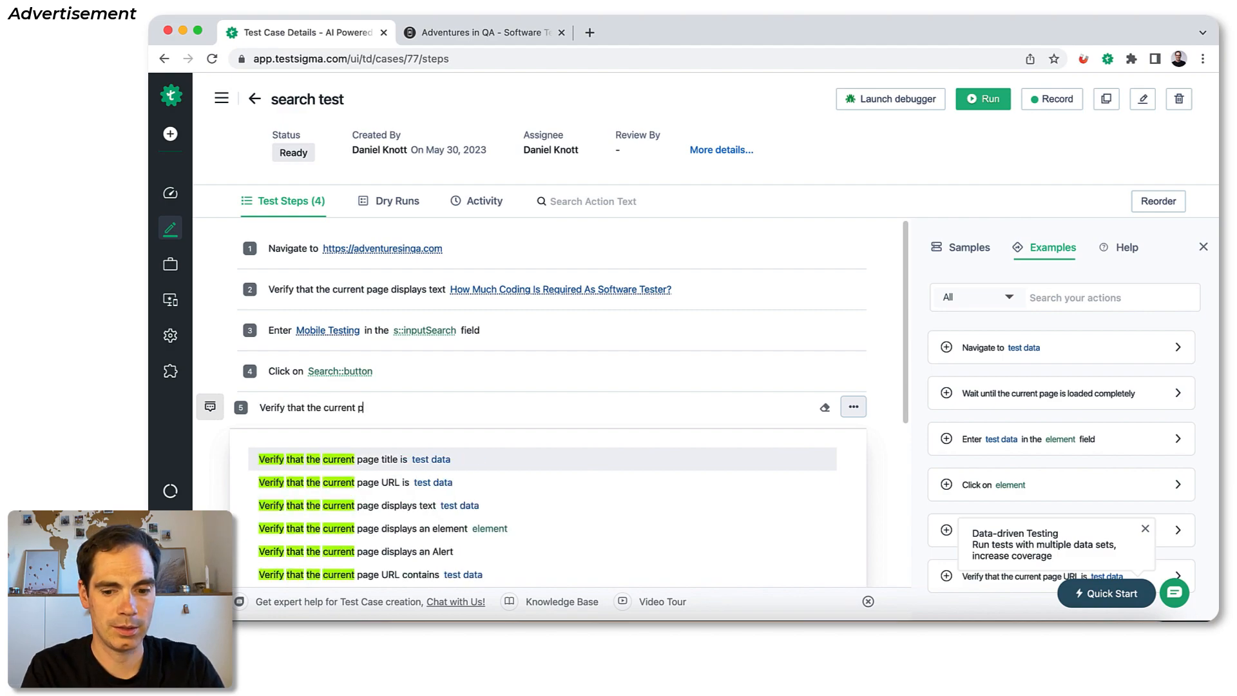
type("age displays")
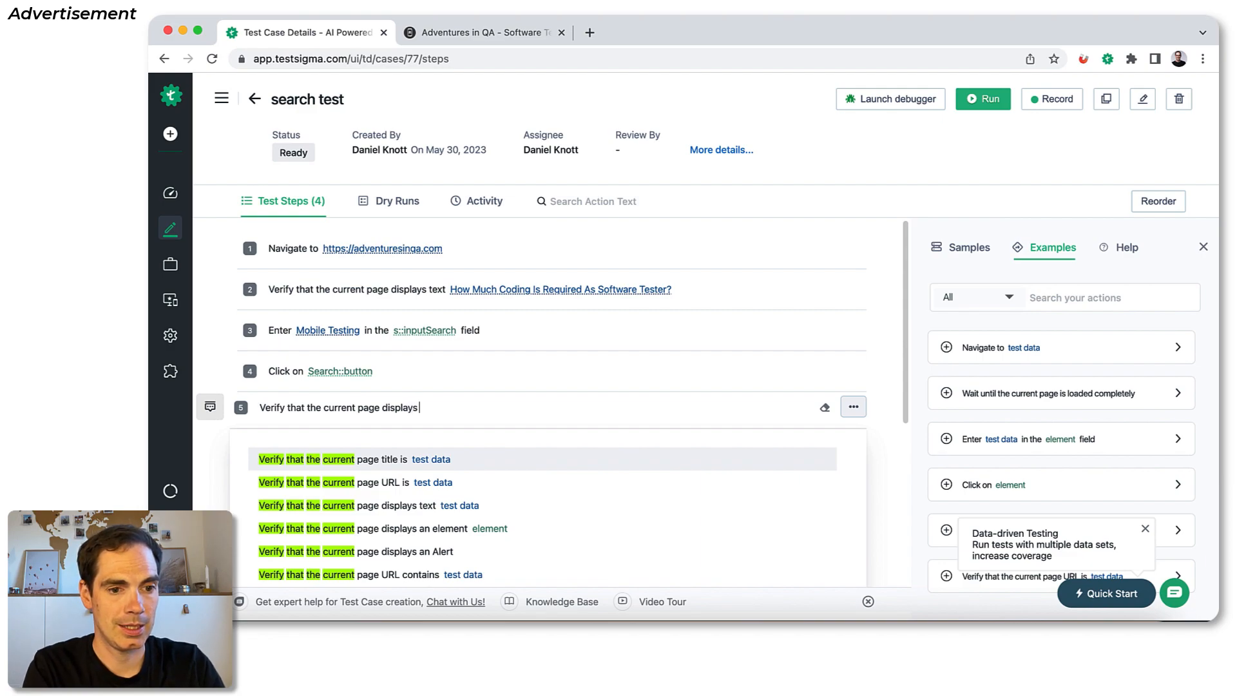
type("text")
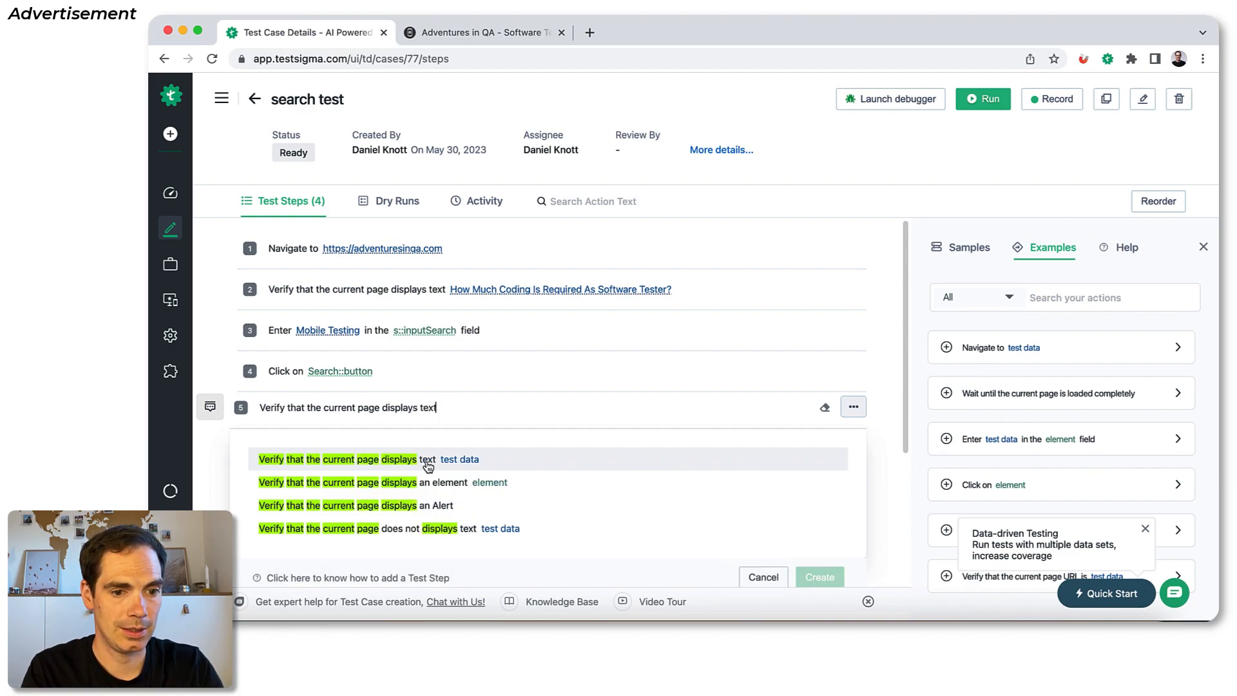
left_click(428, 458)
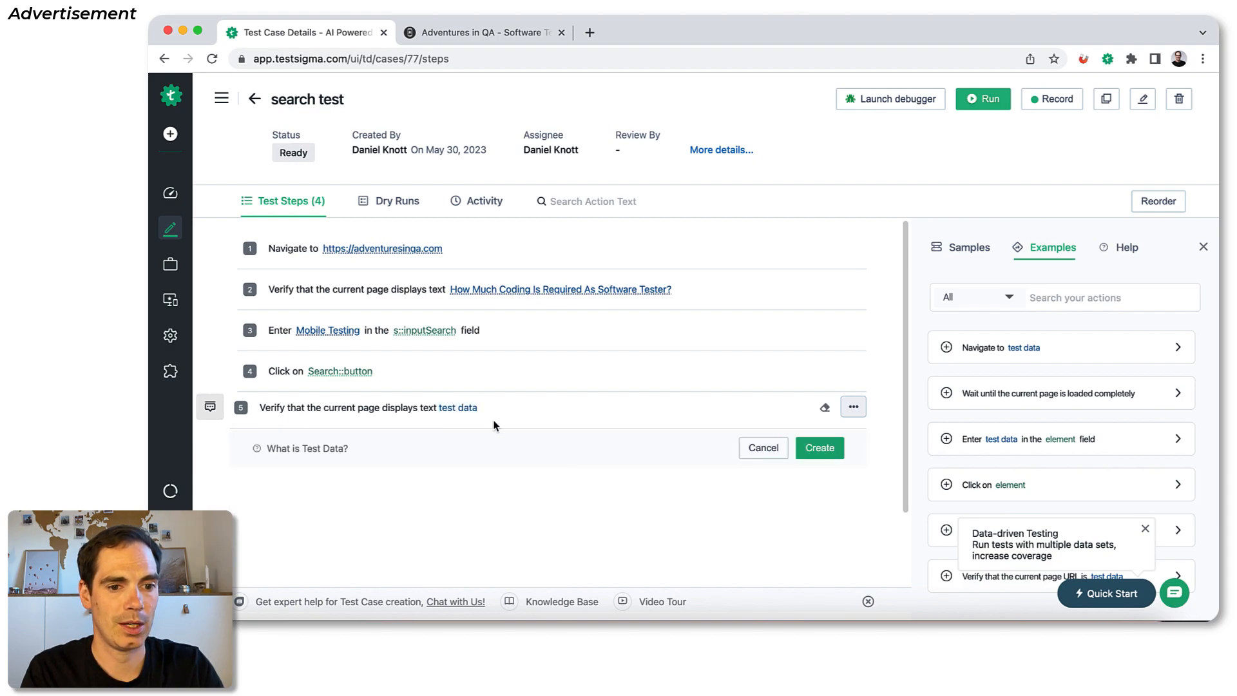
double_click(456, 407)
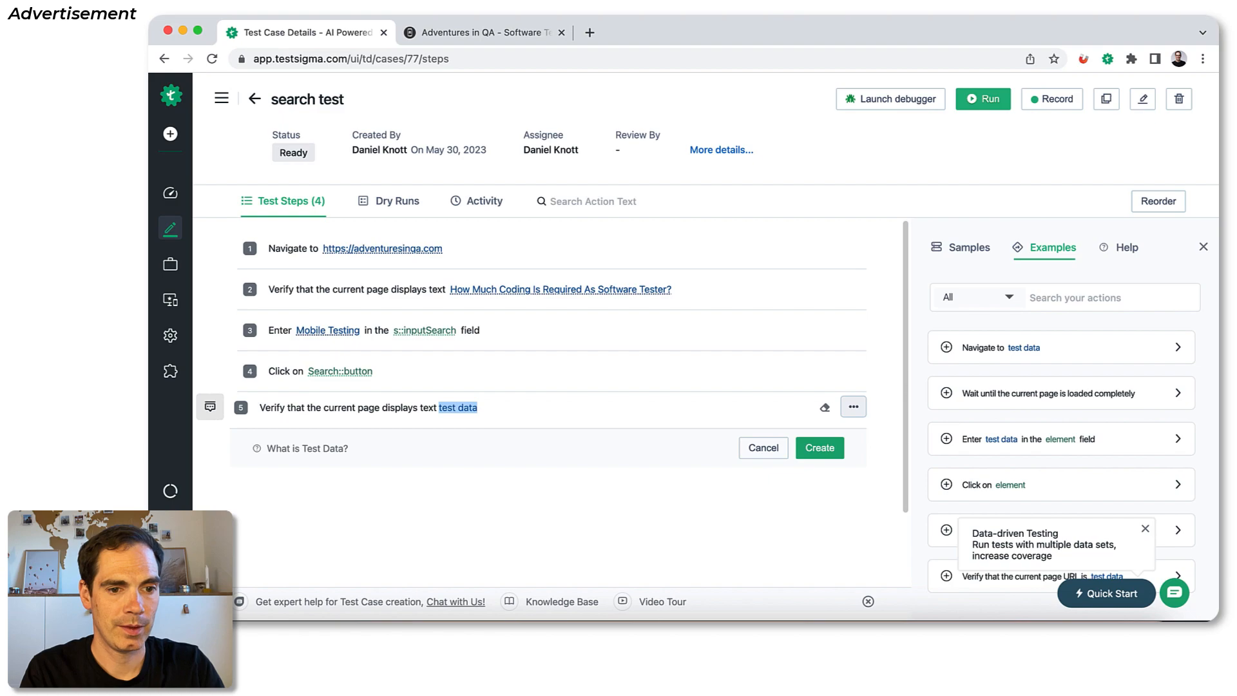
type("Mobile T")
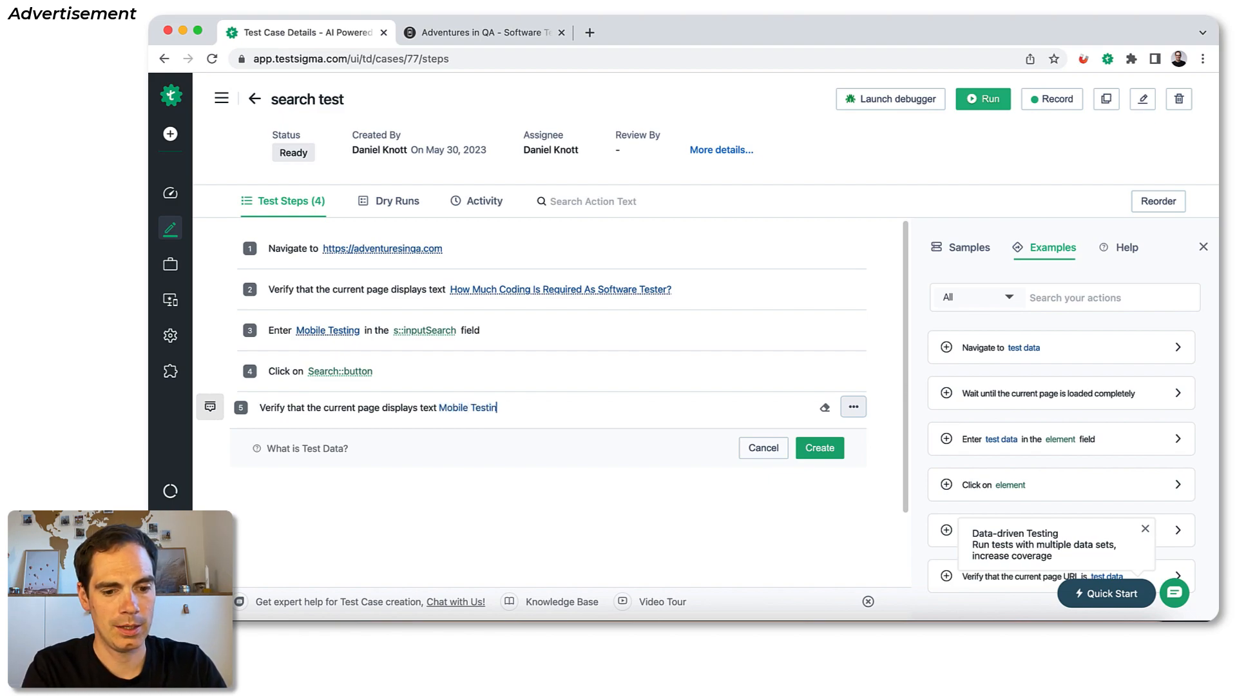
type("g")
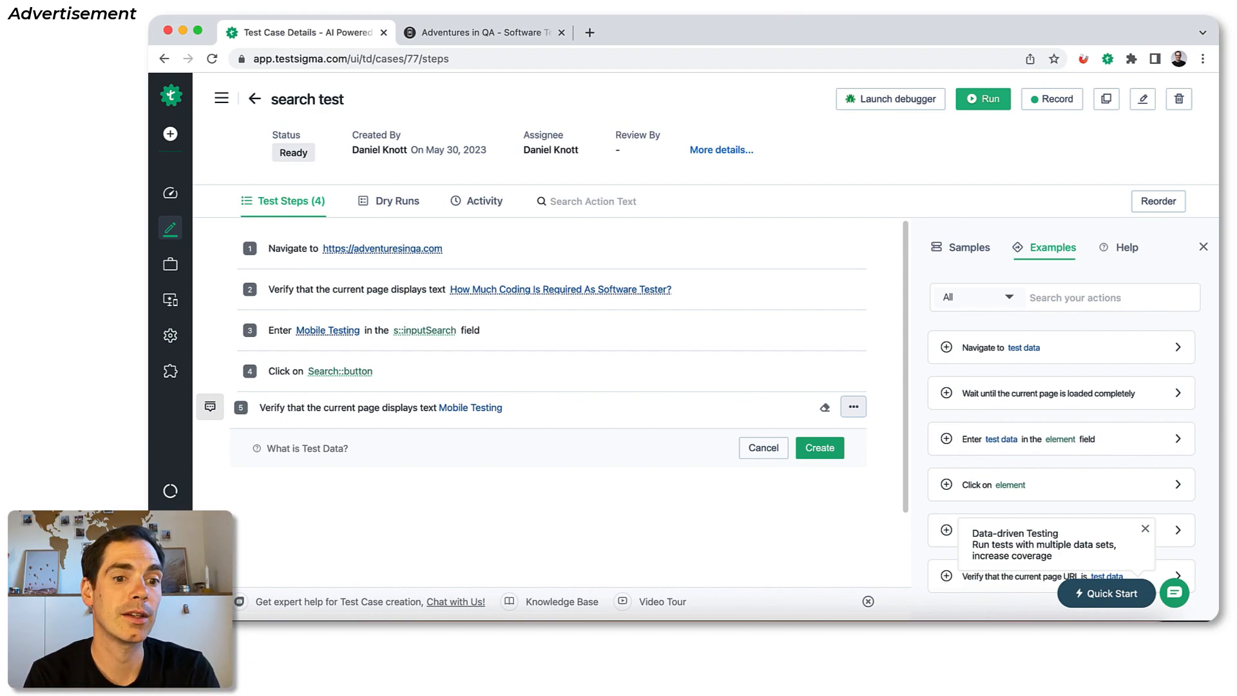
left_click(819, 447)
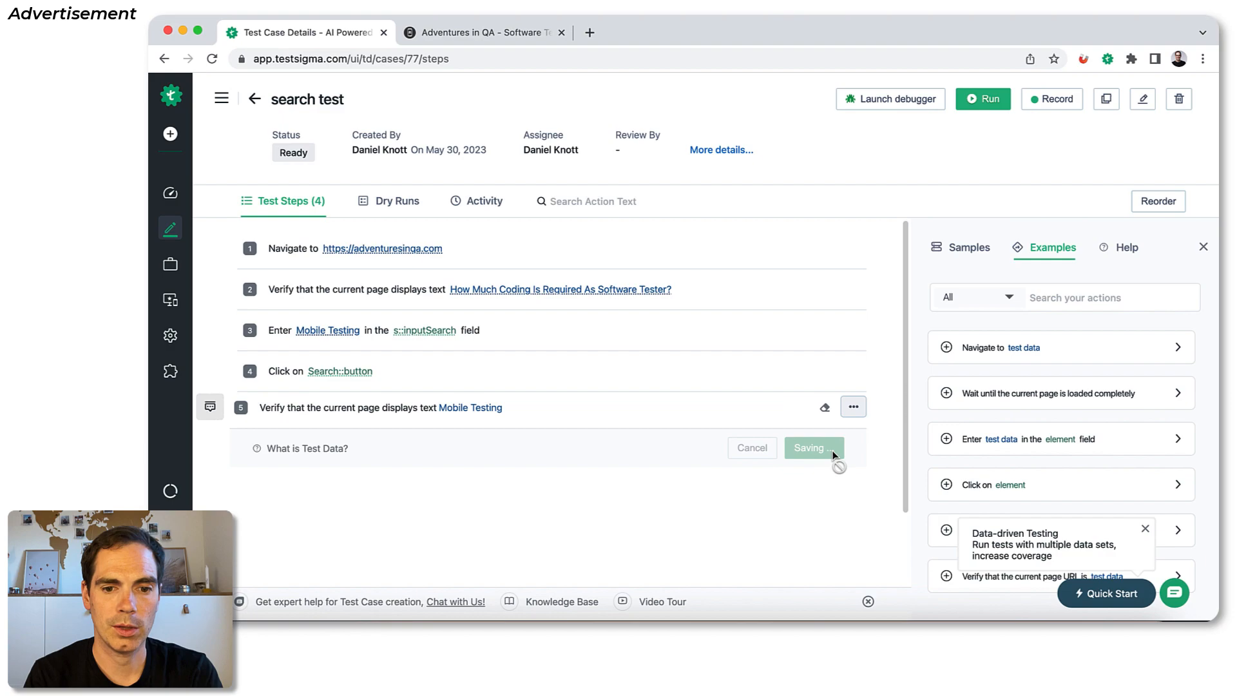
left_click(813, 447)
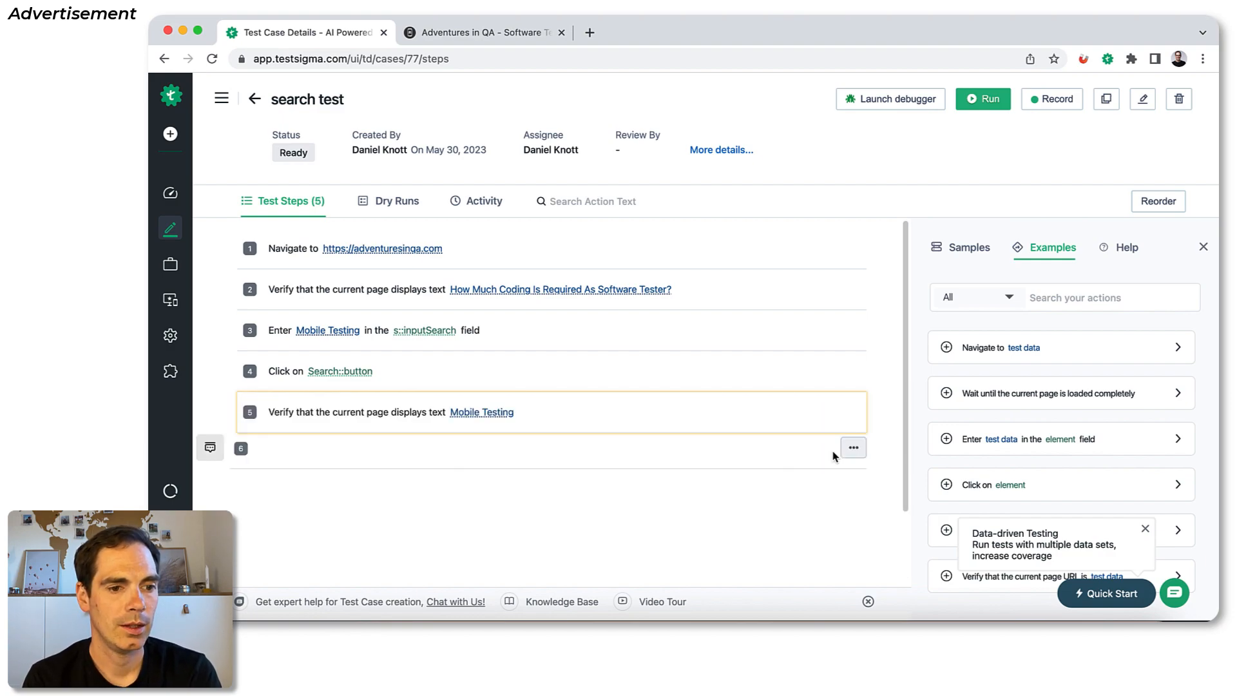
mouse_move(770, 530)
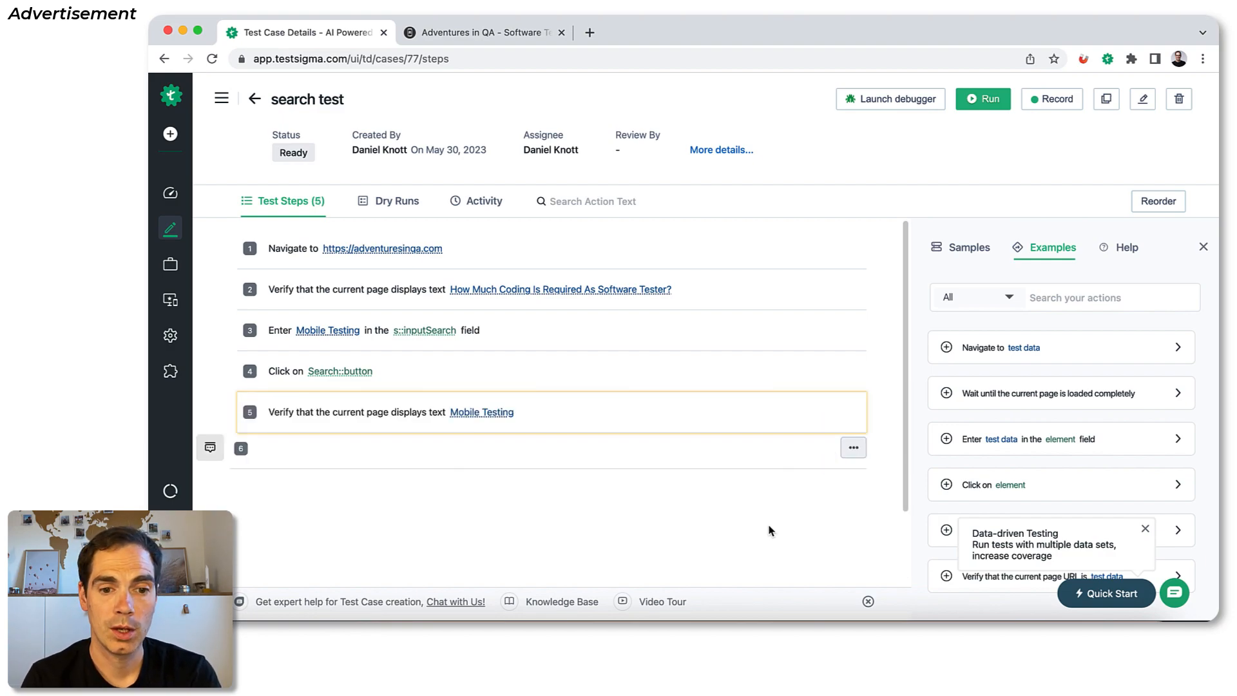
mouse_move(589, 263)
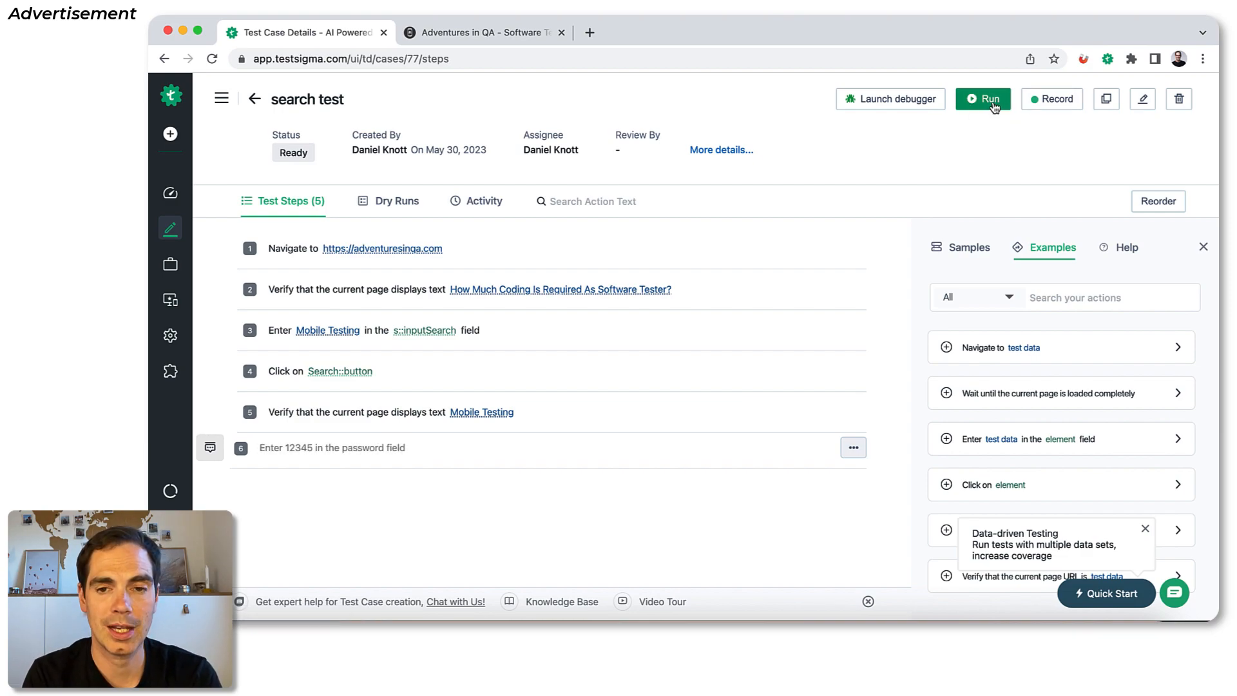
- Open an ad-hoc run on Testsigma Lab and review OS, Windows version and browser, keeping Google Chrome
left_click(982, 99)
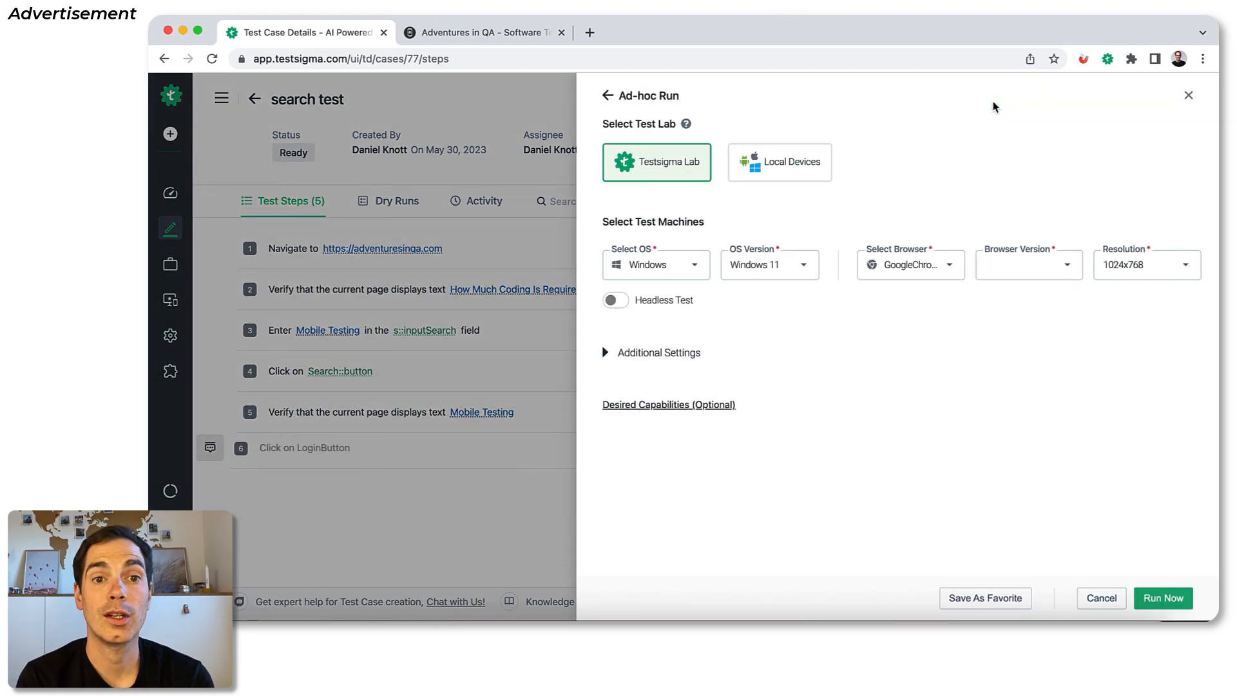
left_click(1026, 264)
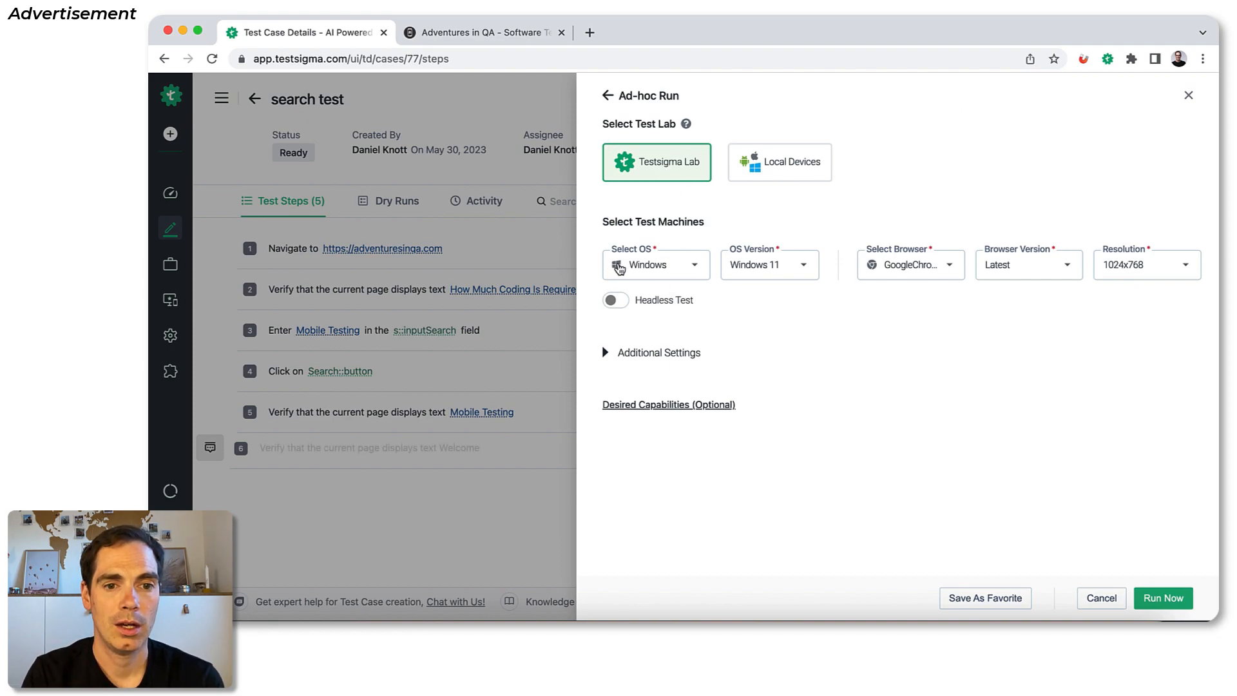
mouse_move(624, 270)
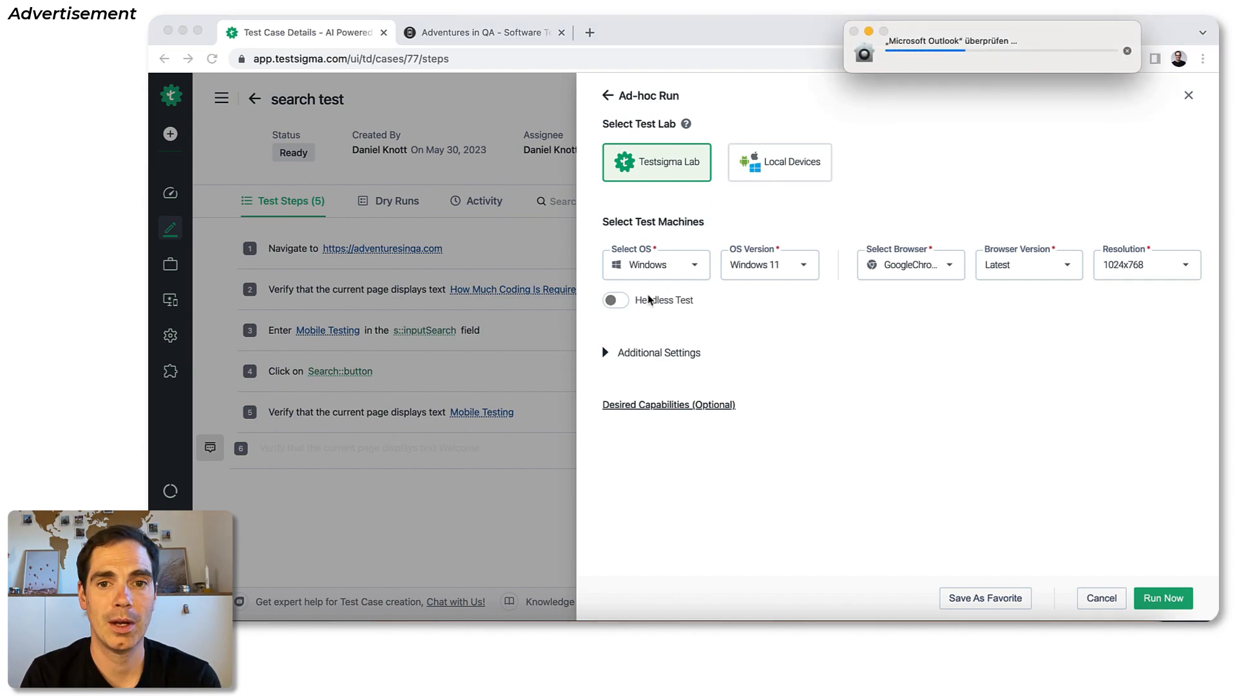
left_click(656, 264)
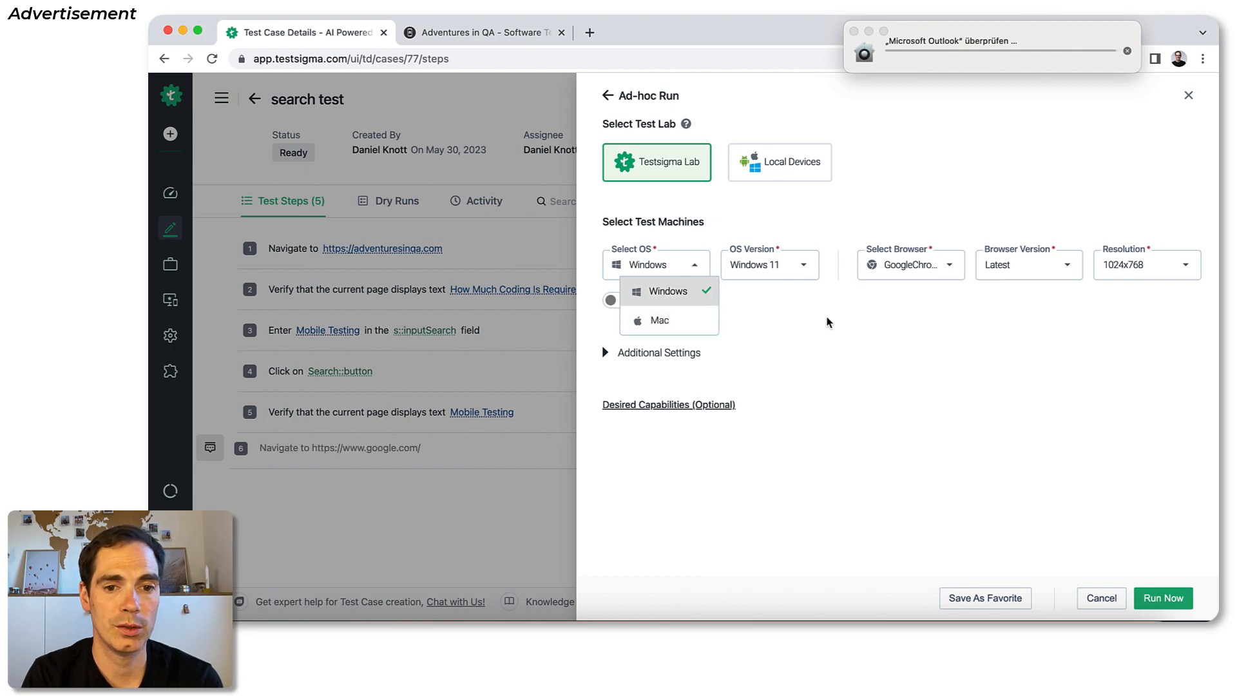
left_click(767, 264)
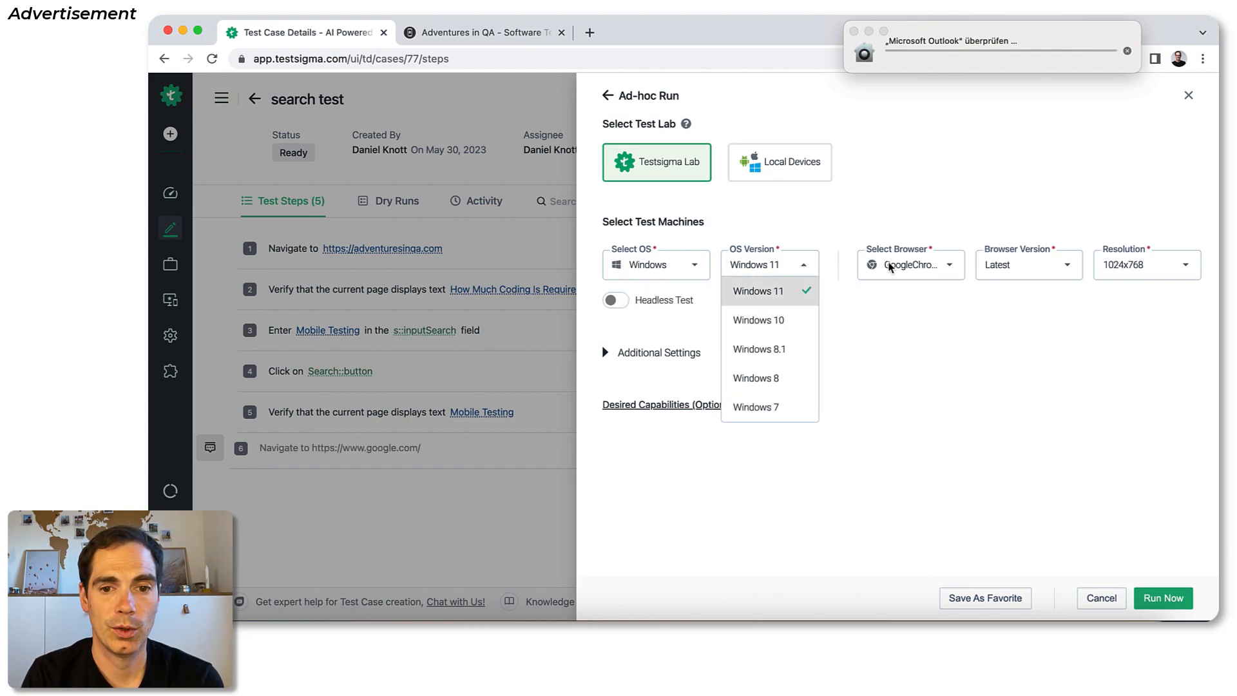
left_click(908, 264)
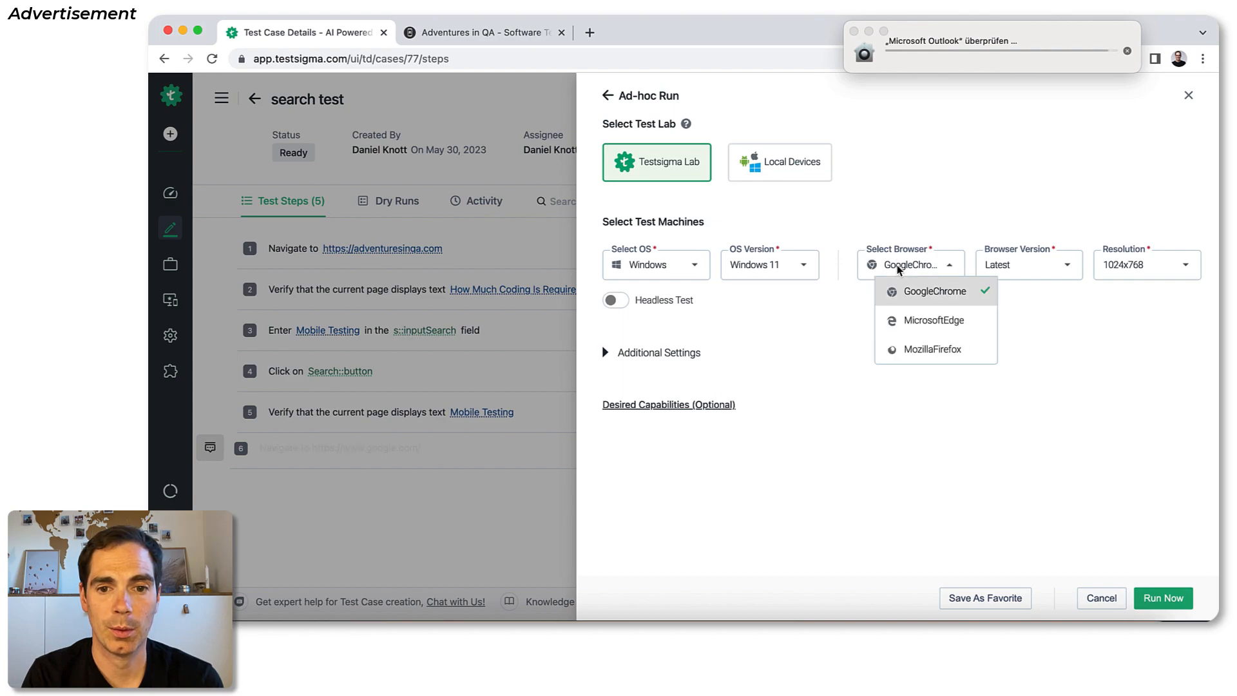
left_click(934, 290)
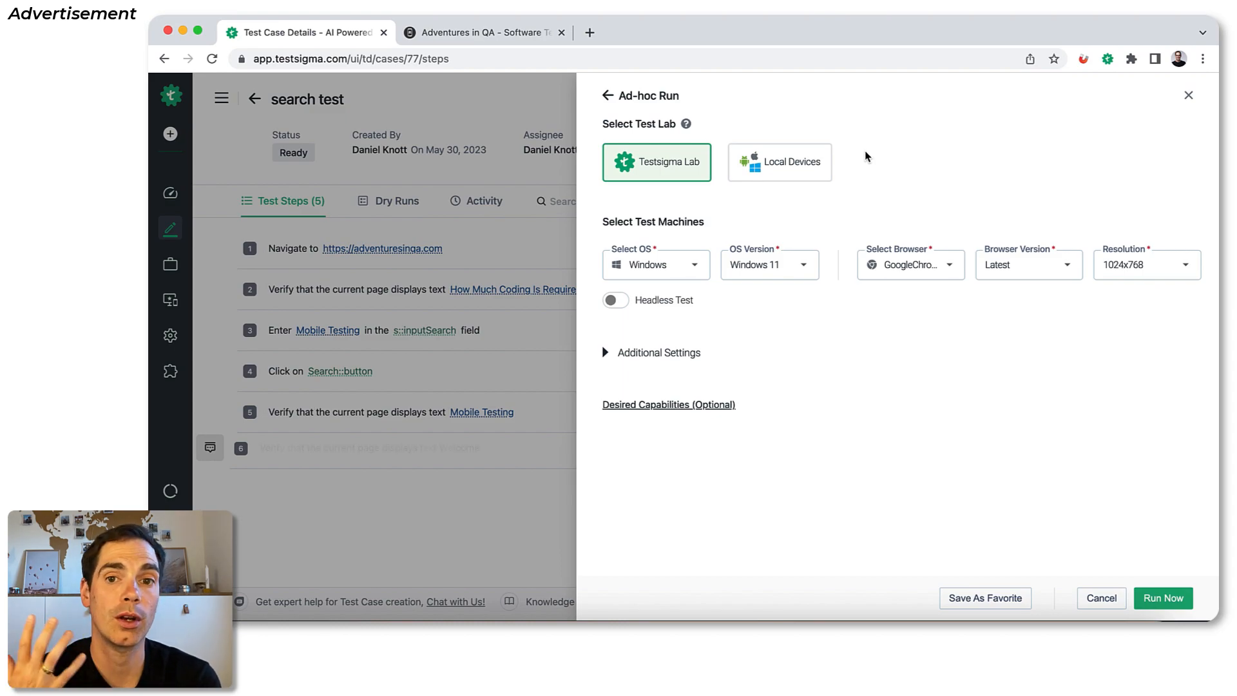
left_click(780, 162)
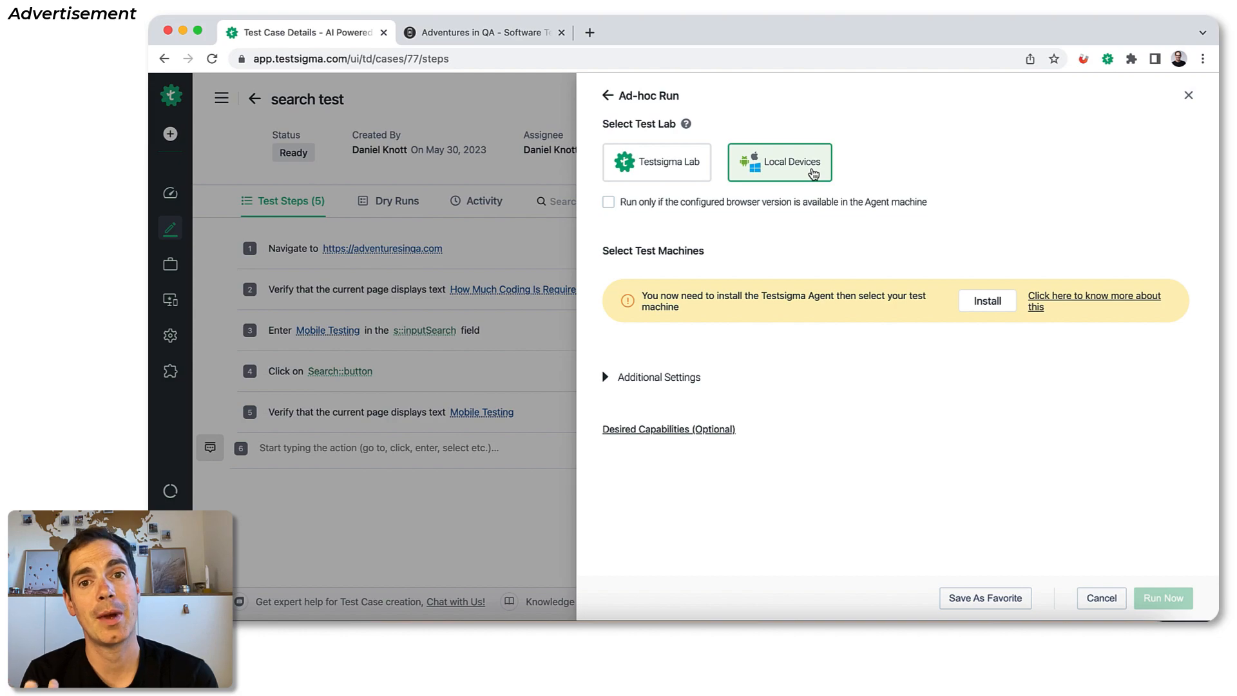
type("Navigate to https://www.google.com/")
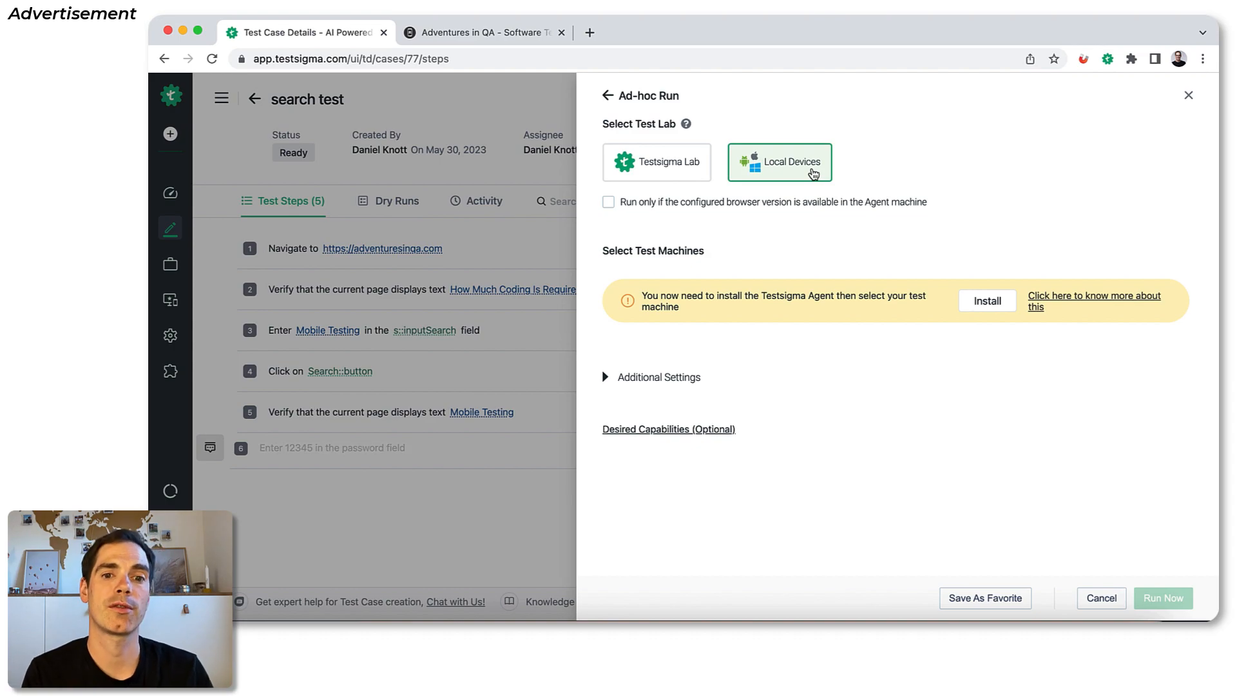
left_click(656, 162)
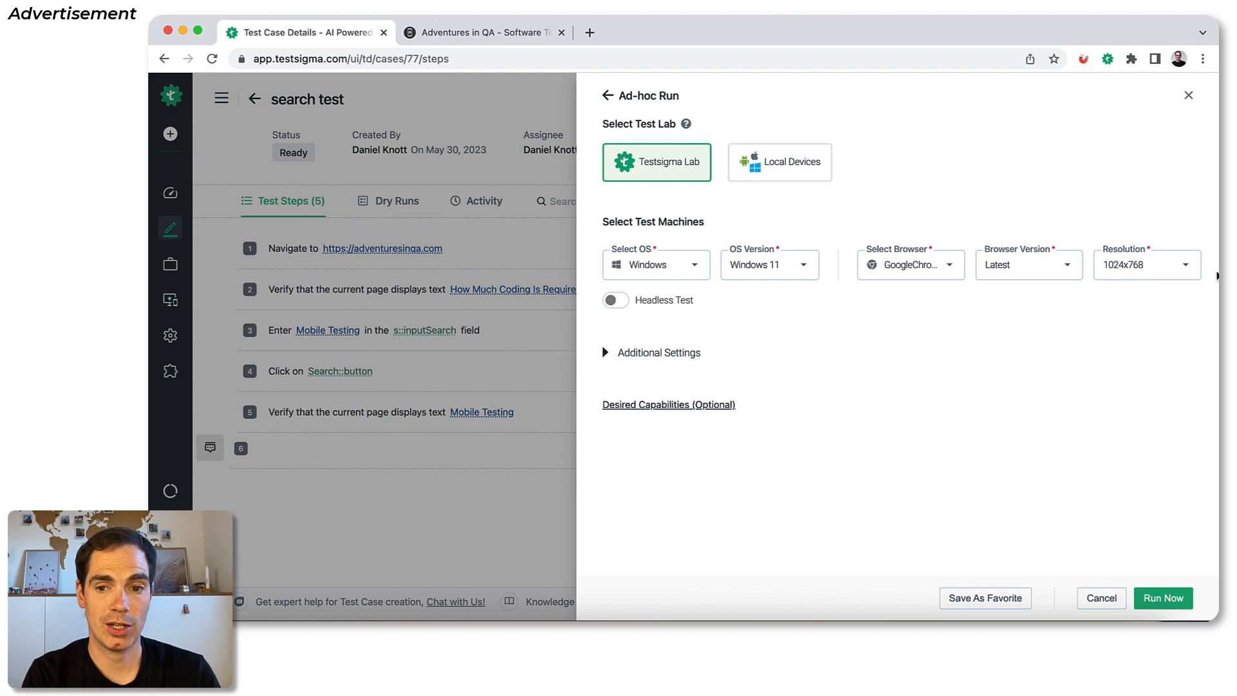
- Launch the ad-hoc run now so step 1 starts booting on Windows 11, Chrome 112
left_click(1162, 598)
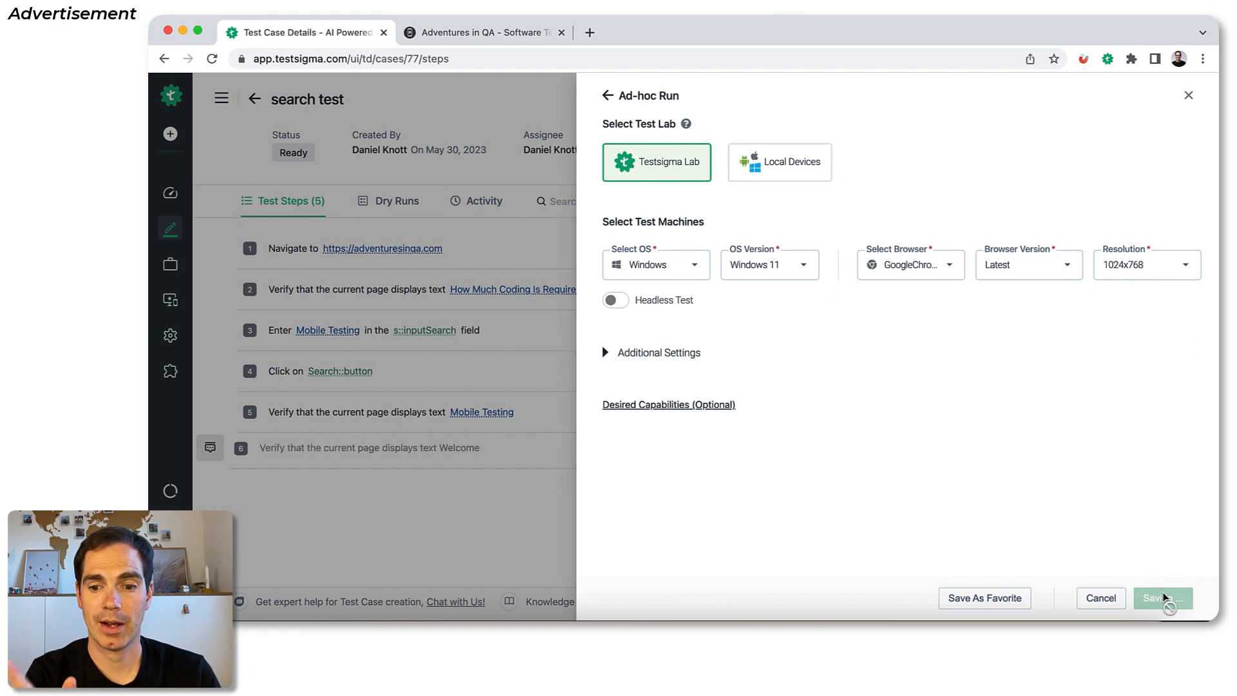
left_click(1161, 598)
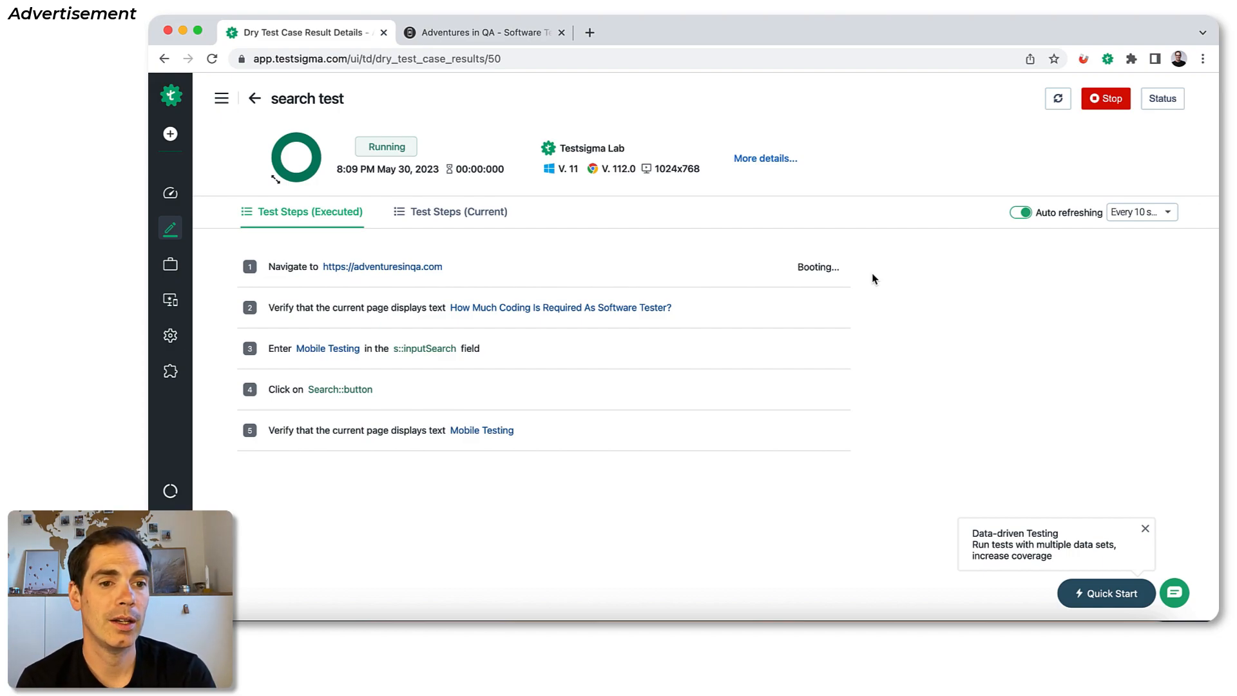
mouse_move(491, 166)
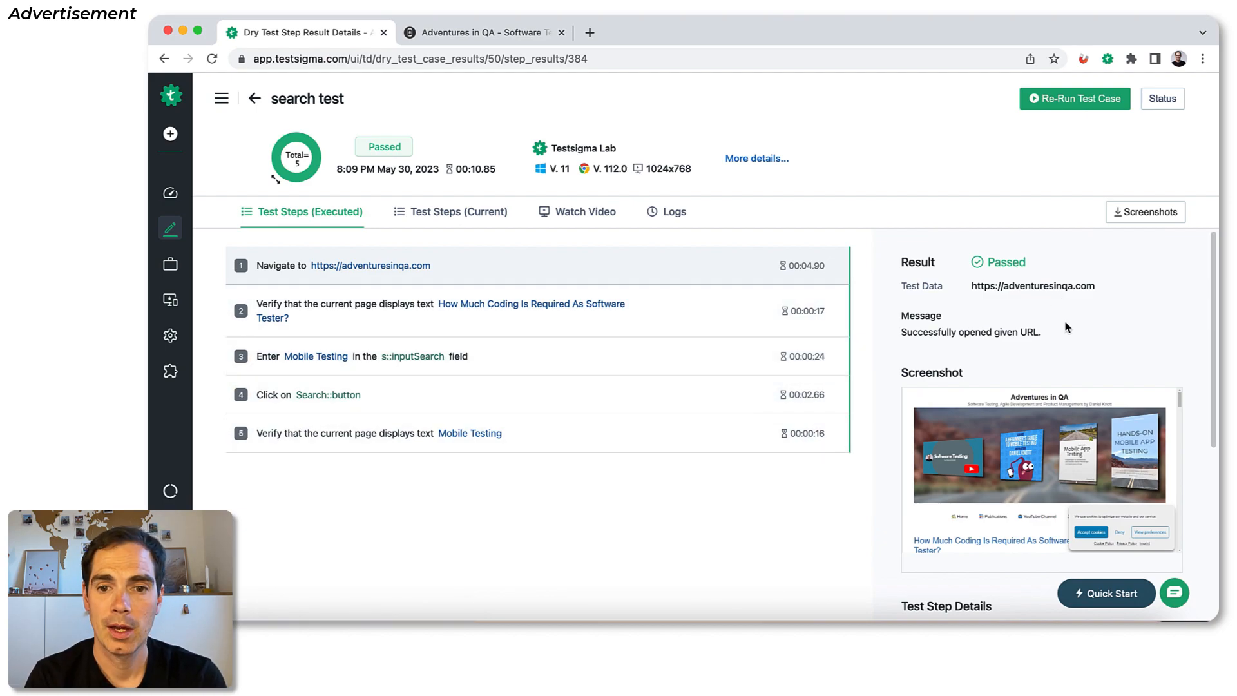
- Scroll through step 1's result details in the passed run and toggle its Metadata section
scroll("down", 3)
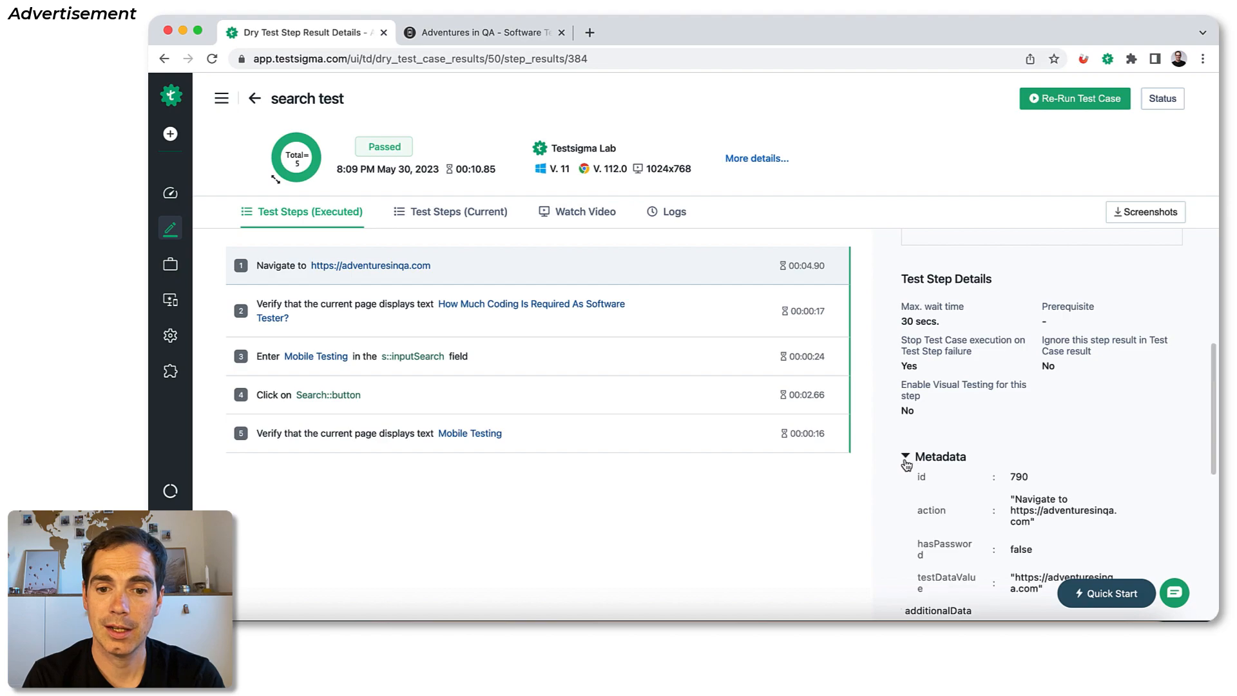
scroll("down", 3)
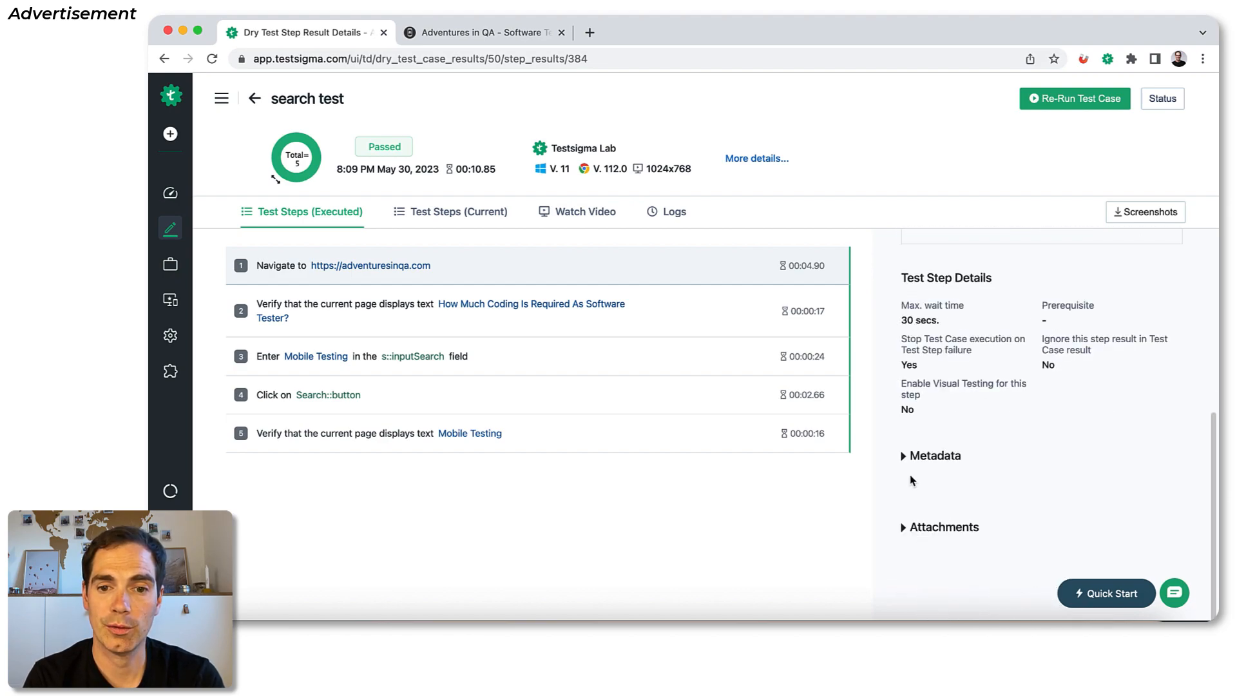
left_click(941, 525)
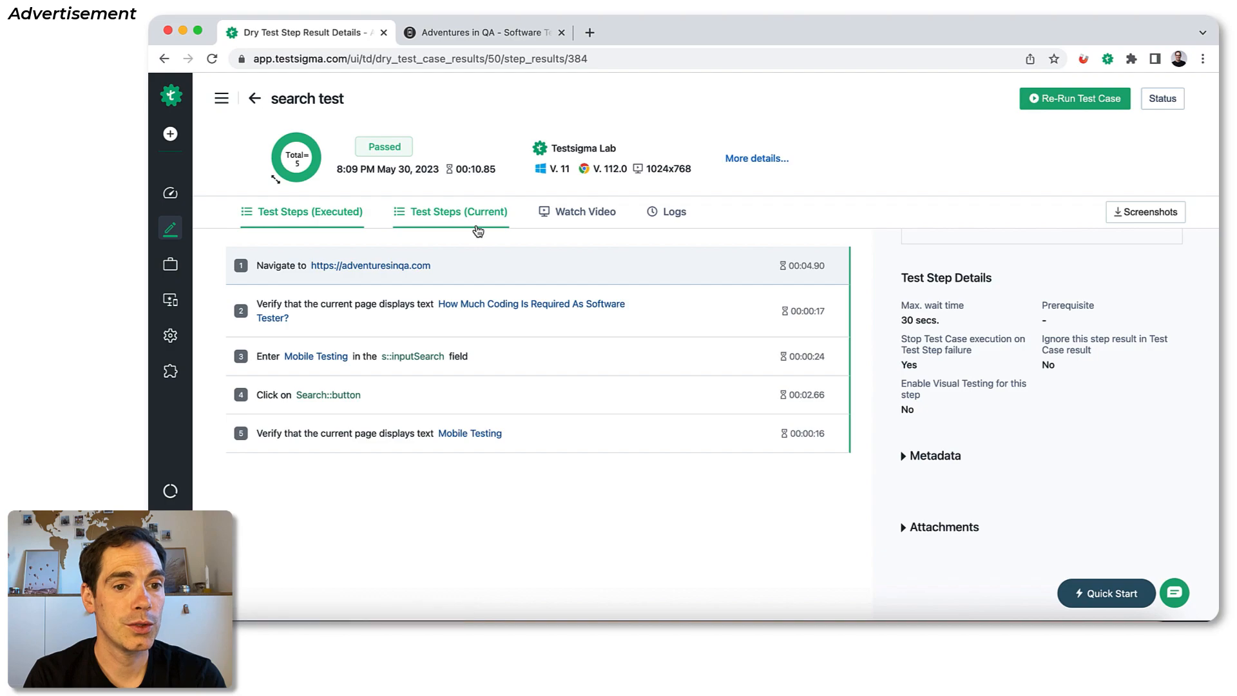
left_click(457, 212)
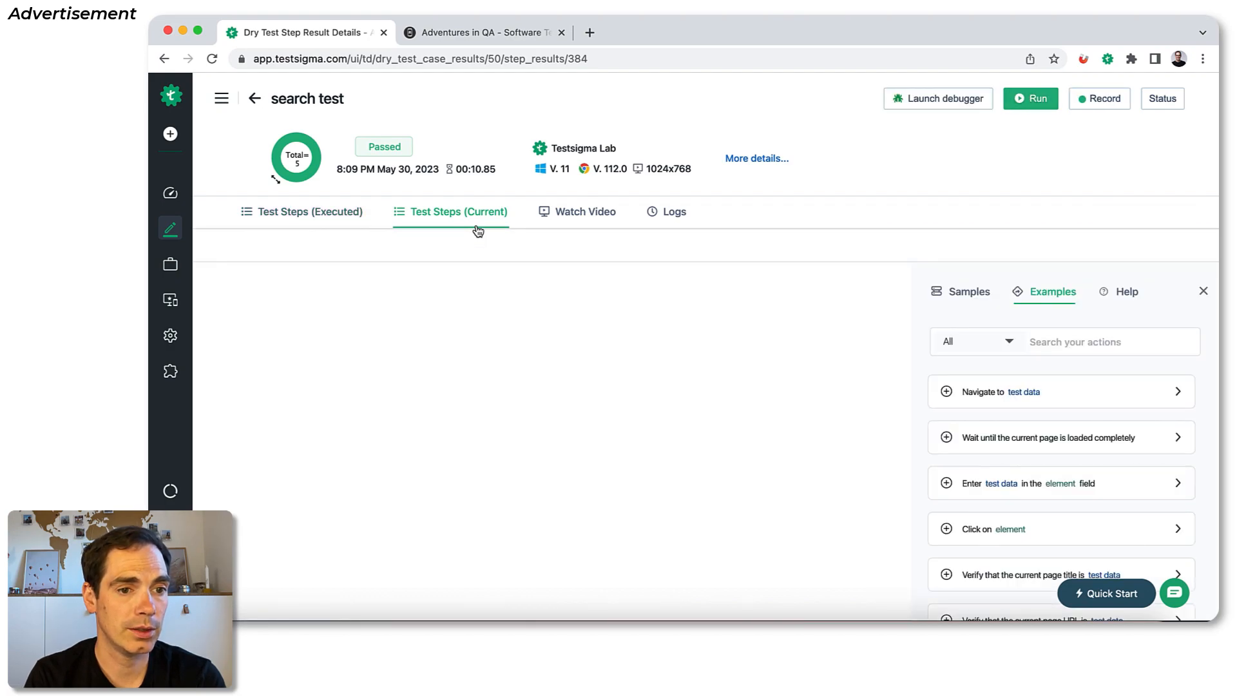
left_click(458, 211)
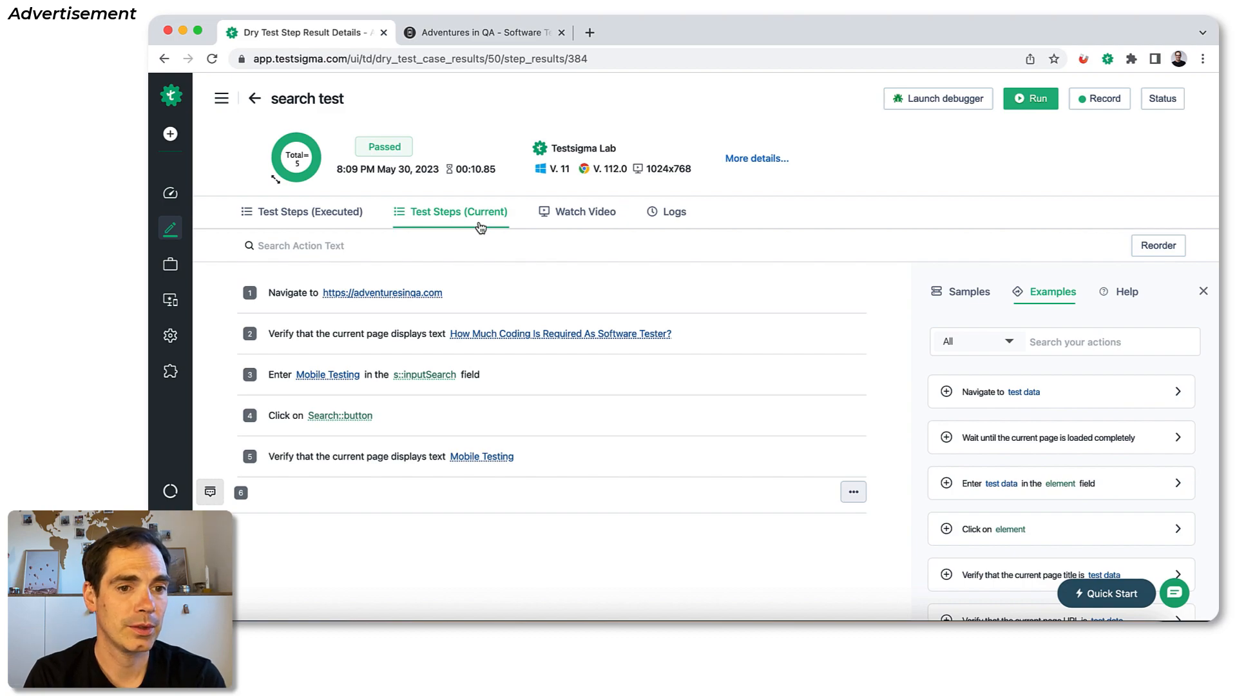
left_click(584, 212)
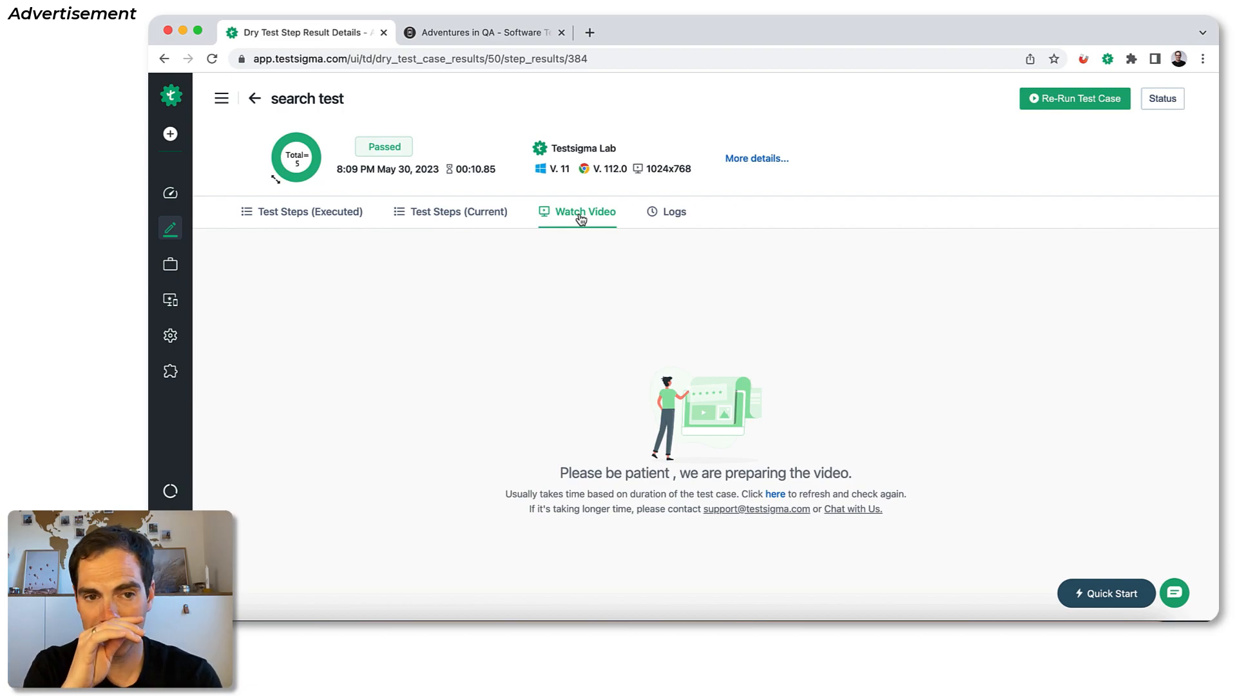
left_click(674, 211)
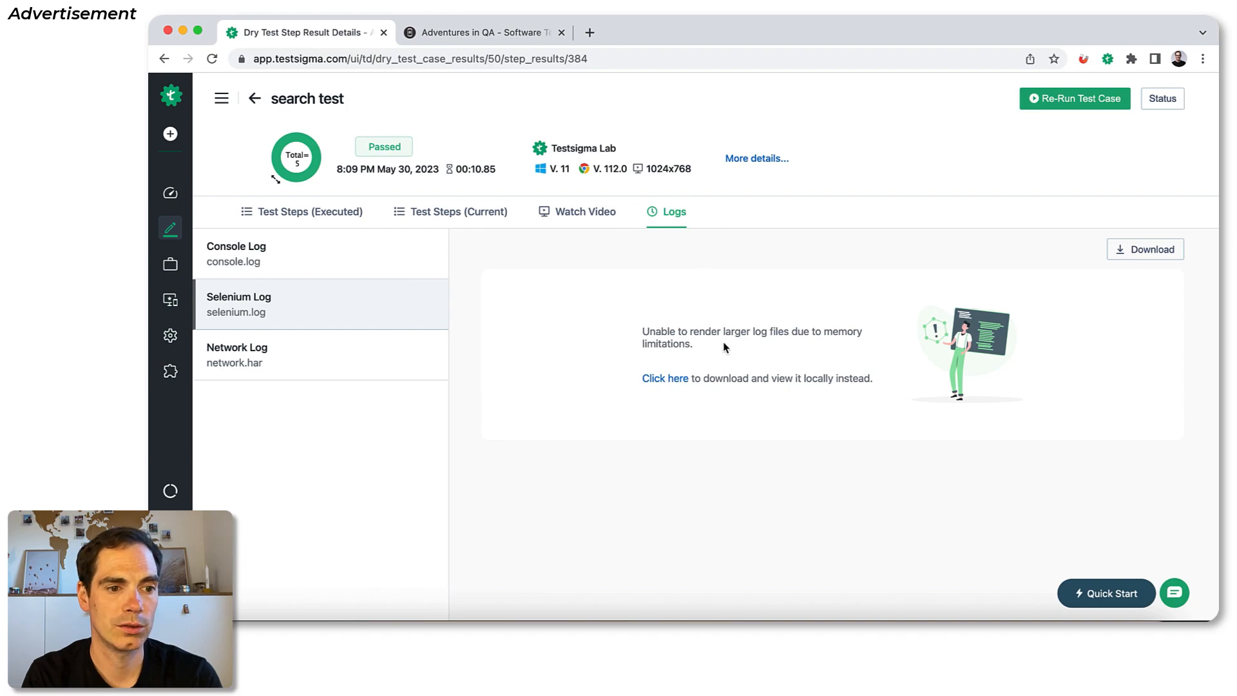
mouse_move(762, 363)
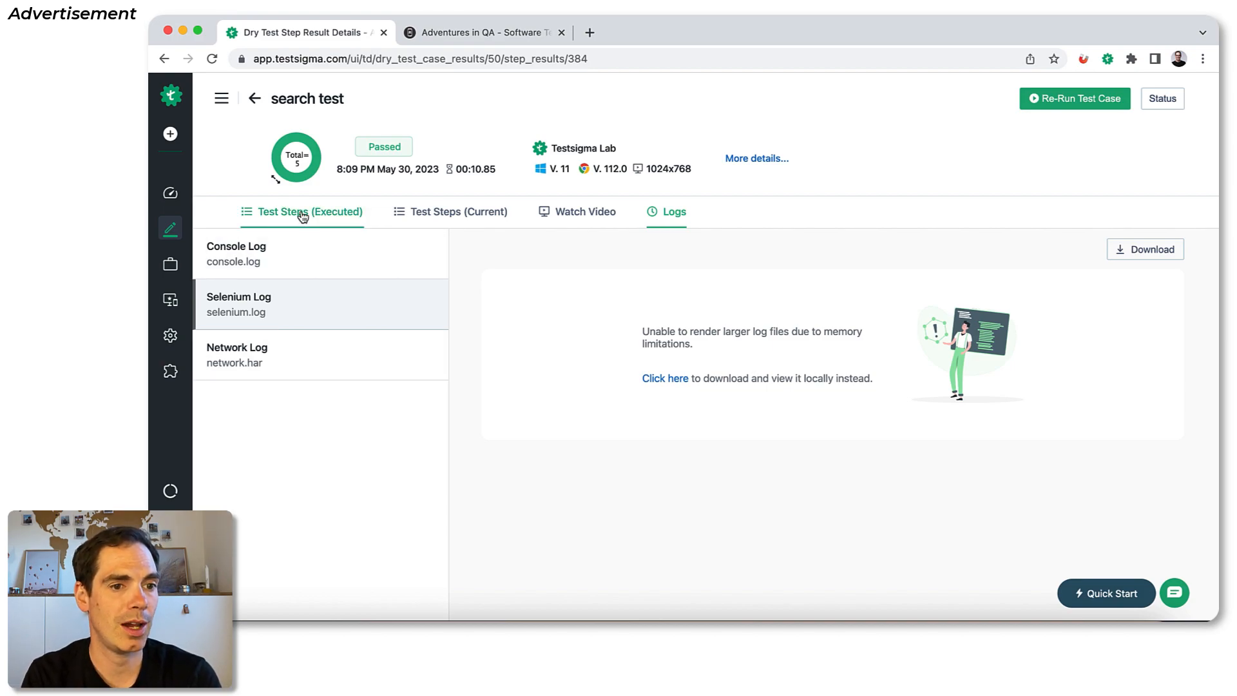
left_click(310, 211)
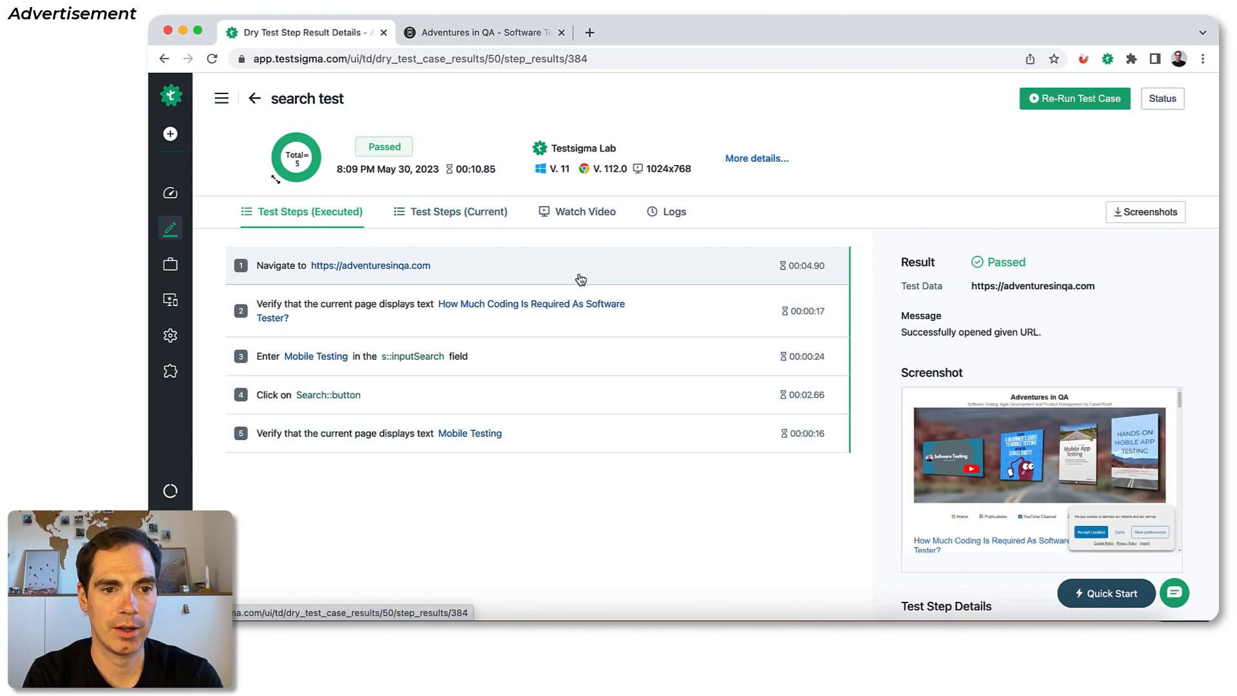
mouse_move(253, 98)
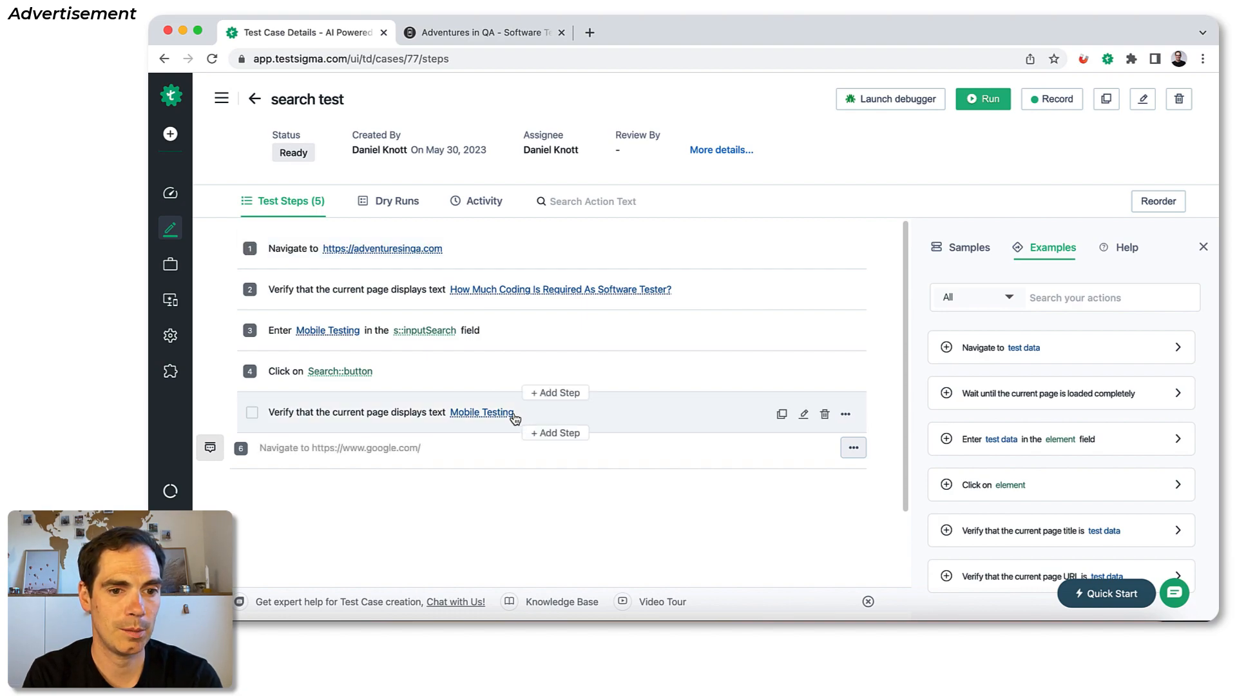
- Edit step 5's test data so it expects 'Mobile Testin2' instead of 'Mobile Testing'
left_click(481, 412)
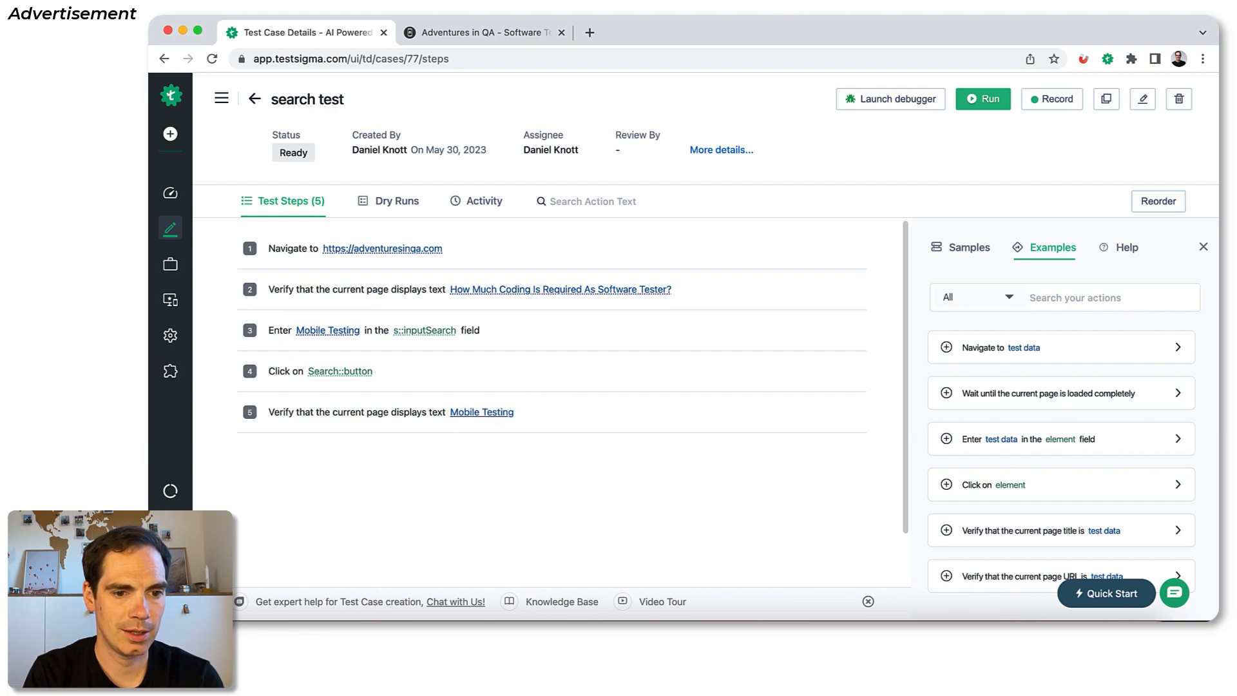
left_click(509, 413)
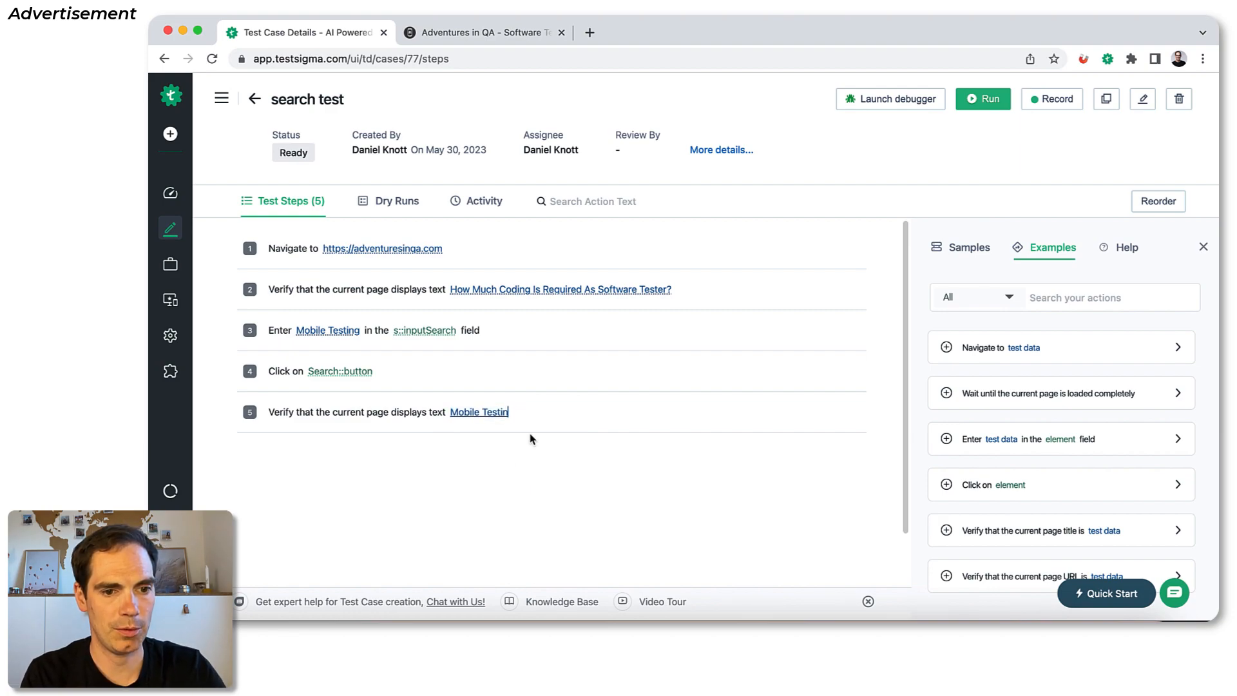
type("2")
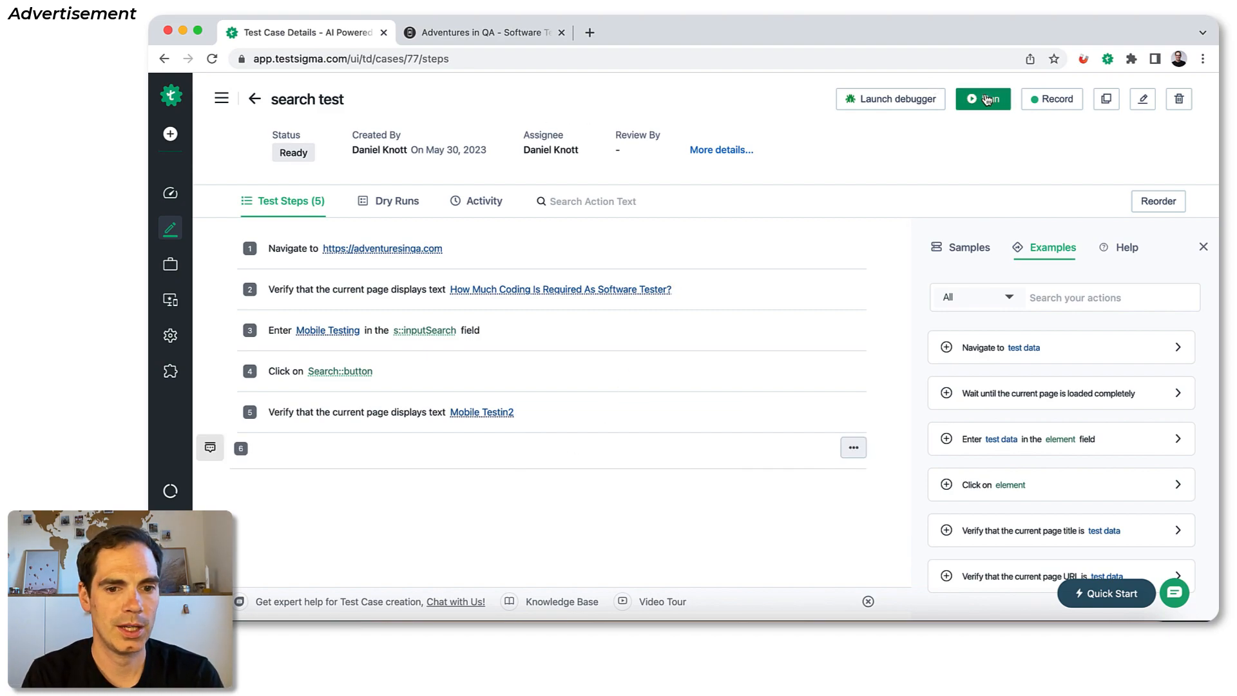
- Rerun the edited search test on Testsigma Lab with Windows 11, Chrome latest, 1024x768
left_click(981, 100)
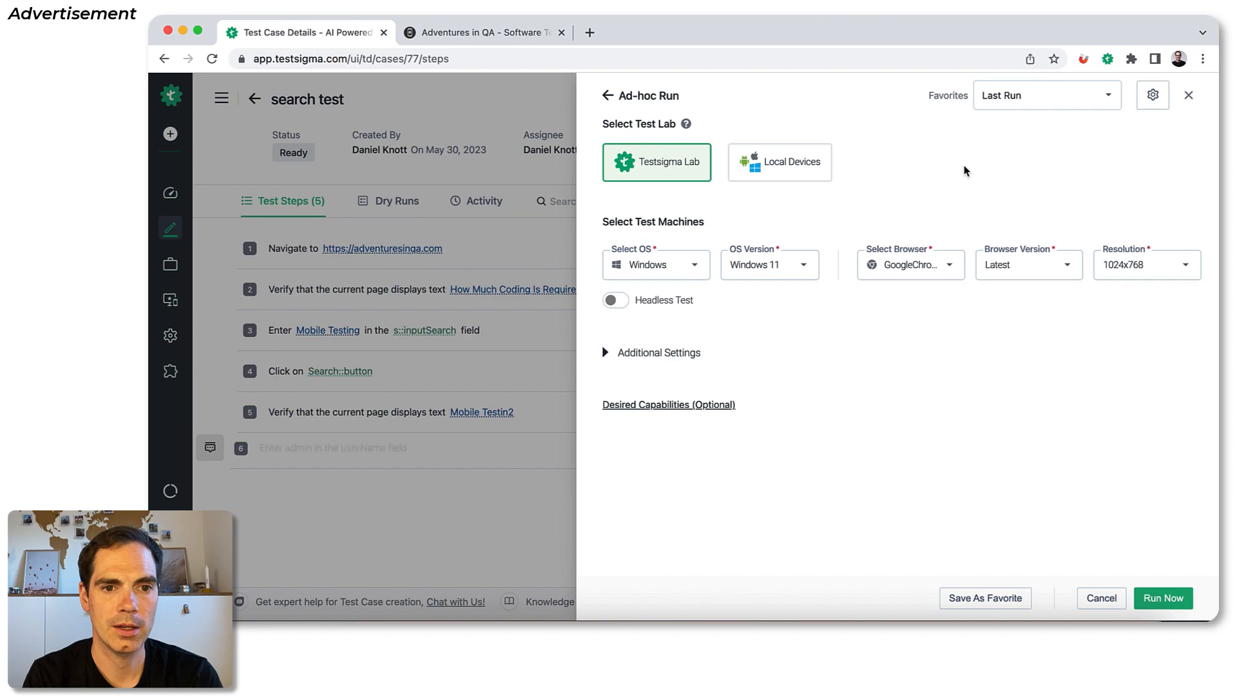
left_click(1162, 596)
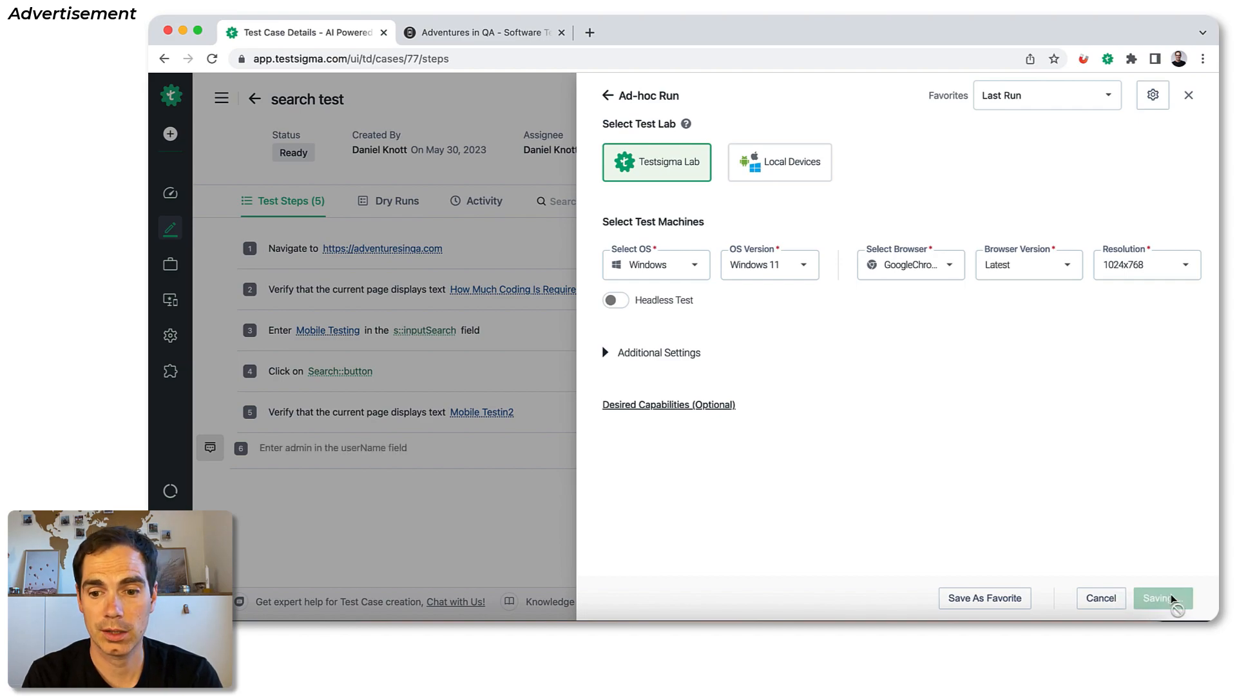
left_click(1161, 597)
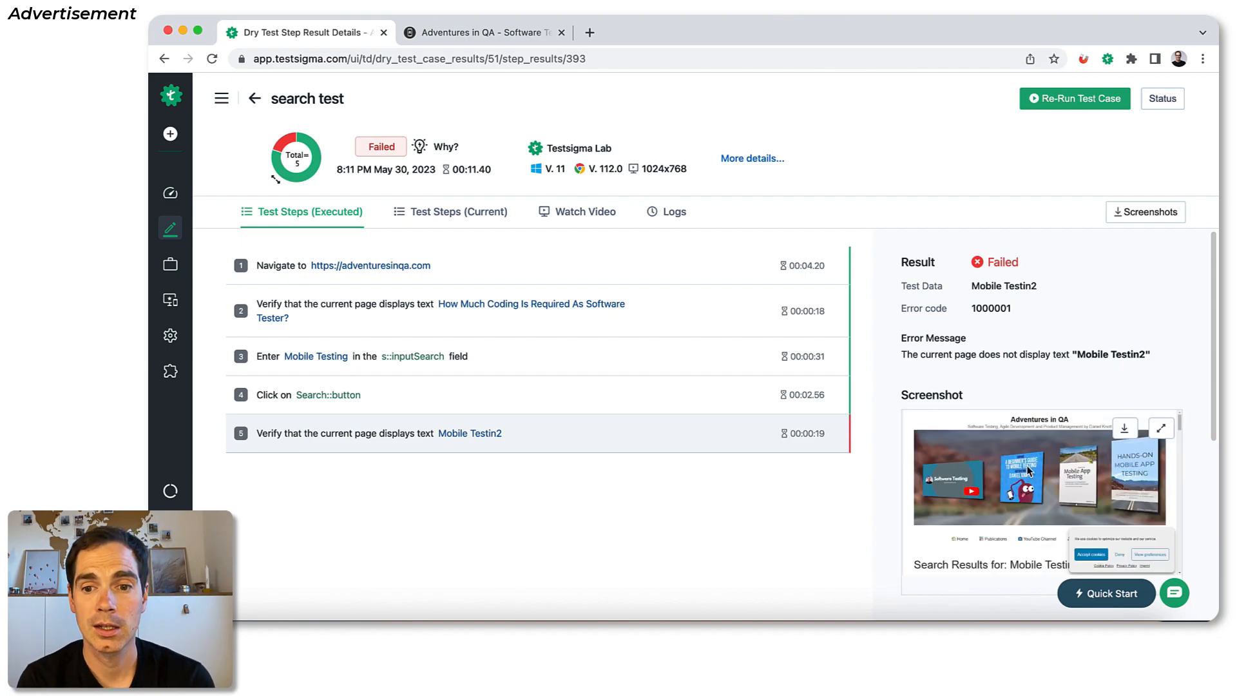
mouse_move(905, 349)
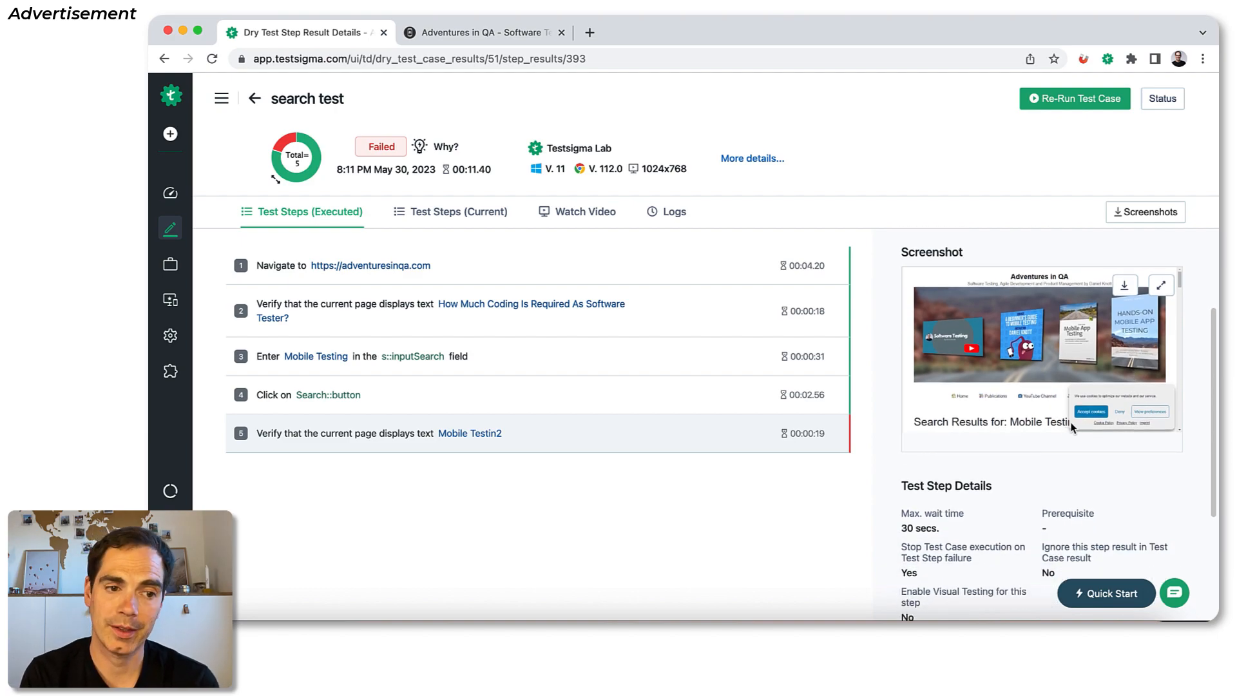
- Scroll step 5's failure details through its screenshot and the 30-second maximum wait
scroll("down", 3)
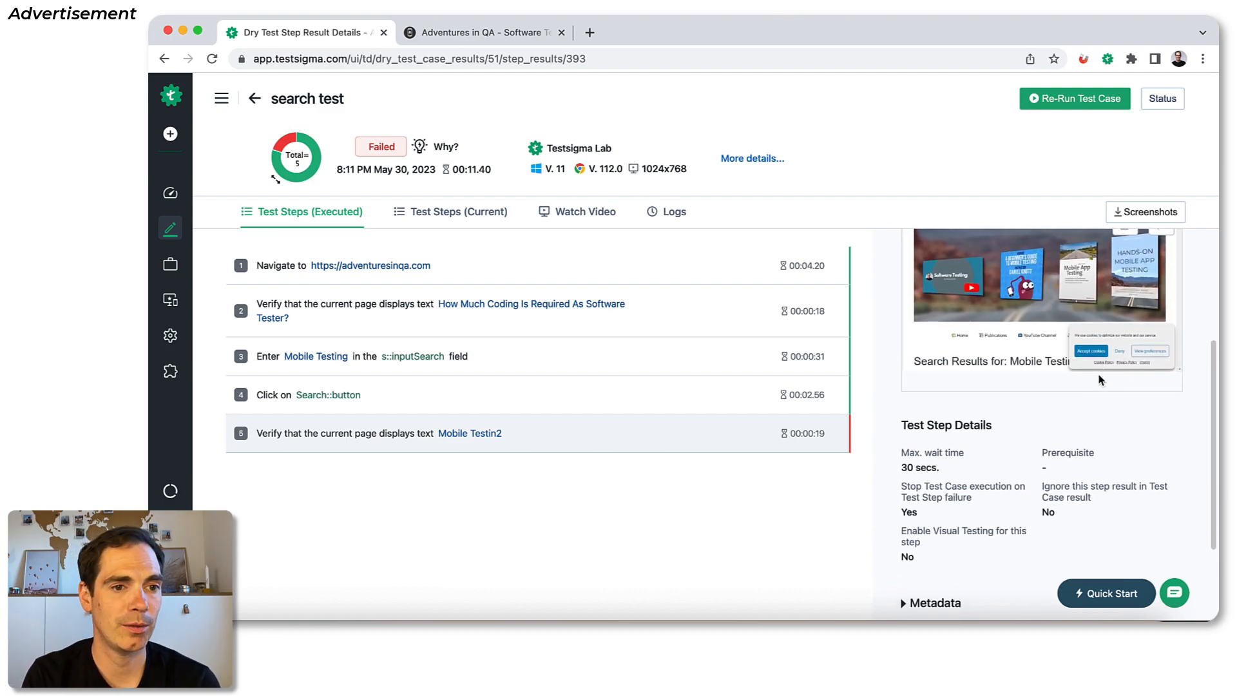
mouse_move(292, 142)
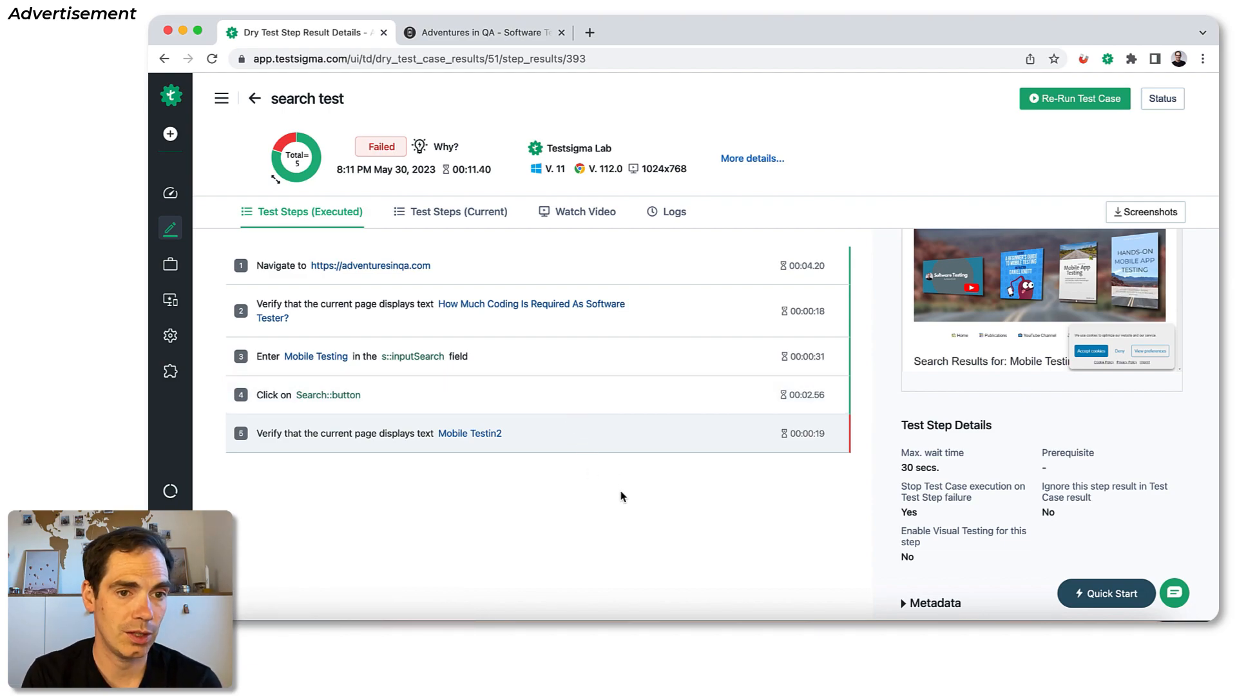
- Navigate back from the failed run to the search test case and then to Test Cases
left_click(254, 98)
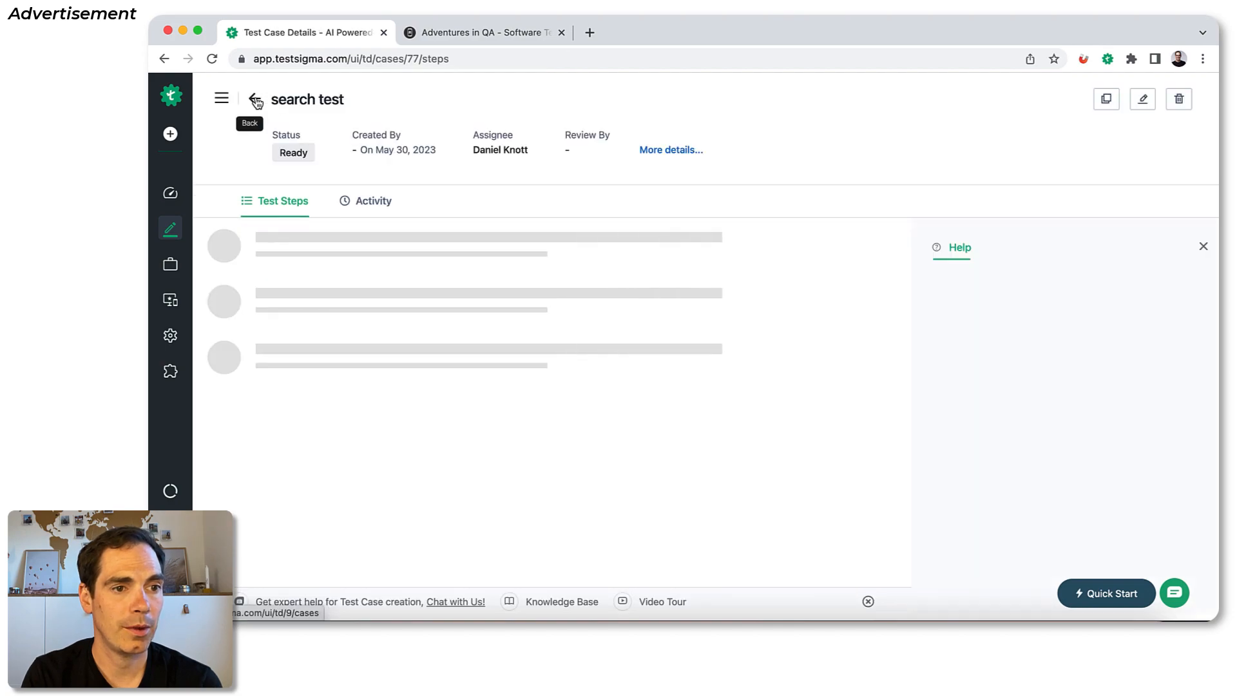
left_click(395, 201)
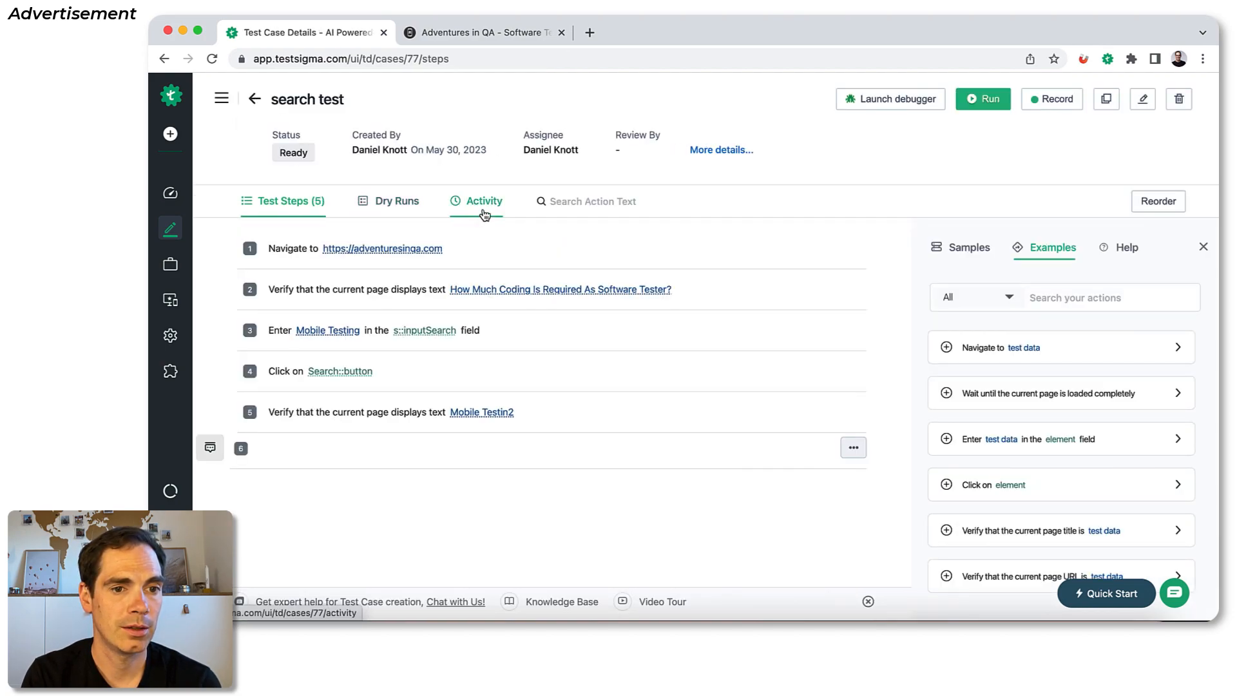
left_click(474, 201)
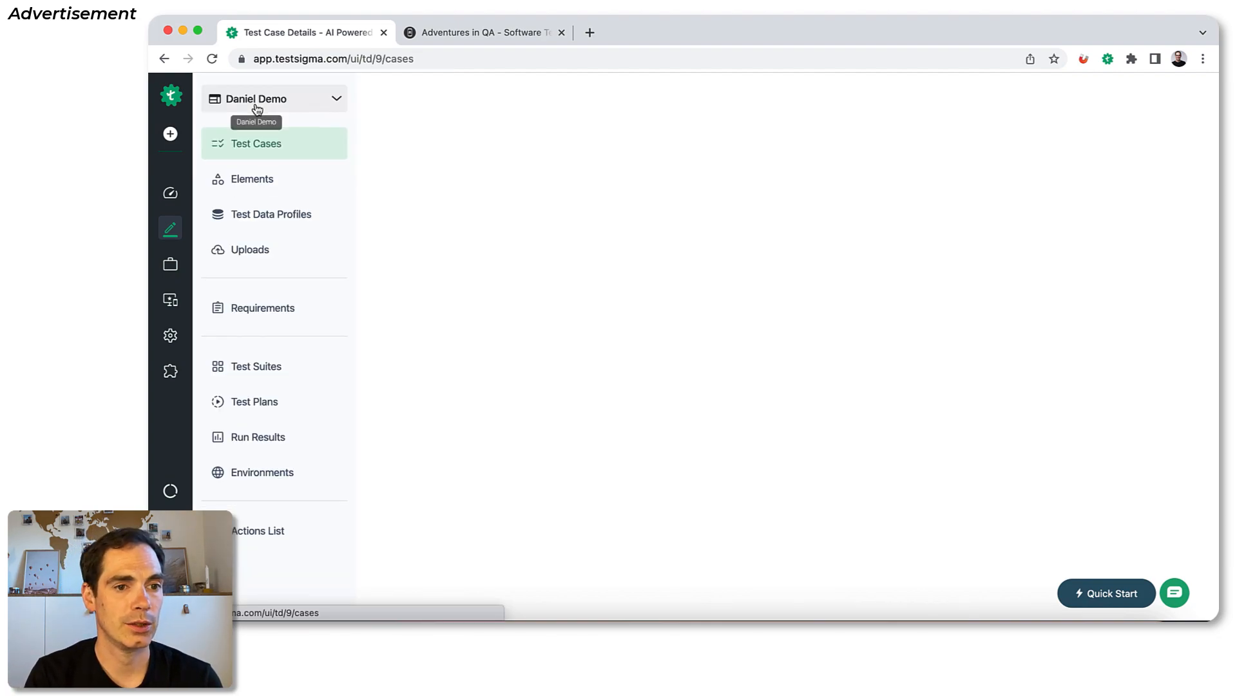
left_click(255, 143)
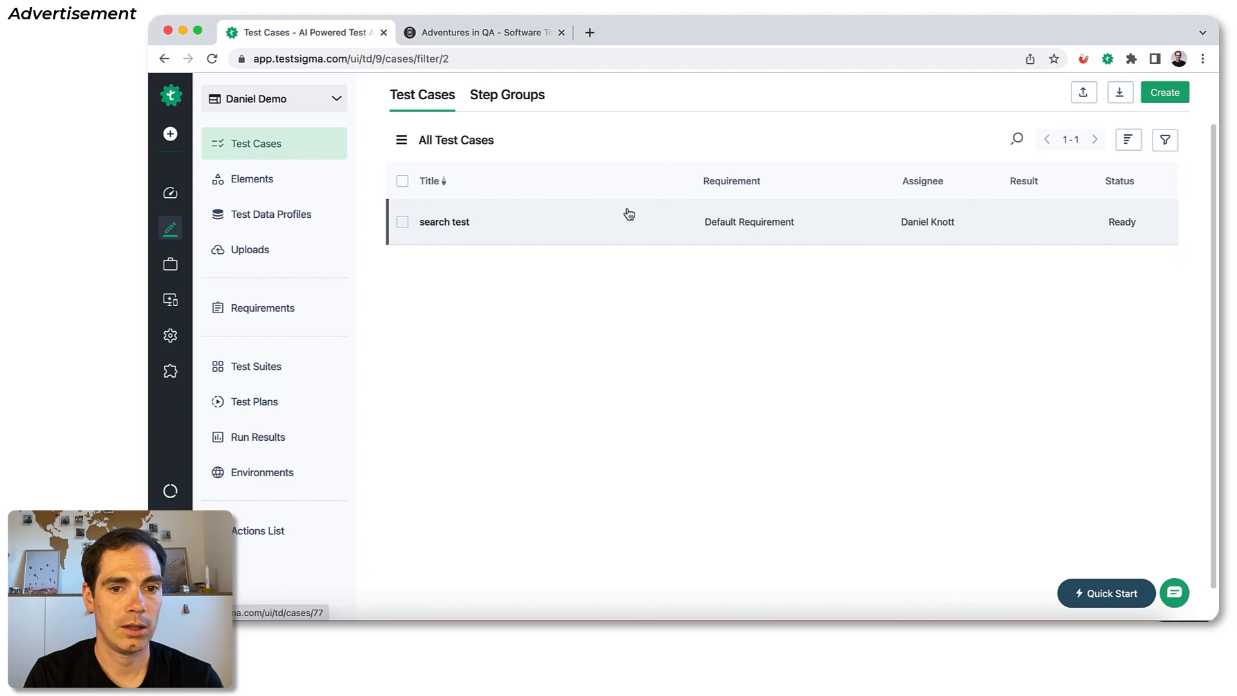
left_click(444, 222)
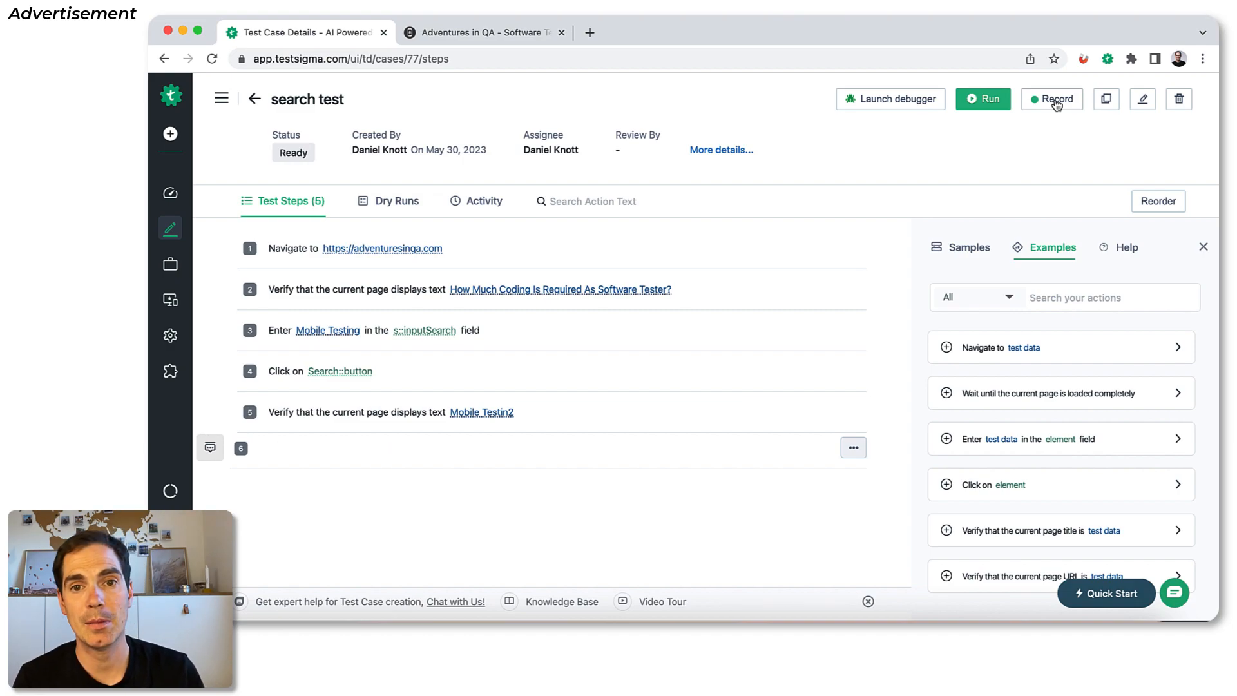
left_click(394, 447)
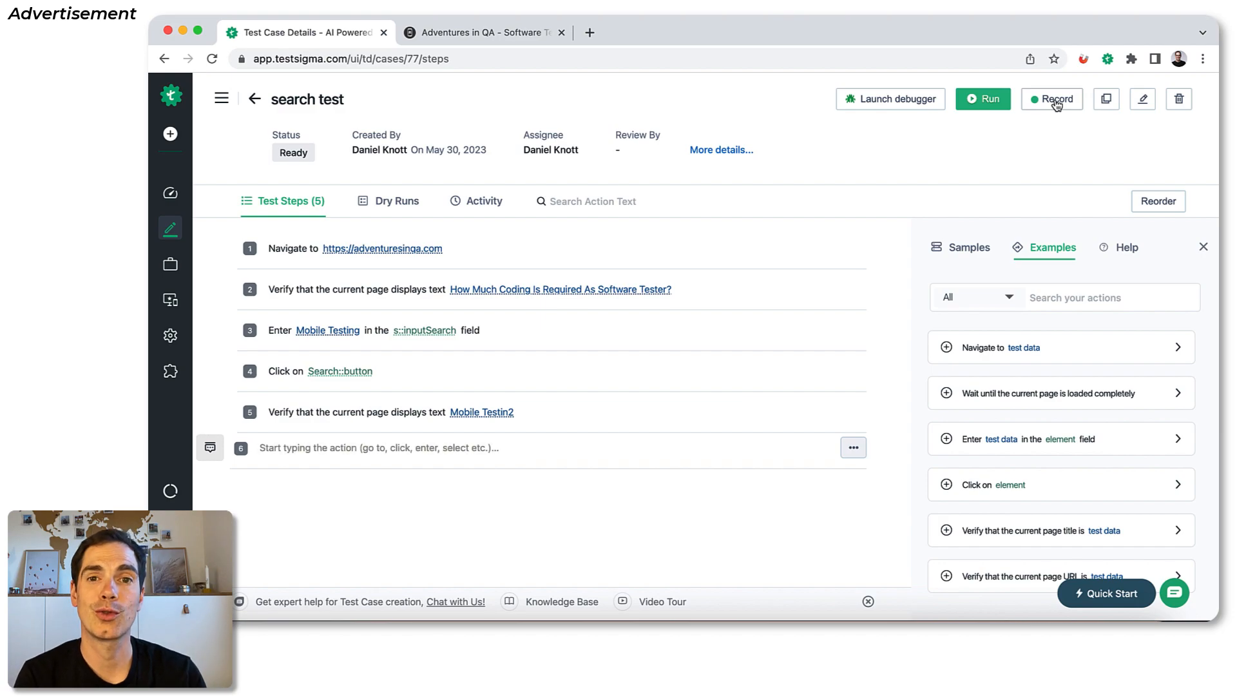
type("Navigate to https://www.google.com/")
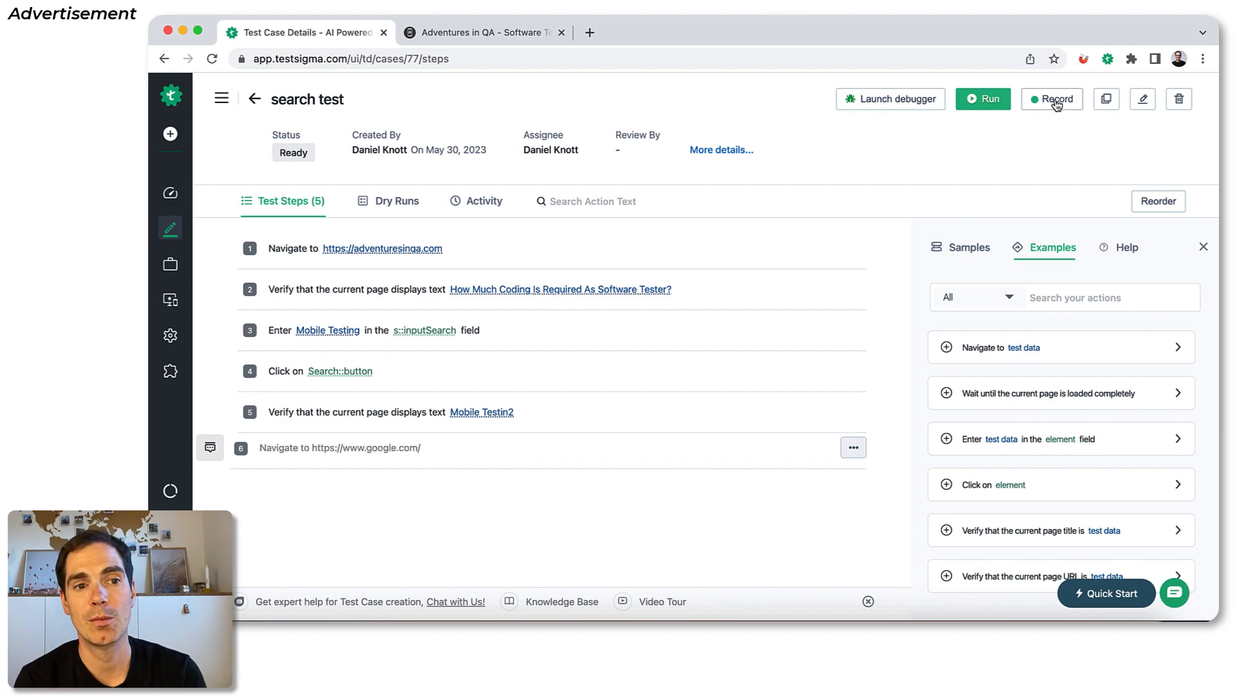